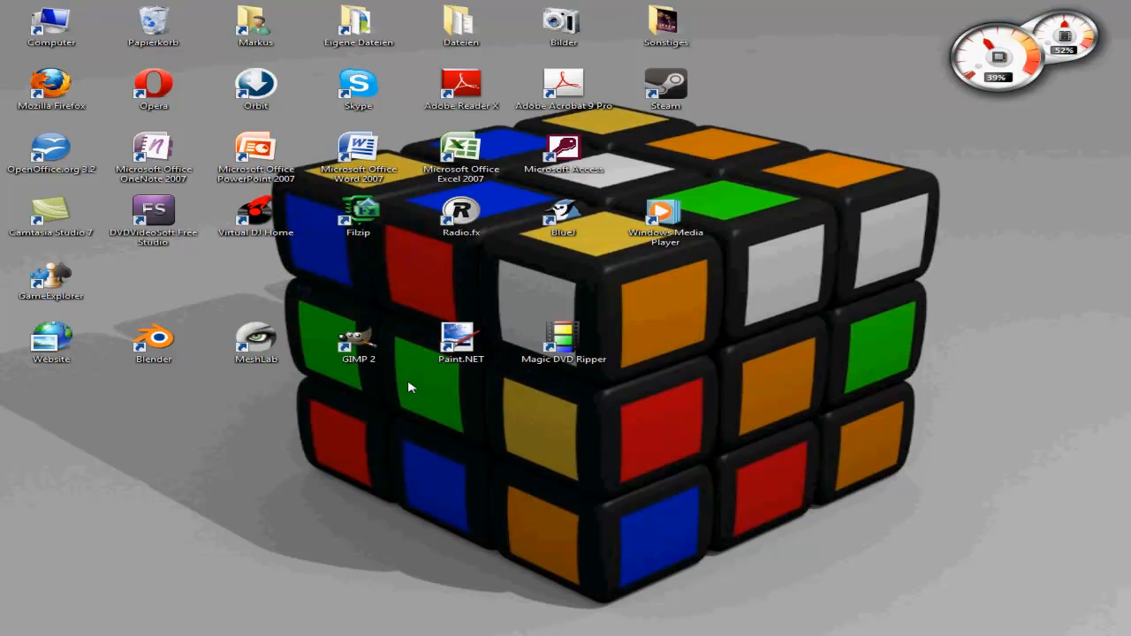
Launch Blender from its desktop shortcut.
left_click(153, 343)
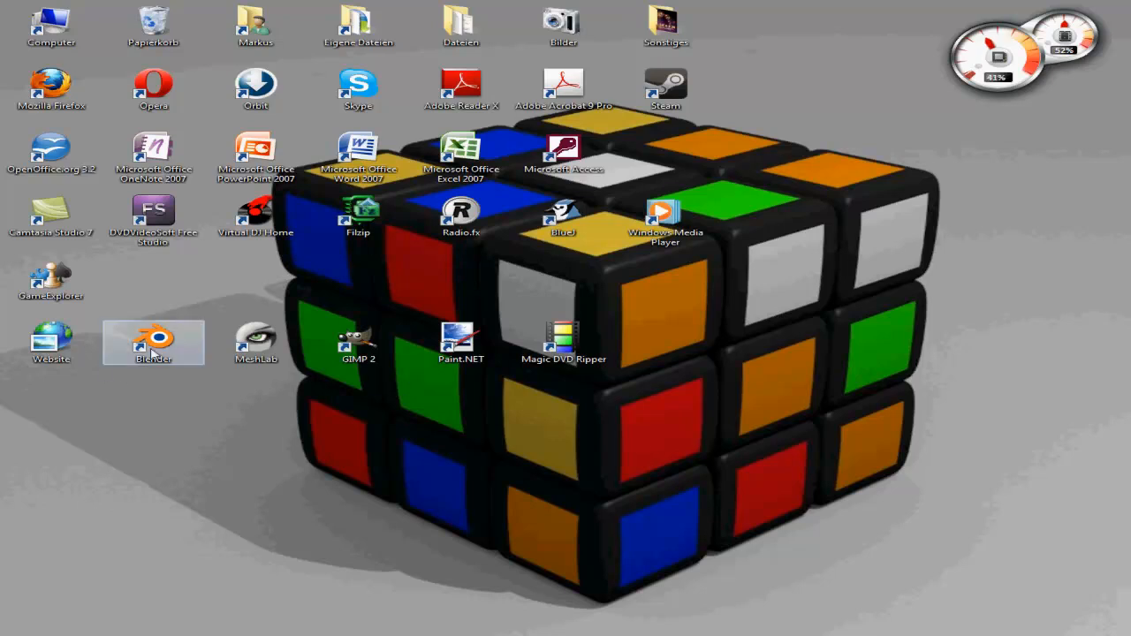
mouse_move(168, 405)
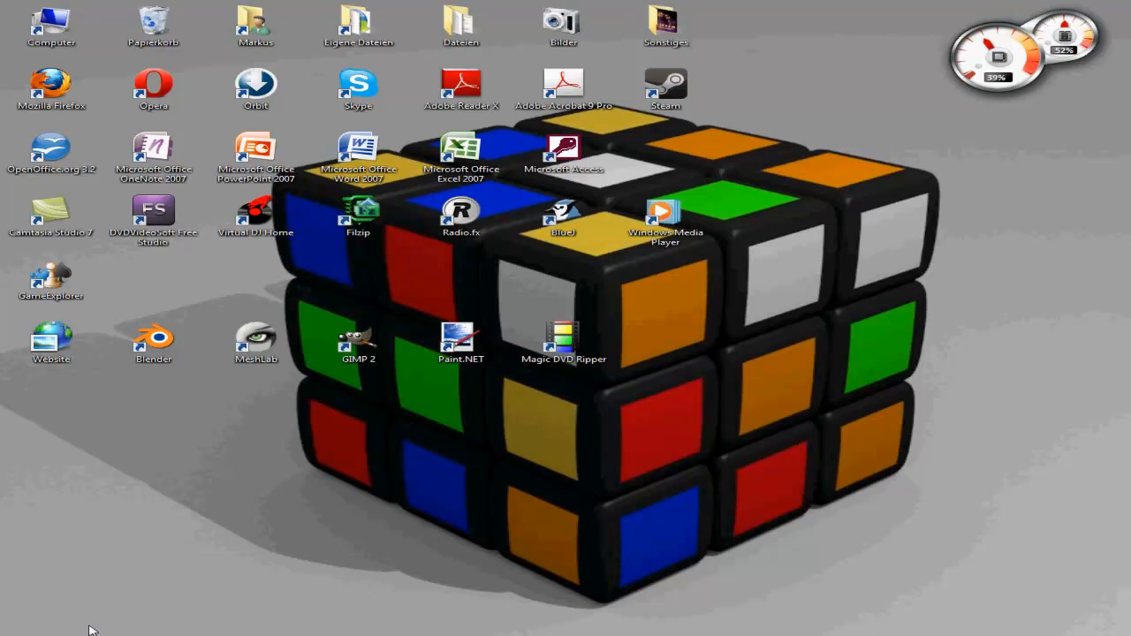
mouse_move(174, 597)
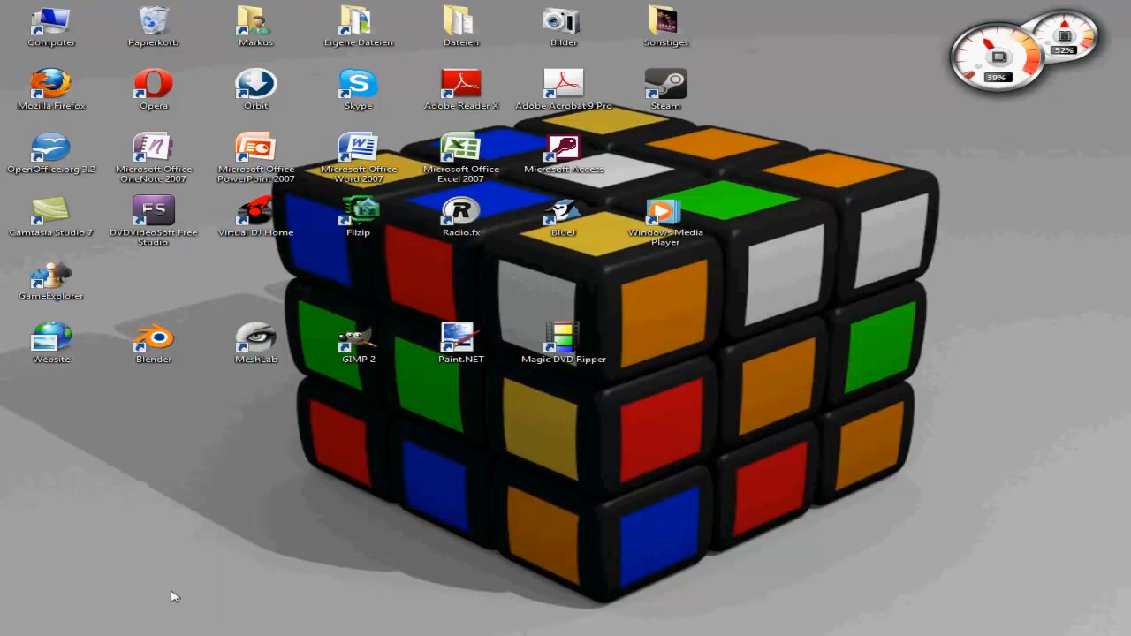
mouse_move(237, 576)
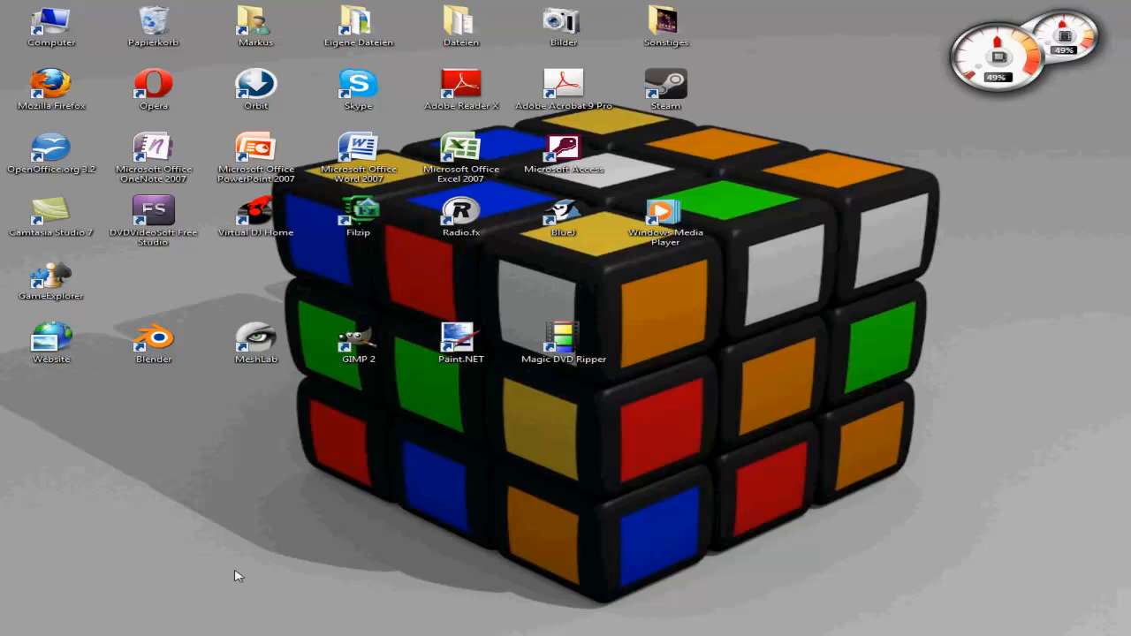
mouse_move(219, 456)
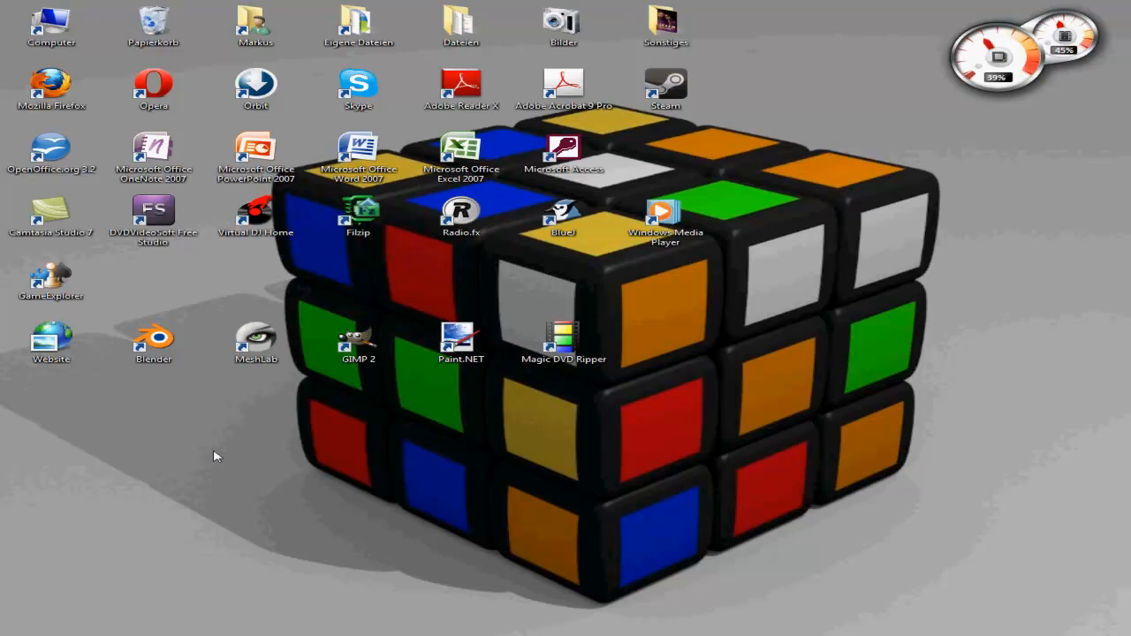
mouse_move(186, 449)
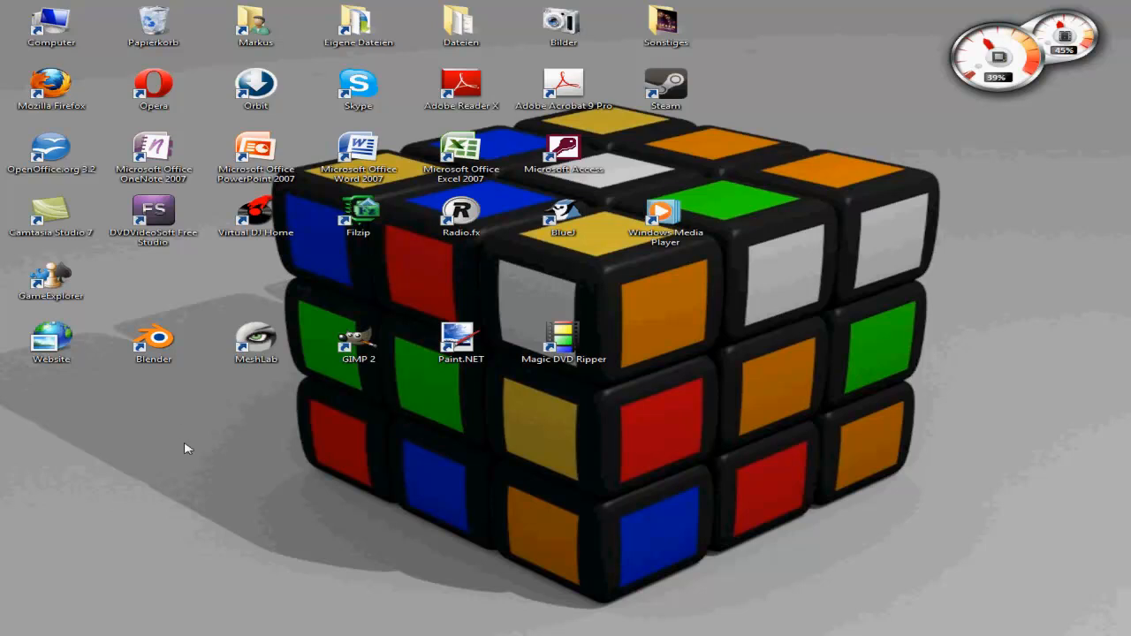
left_click(256, 343)
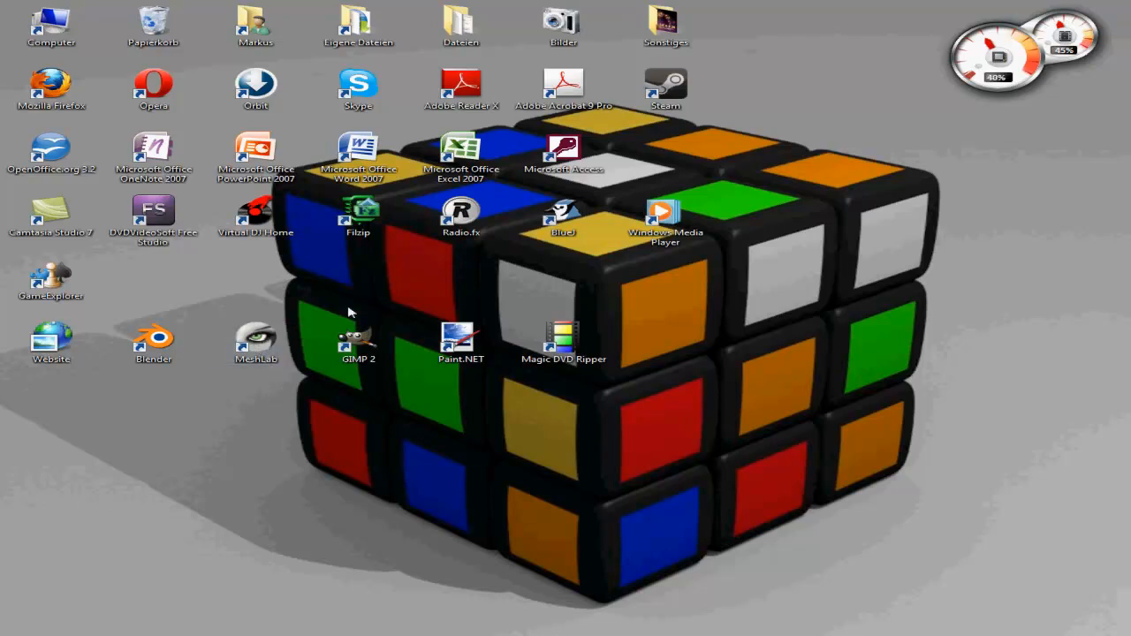
mouse_move(533, 119)
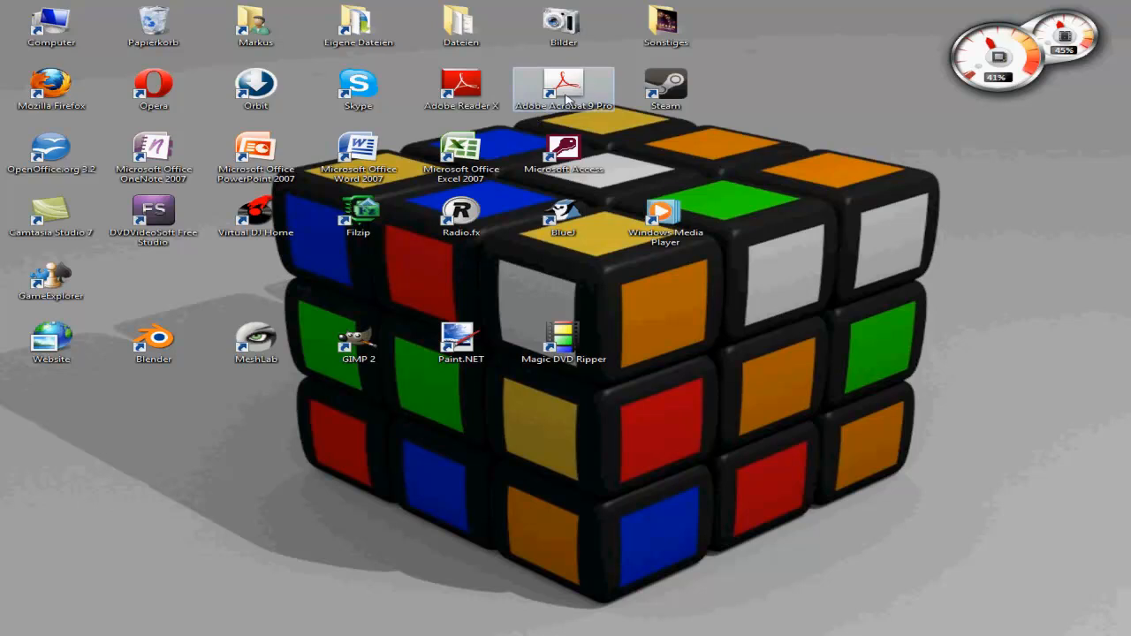
mouse_move(263, 379)
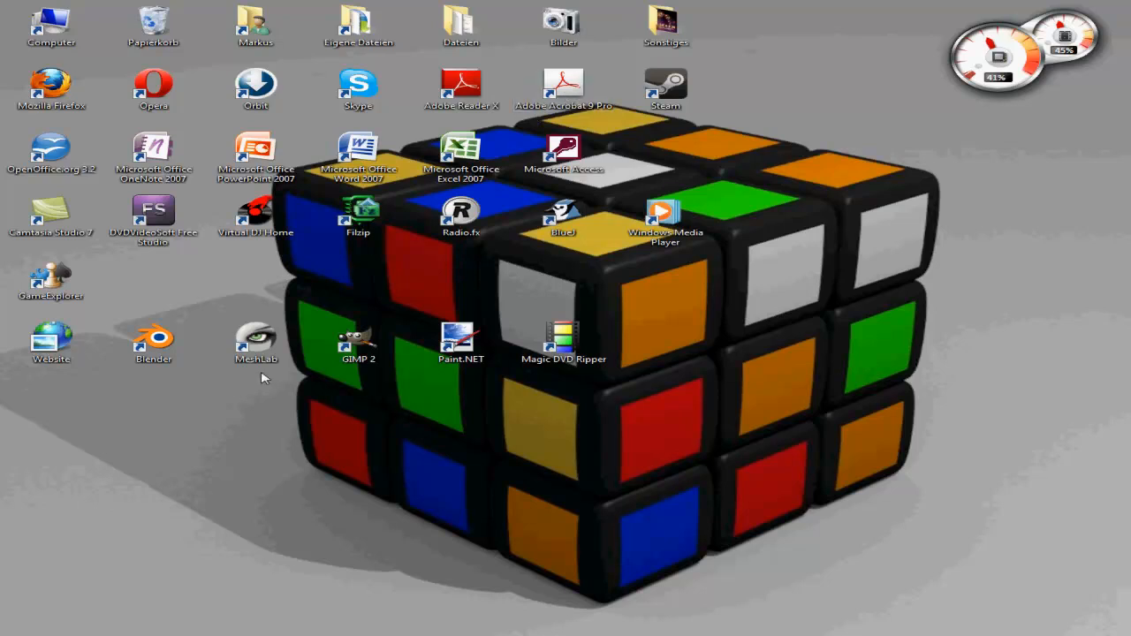
left_click(153, 343)
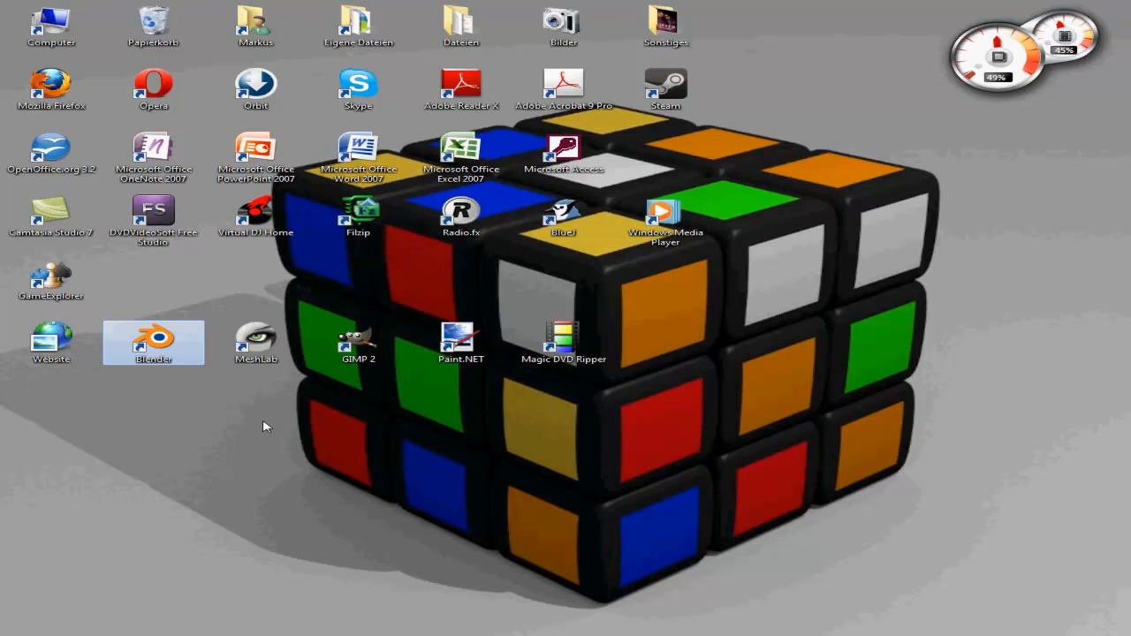
double_click(153, 343)
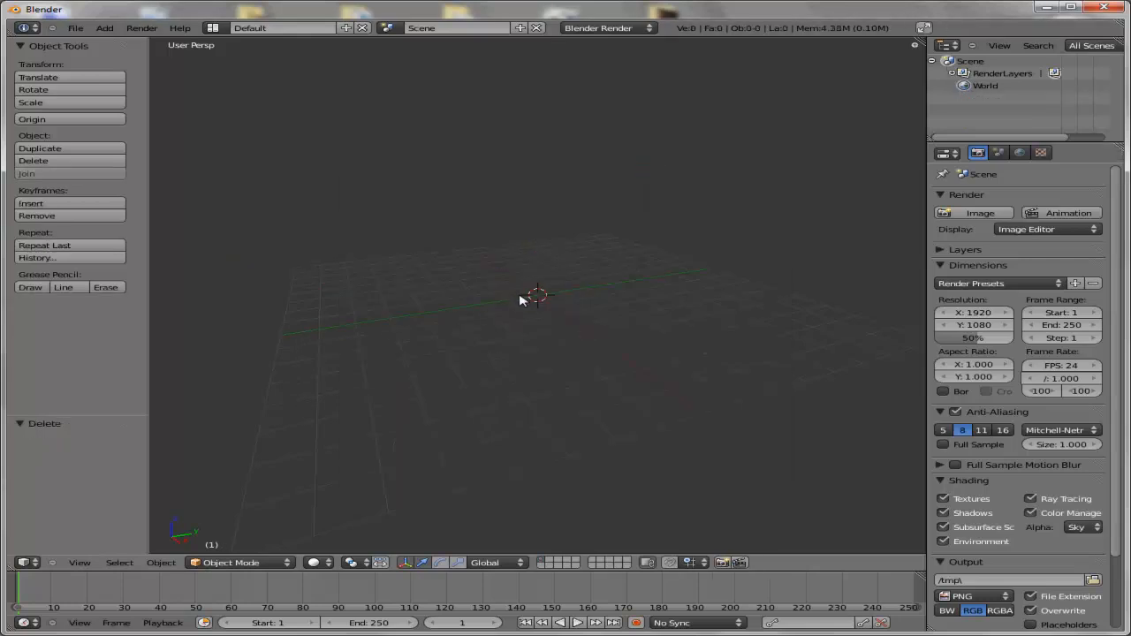
Add a Monkey mesh and orbit the view to see it from several angles.
left_click(105, 28)
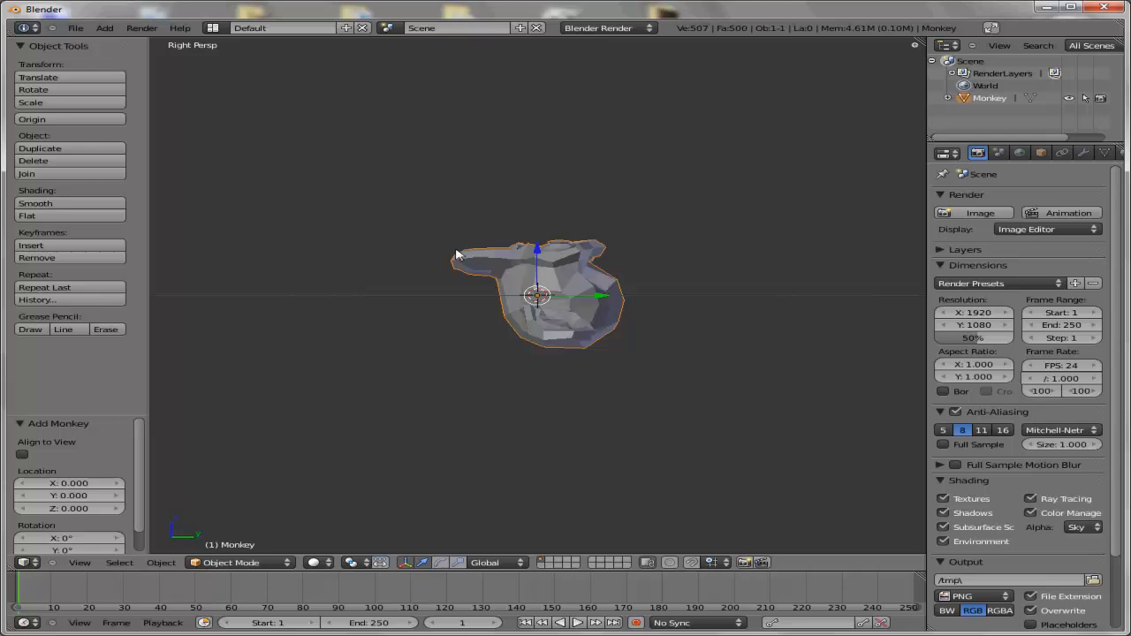
left_click_drag(460, 256, 318, 272)
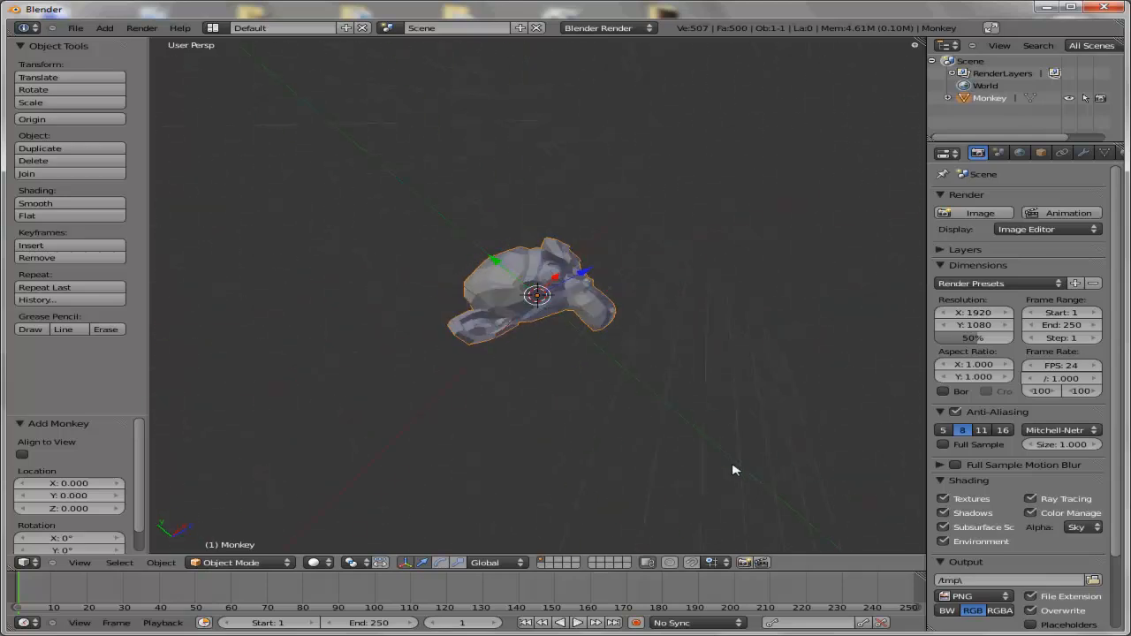
left_click_drag(733, 470, 682, 296)
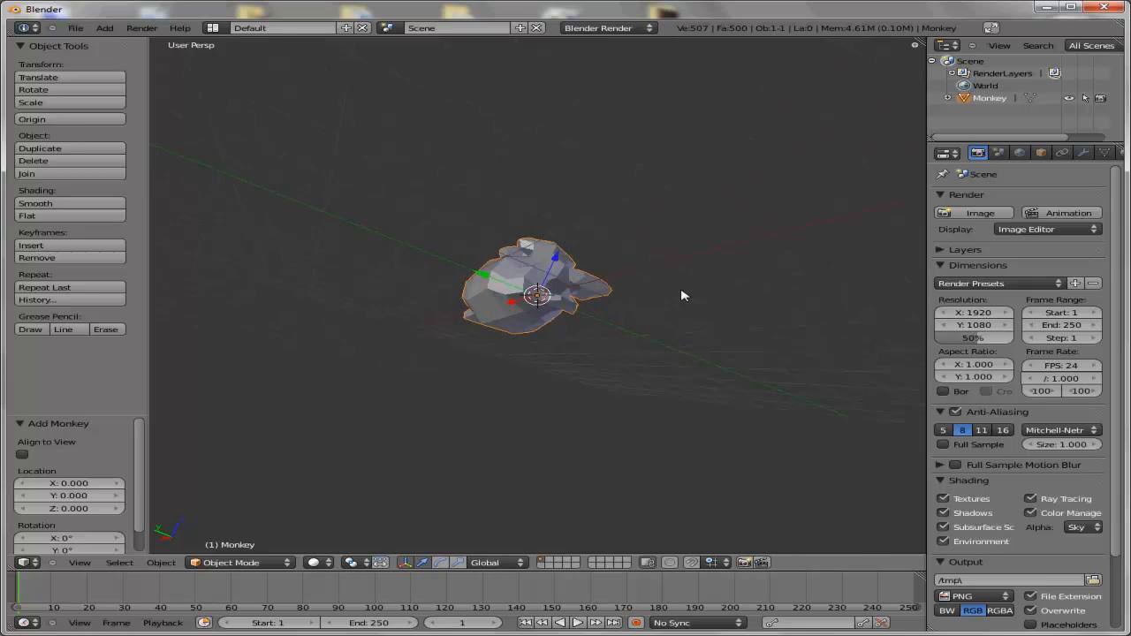
left_click_drag(680, 296, 619, 330)
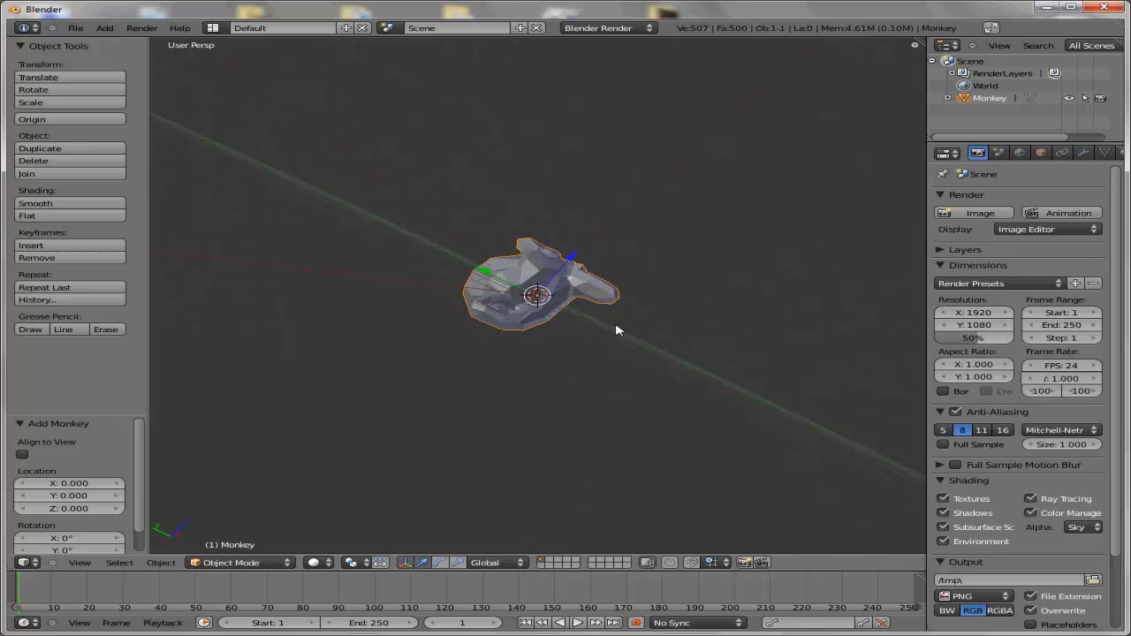
left_click_drag(619, 331, 384, 327)
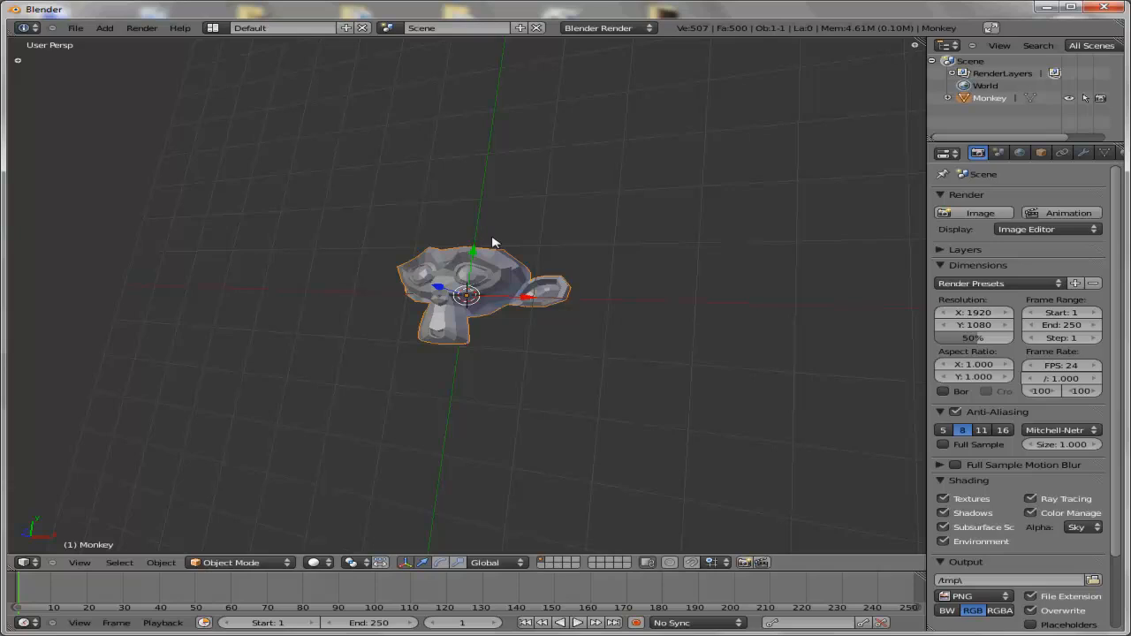
mouse_move(495, 279)
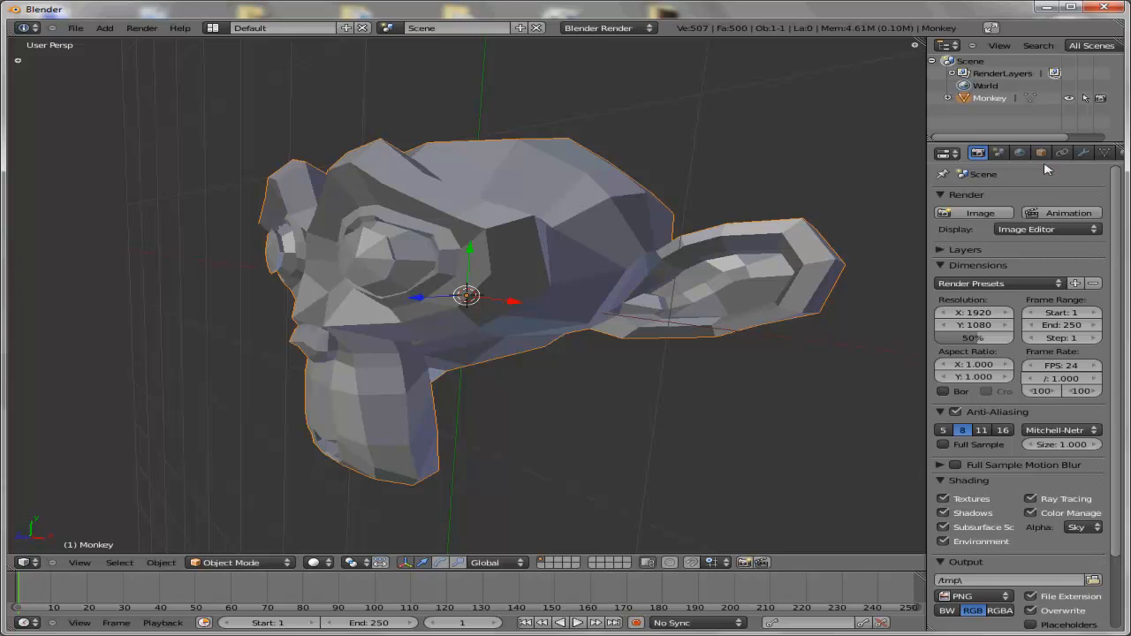
mouse_move(971, 180)
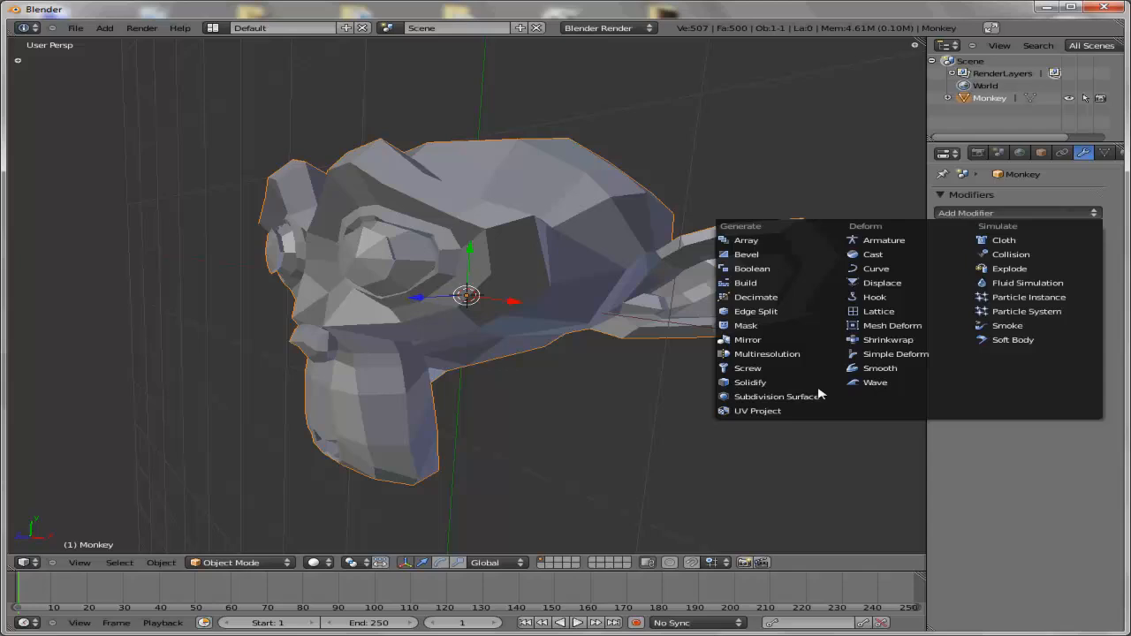
Add a Subdivision Surface modifier with view level 3 to the monkey and apply it.
left_click(776, 396)
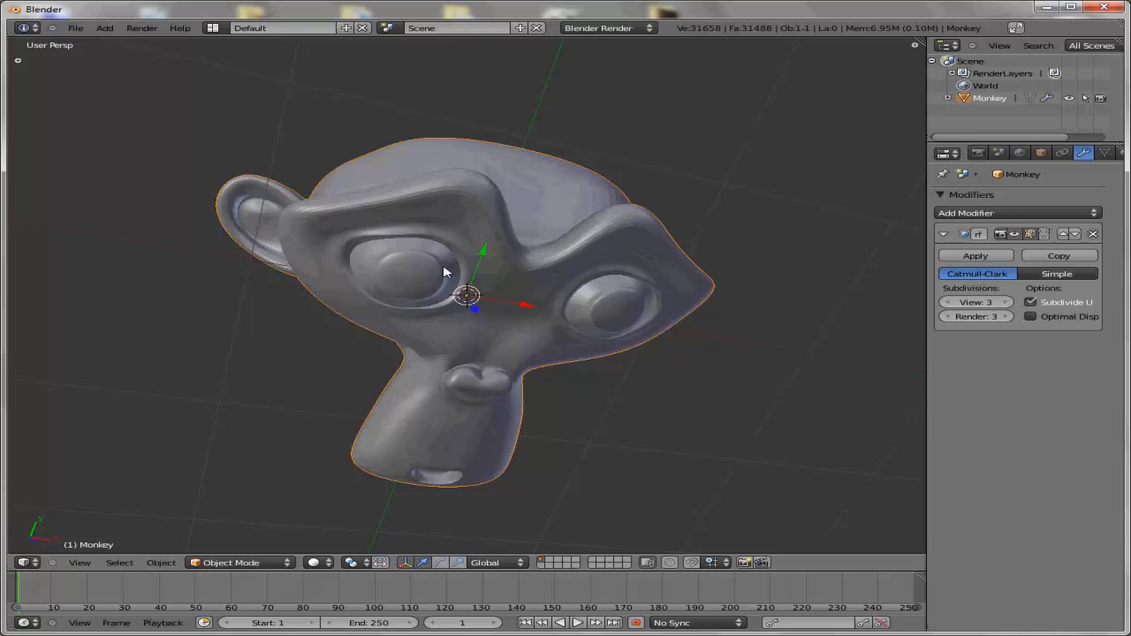
left_click_drag(446, 271, 393, 279)
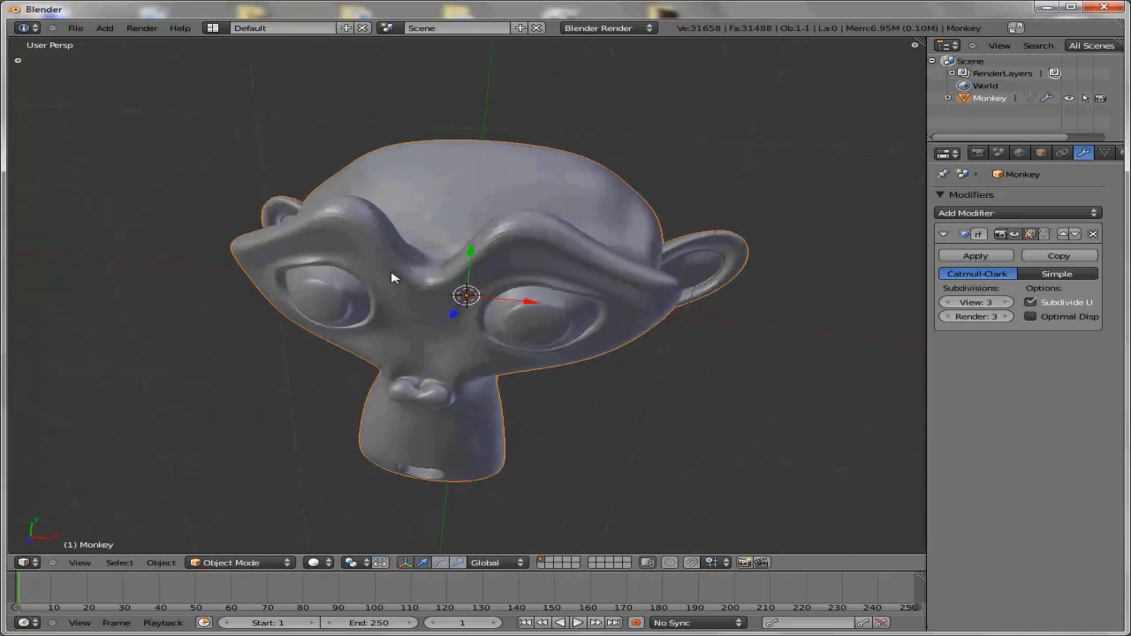
left_click_drag(394, 279, 487, 239)
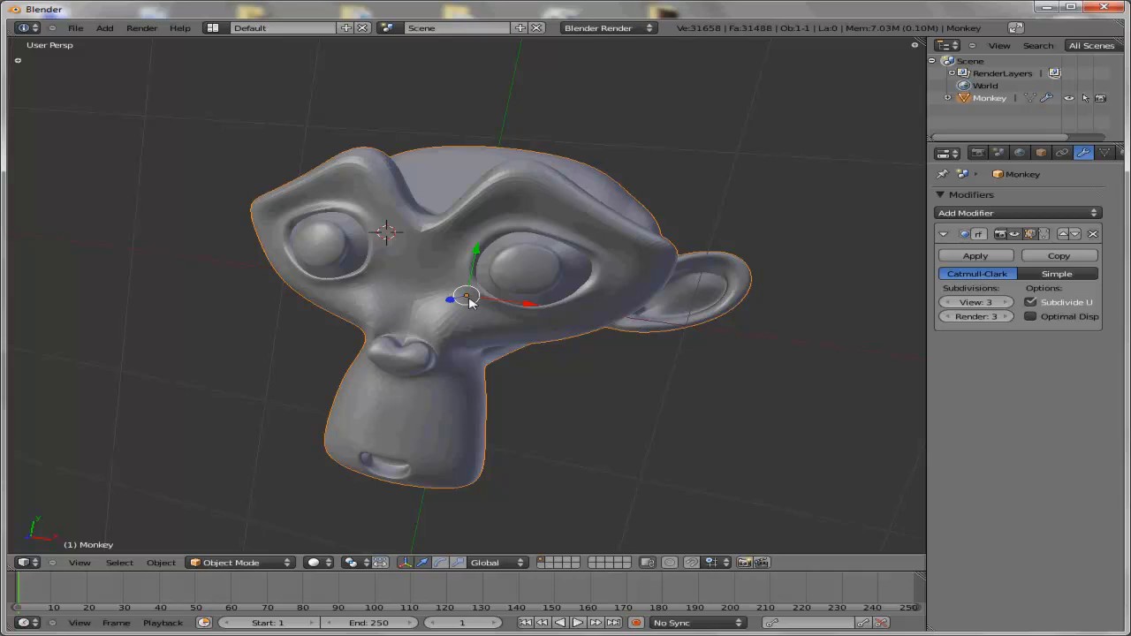
left_click(976, 256)
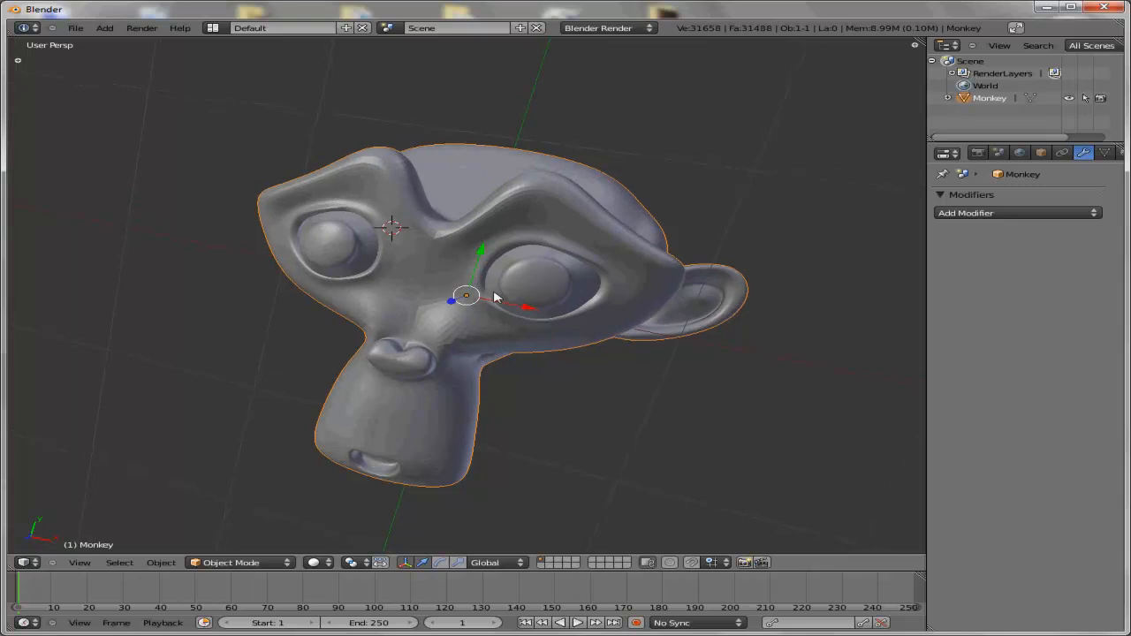
mouse_move(442, 281)
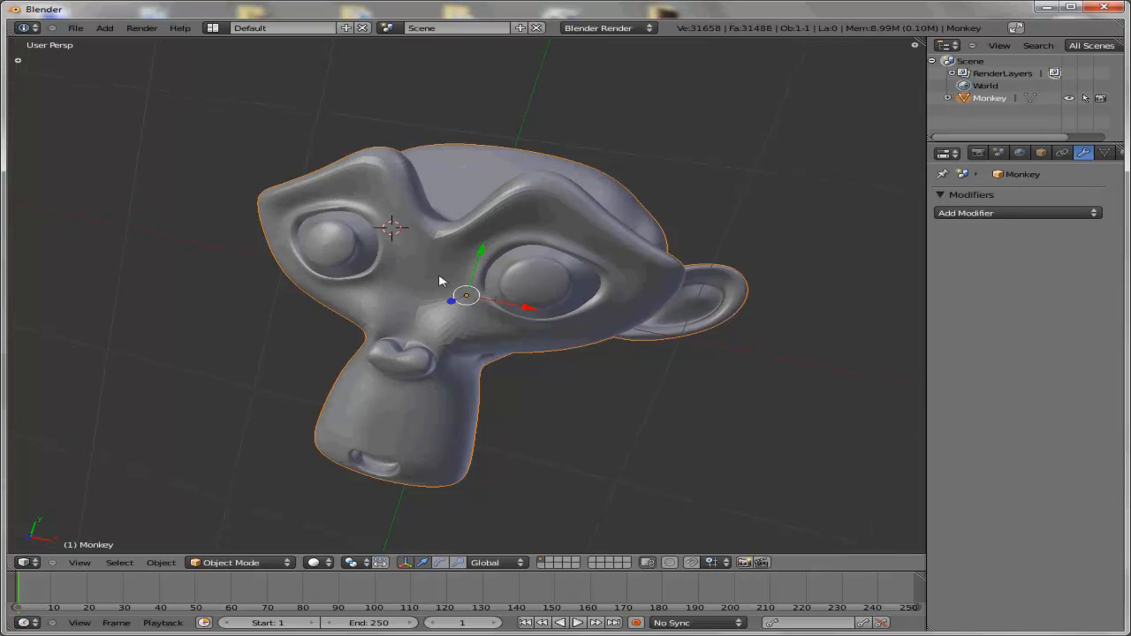
Export the scene as the COLLADA file test_monkey to the Desktop.
left_click(75, 28)
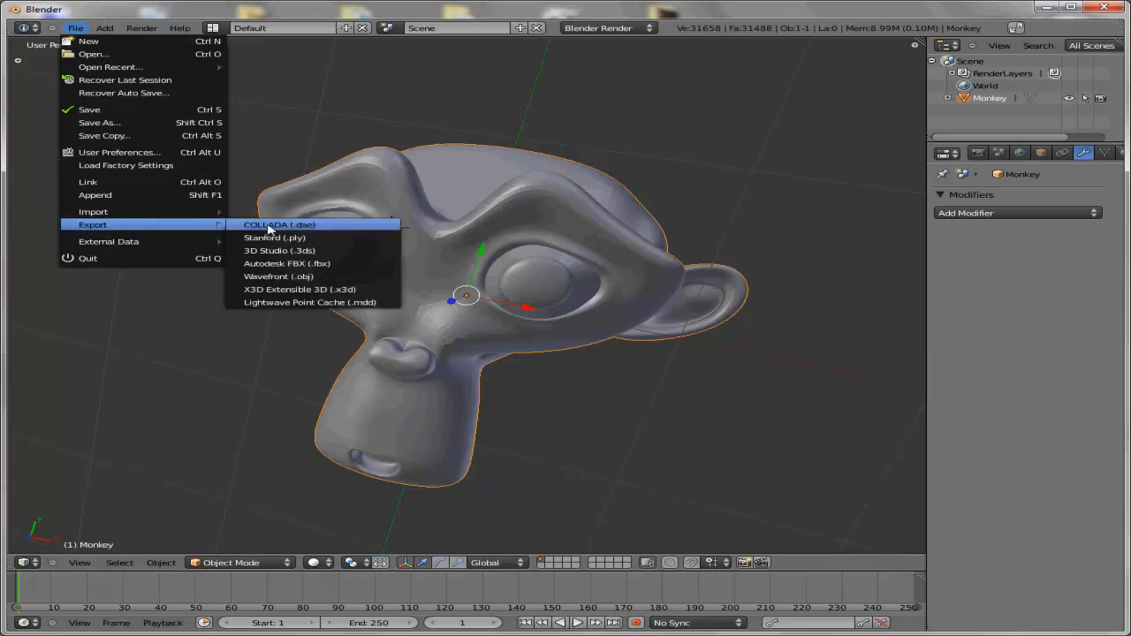
mouse_move(287, 228)
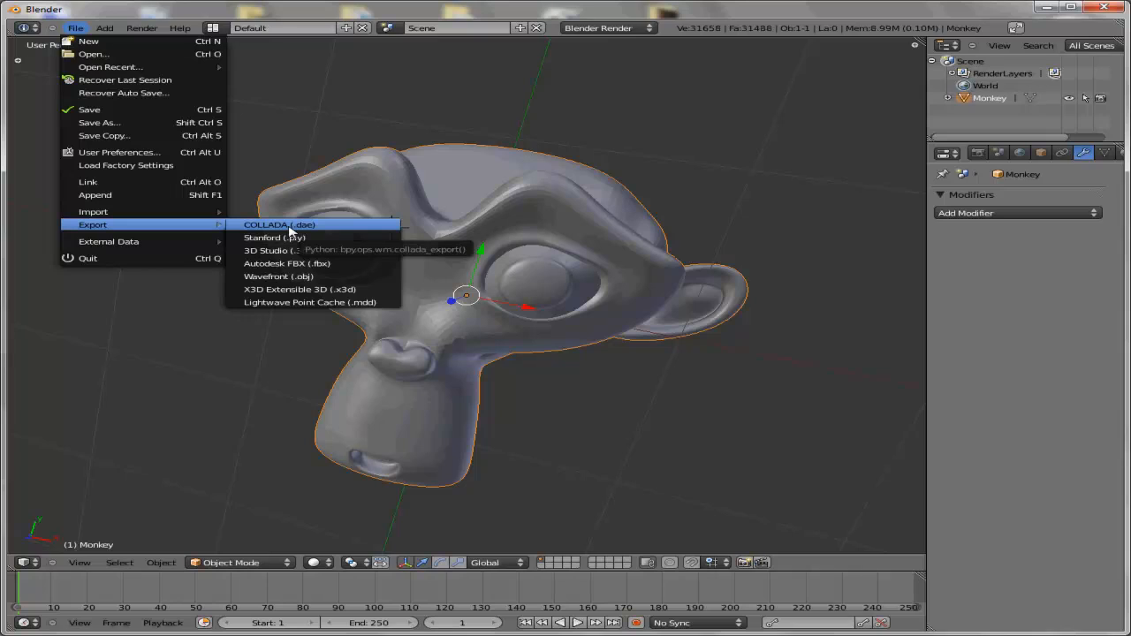
left_click(279, 224)
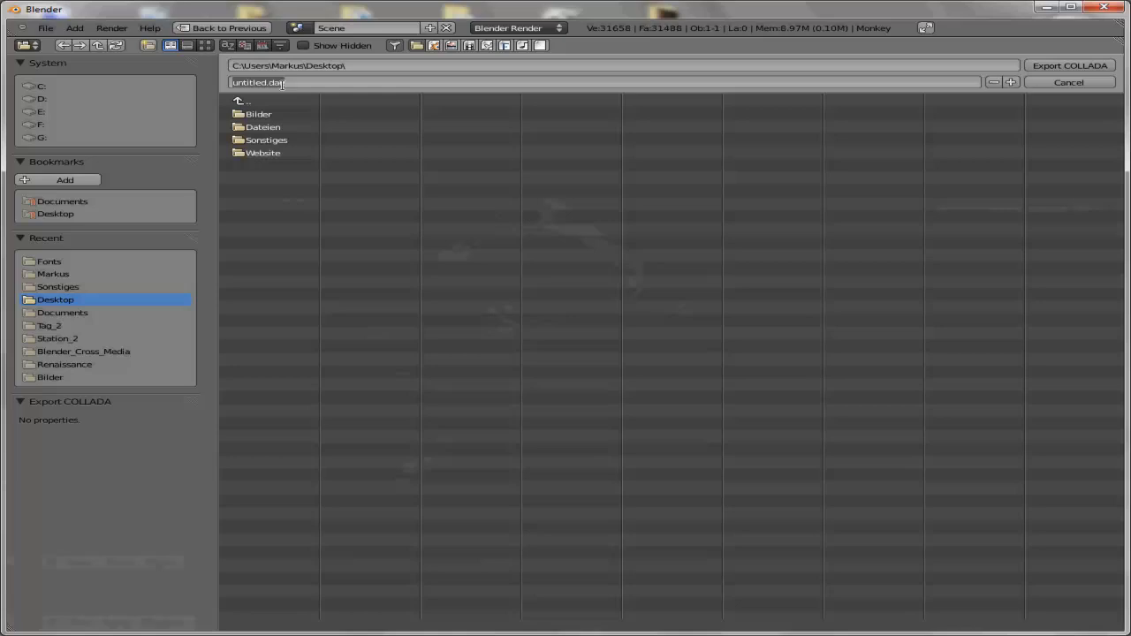
type("test_monkey")
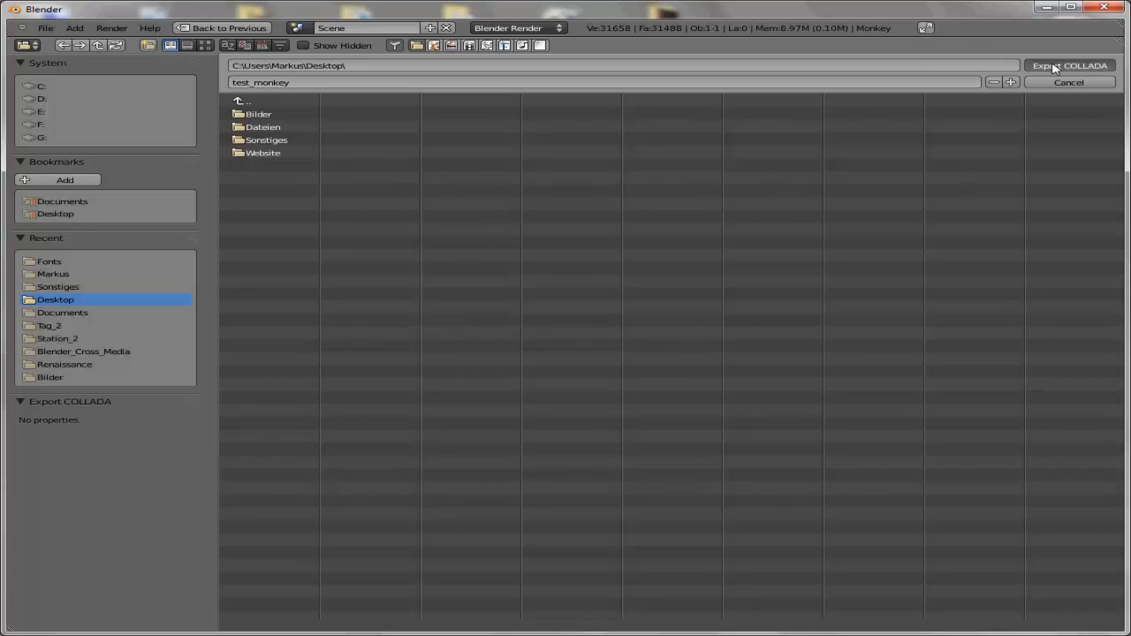
left_click(1069, 66)
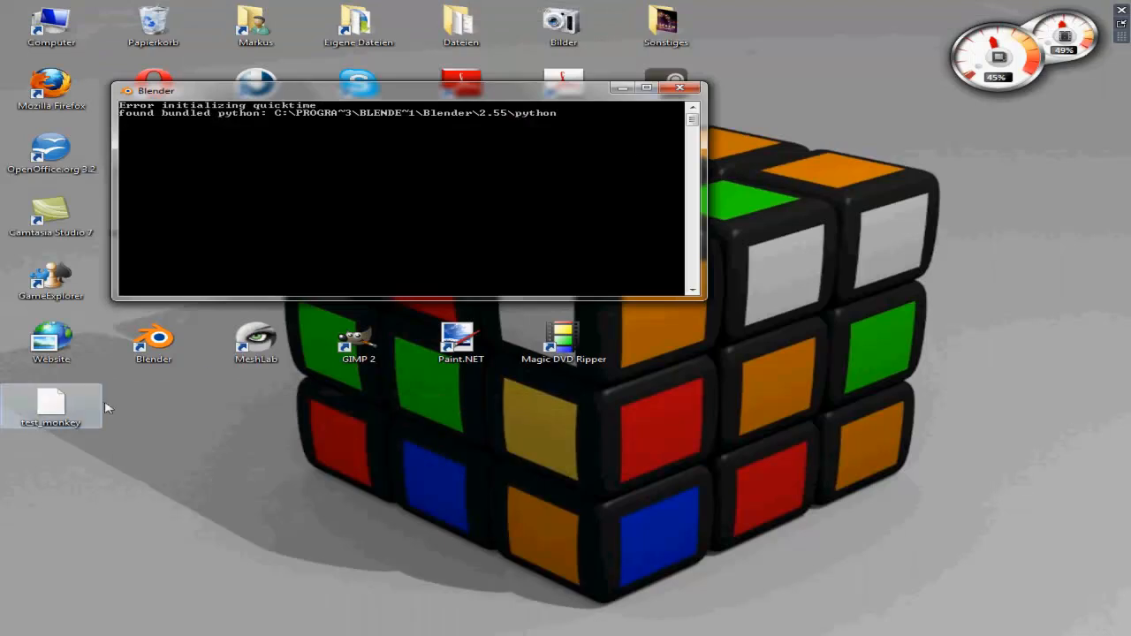
Re-export the mesh to the Desktop as monkey.dae and close Blender's main window.
left_click_drag(50, 406, 153, 469)
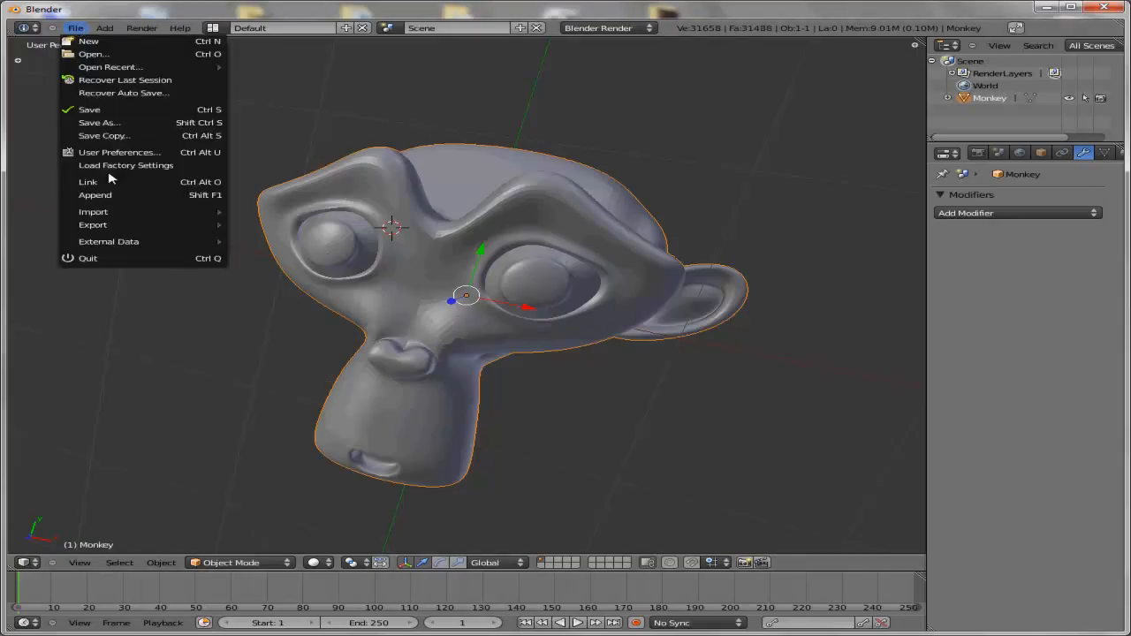
left_click(93, 212)
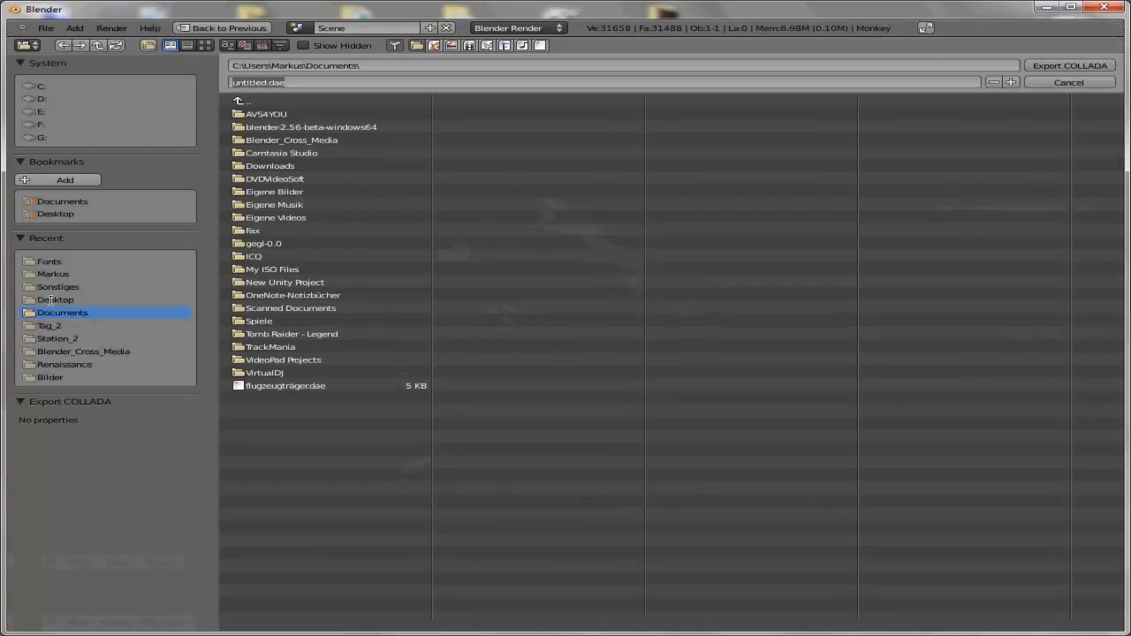
left_click(56, 300)
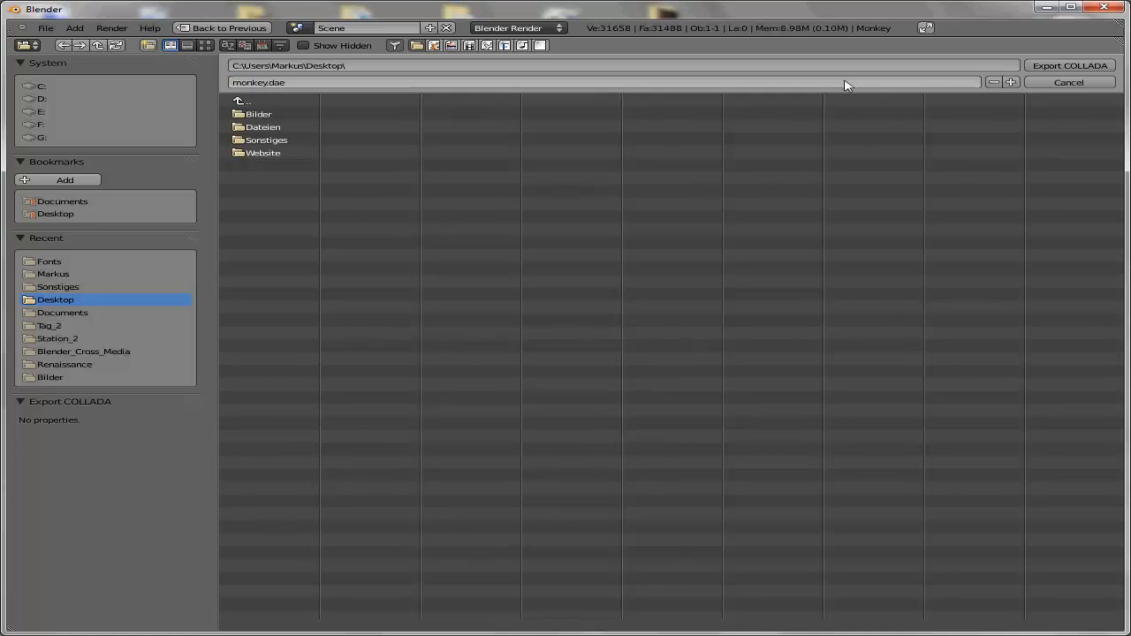
left_click(1068, 65)
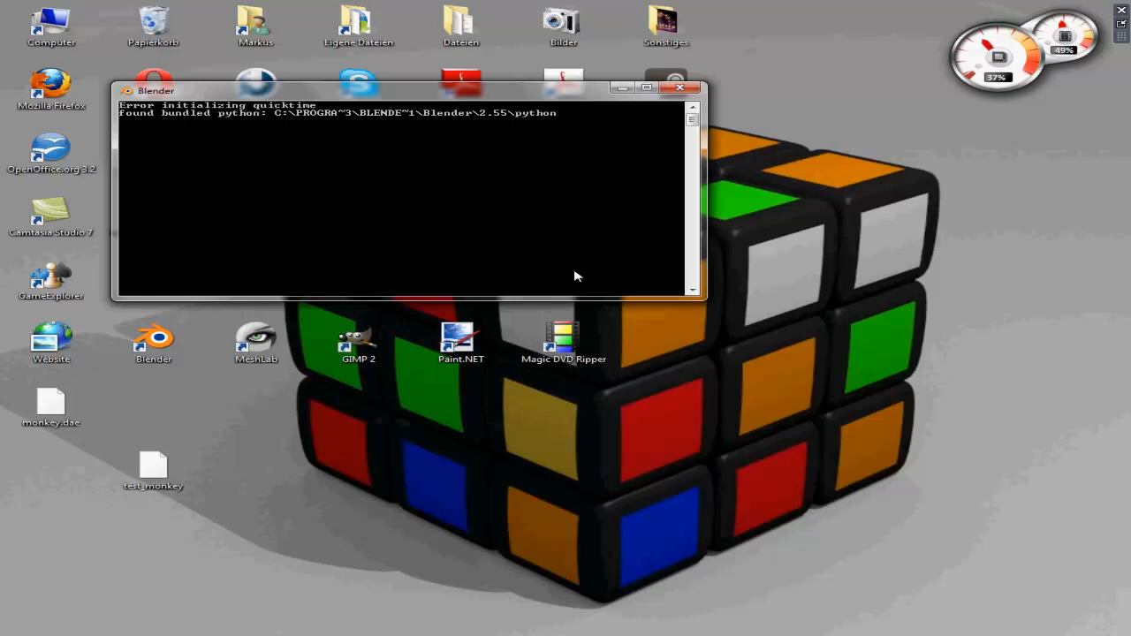
left_click(153, 464)
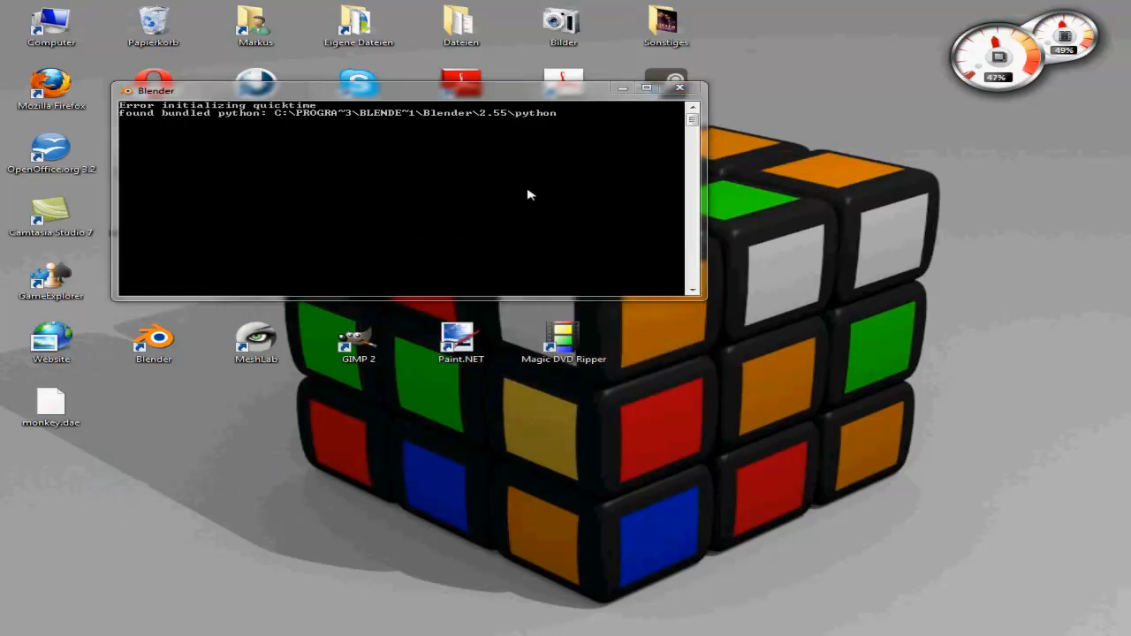
mouse_move(628, 115)
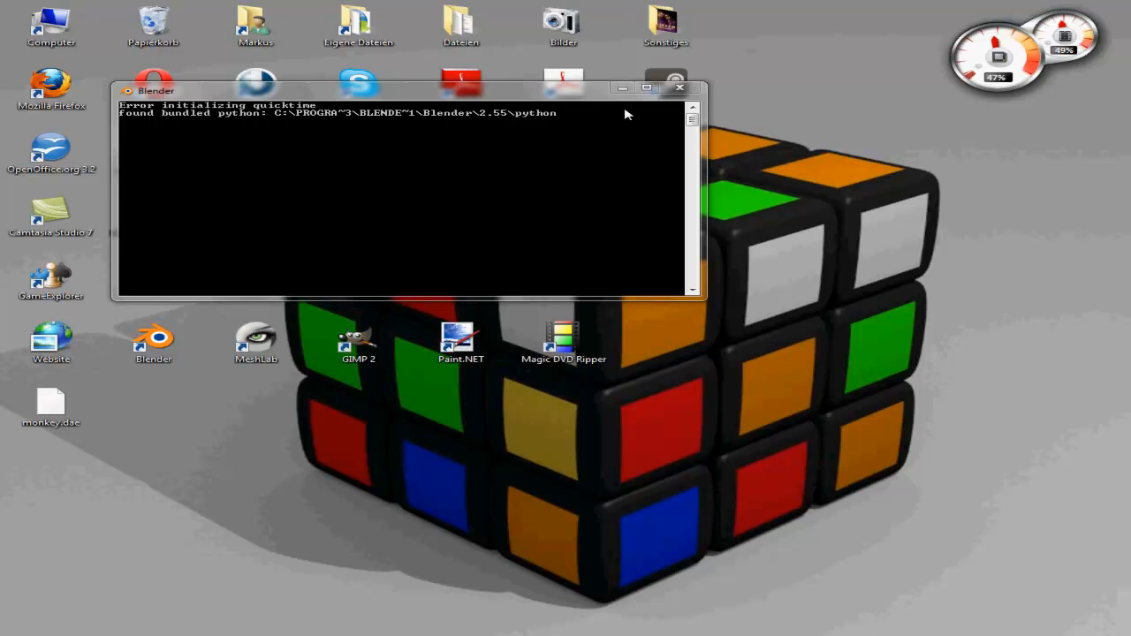
Close the leftover Blender console window.
left_click(679, 87)
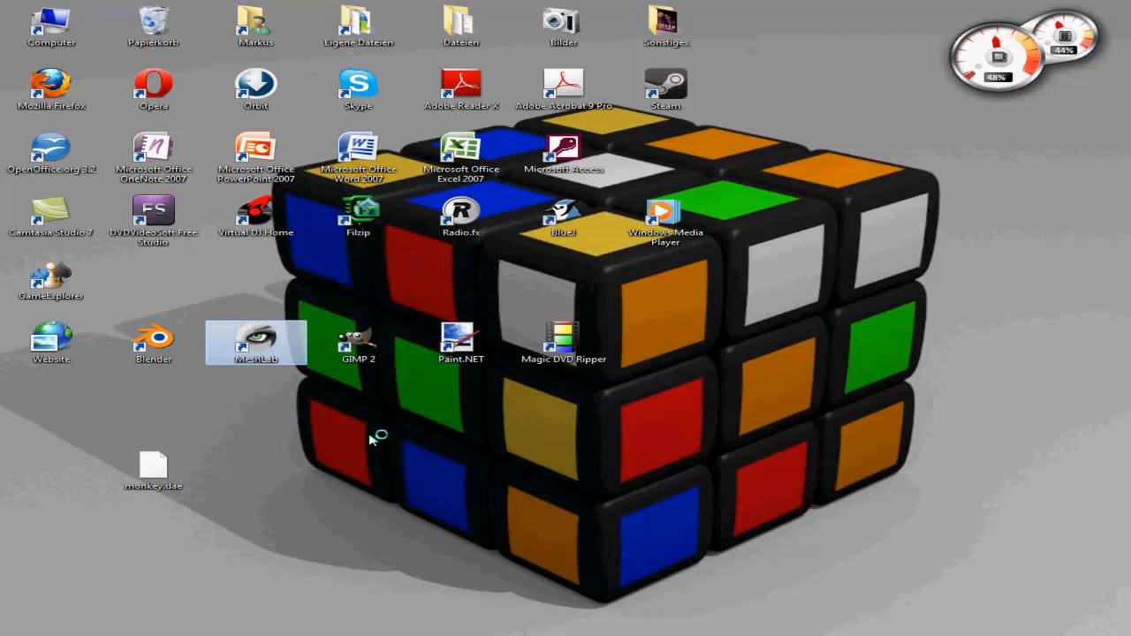
mouse_move(367, 439)
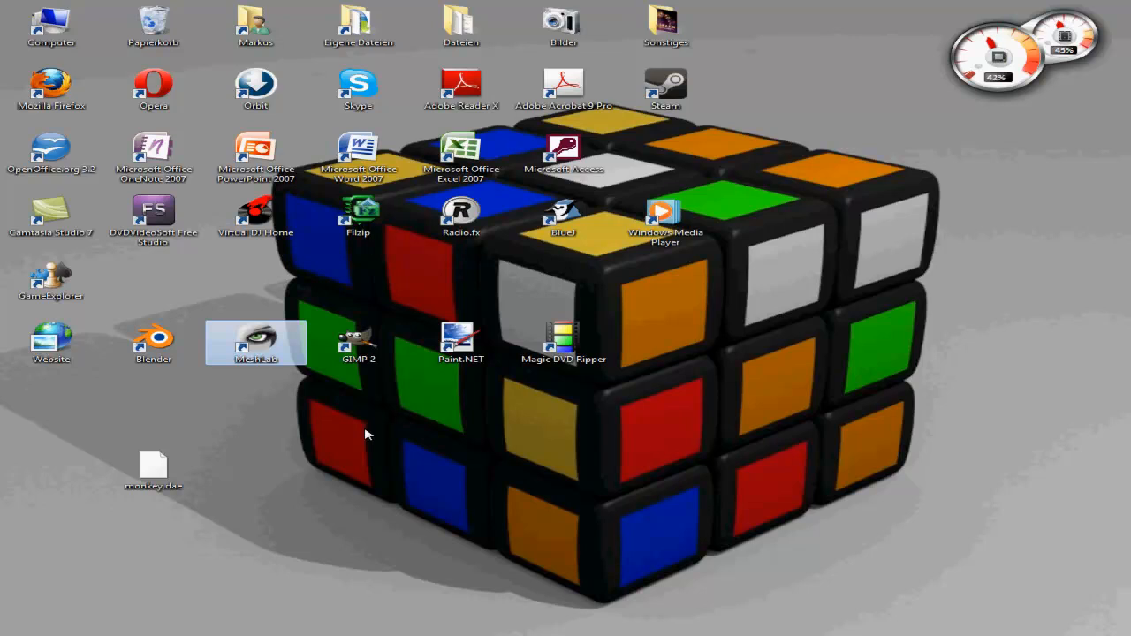
Launch MeshLab and select monkey.dae on the Desktop in the Open dialog.
double_click(255, 342)
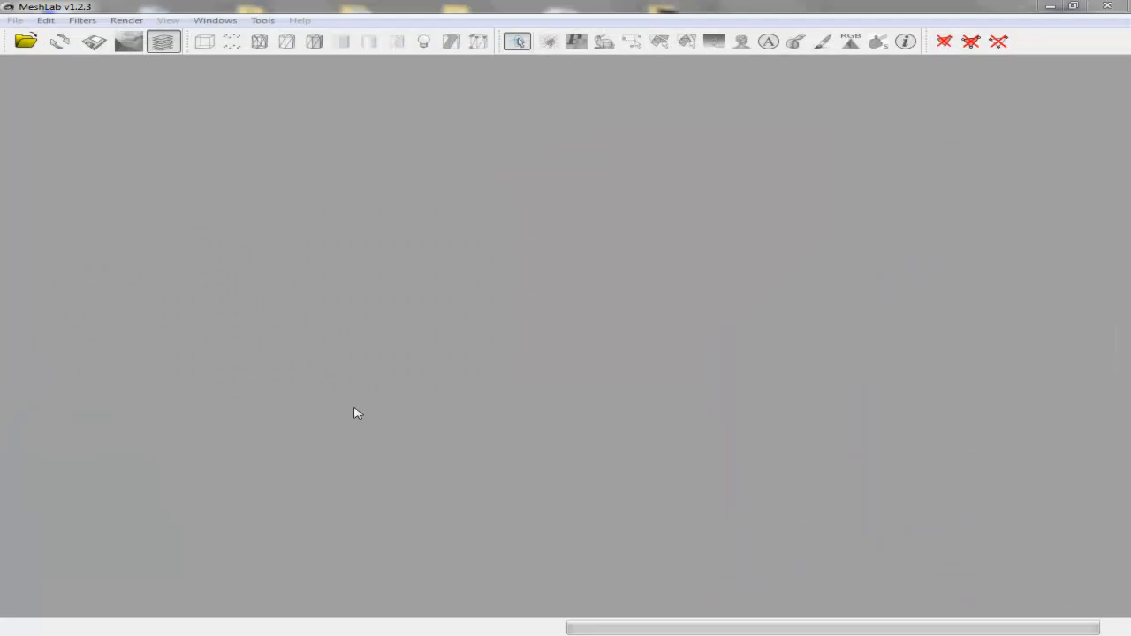
left_click(24, 41)
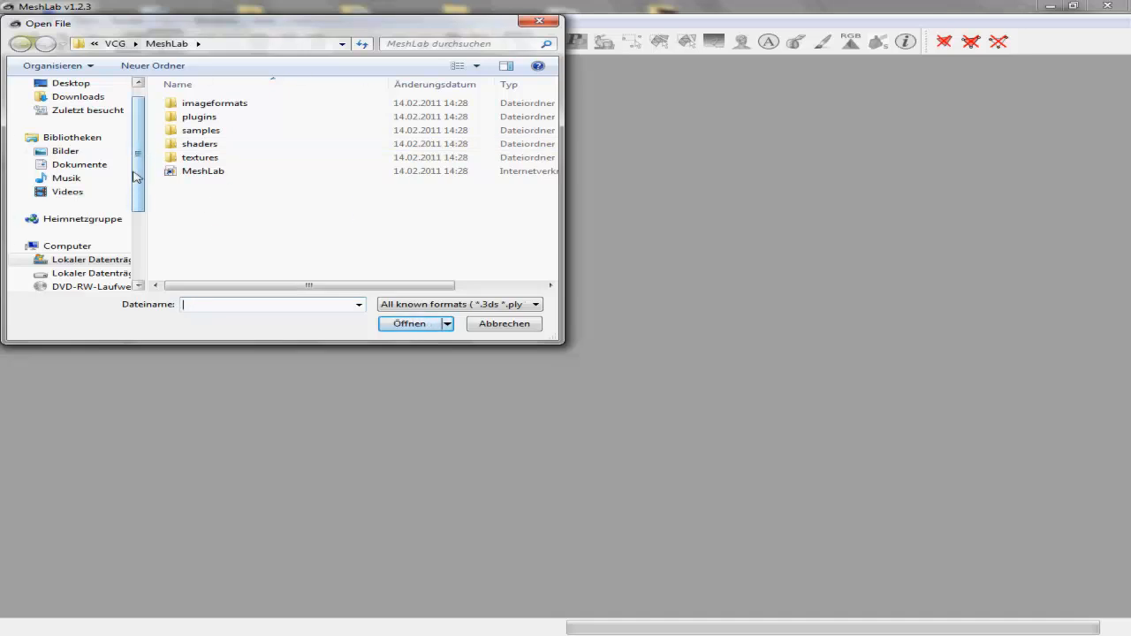
scroll("up", 3)
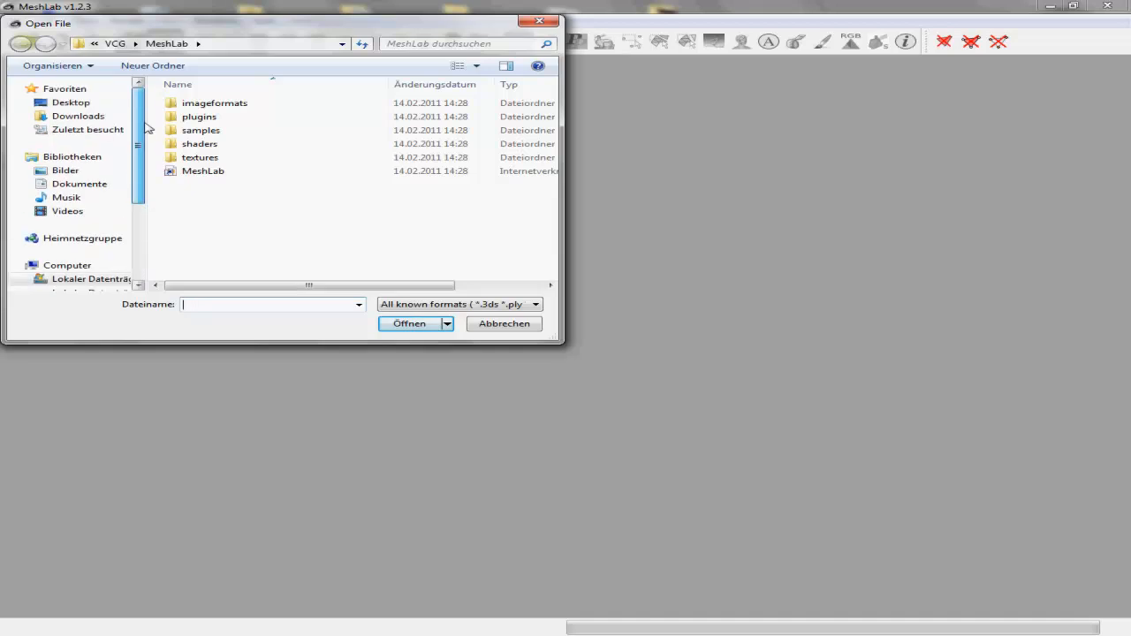
left_click(70, 102)
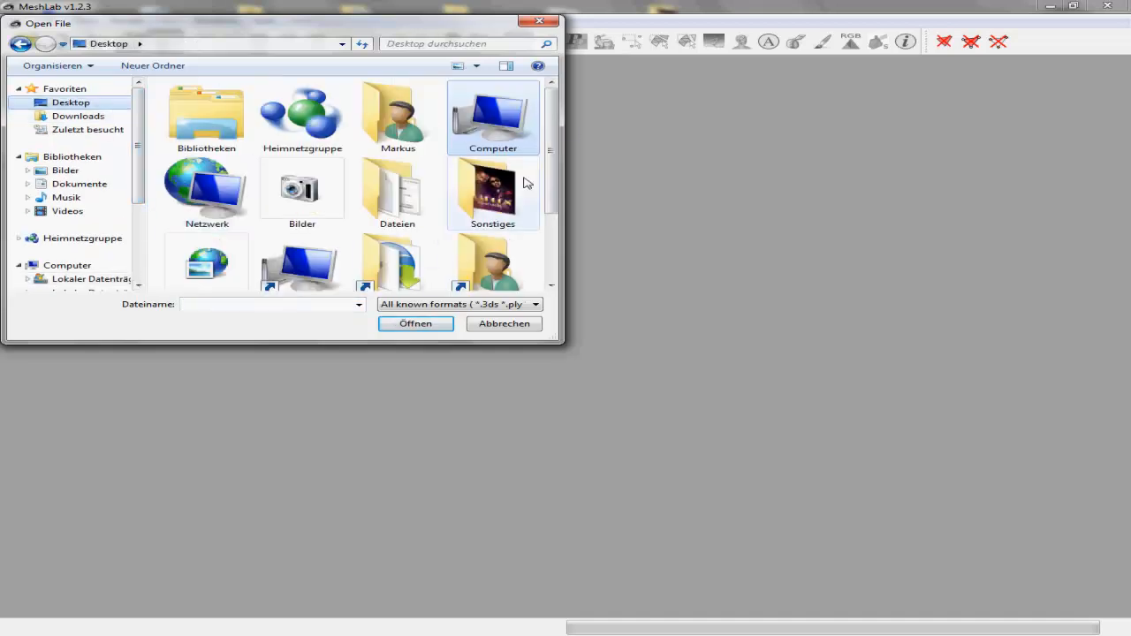
left_click(207, 252)
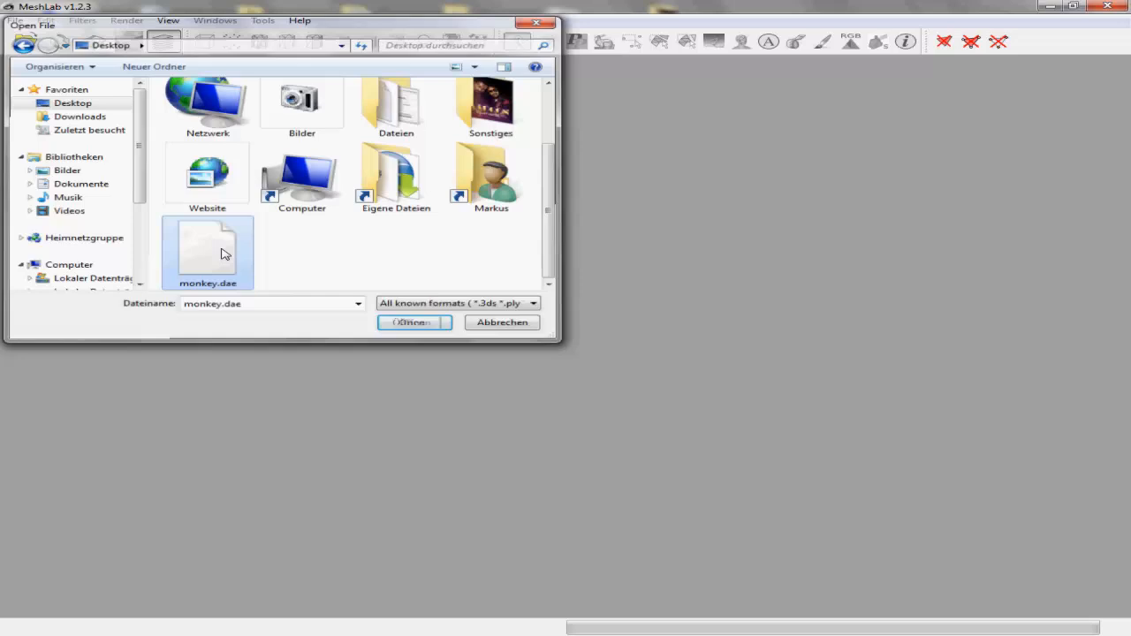
Load monkey.dae with default pre-open options, inspect it, and switch to smooth shading.
left_click(413, 322)
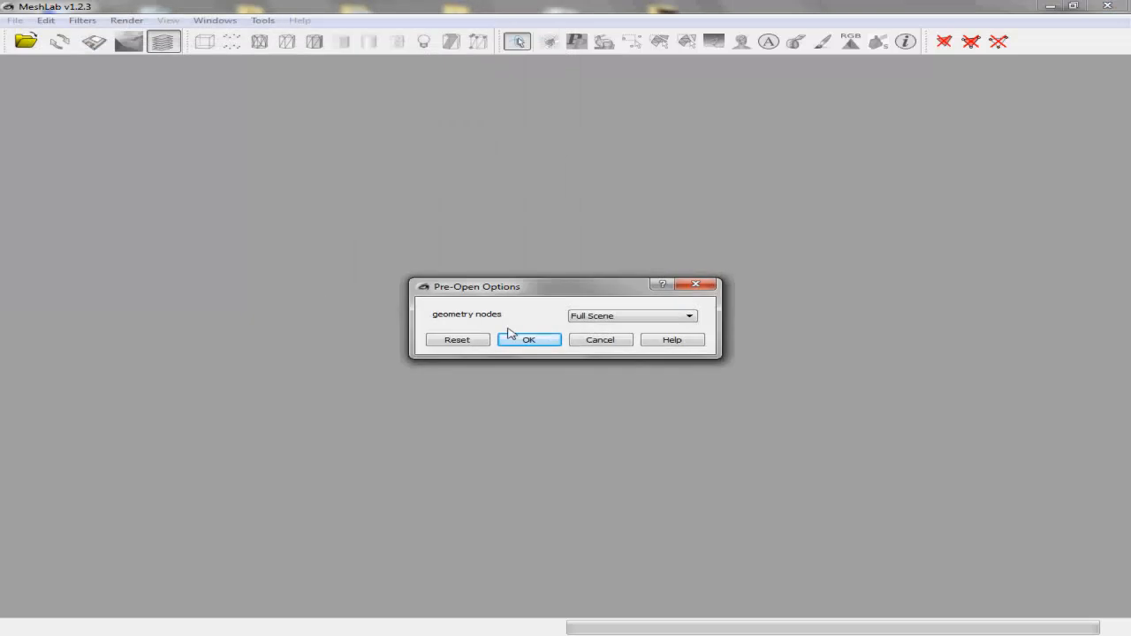
left_click(528, 340)
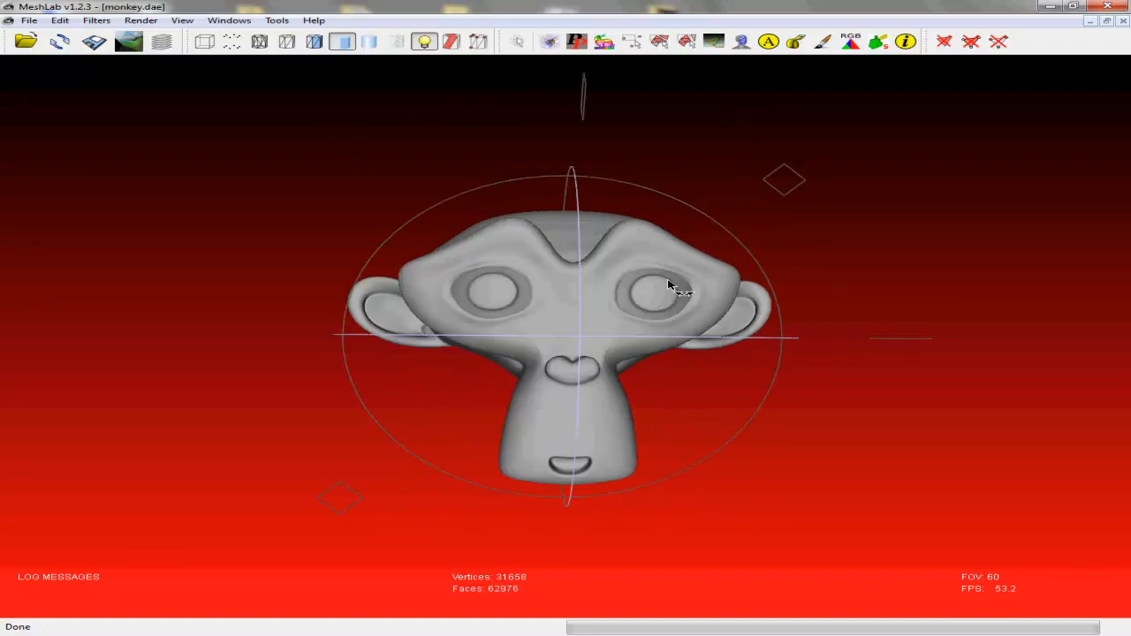
left_click_drag(667, 285, 587, 282)
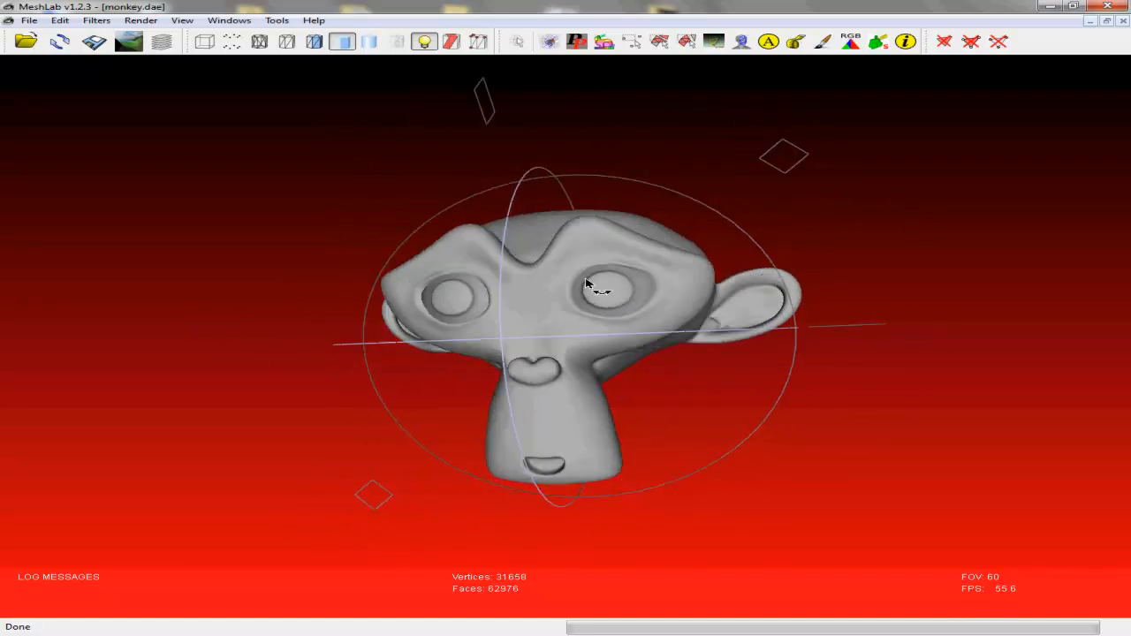
left_click_drag(588, 282, 495, 380)
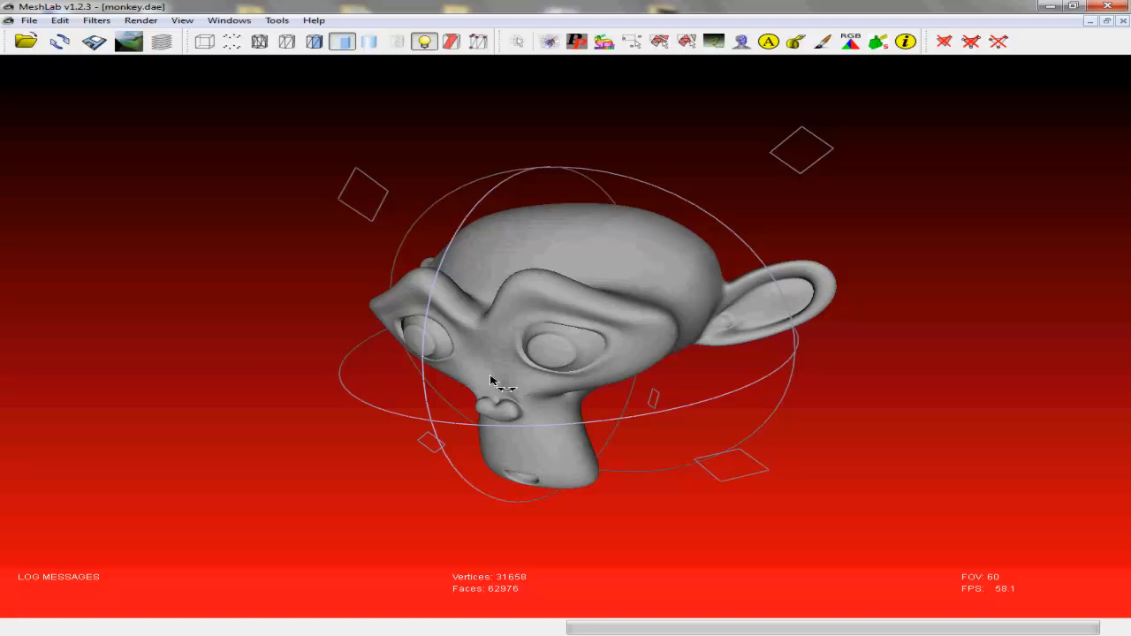
left_click_drag(495, 381, 570, 344)
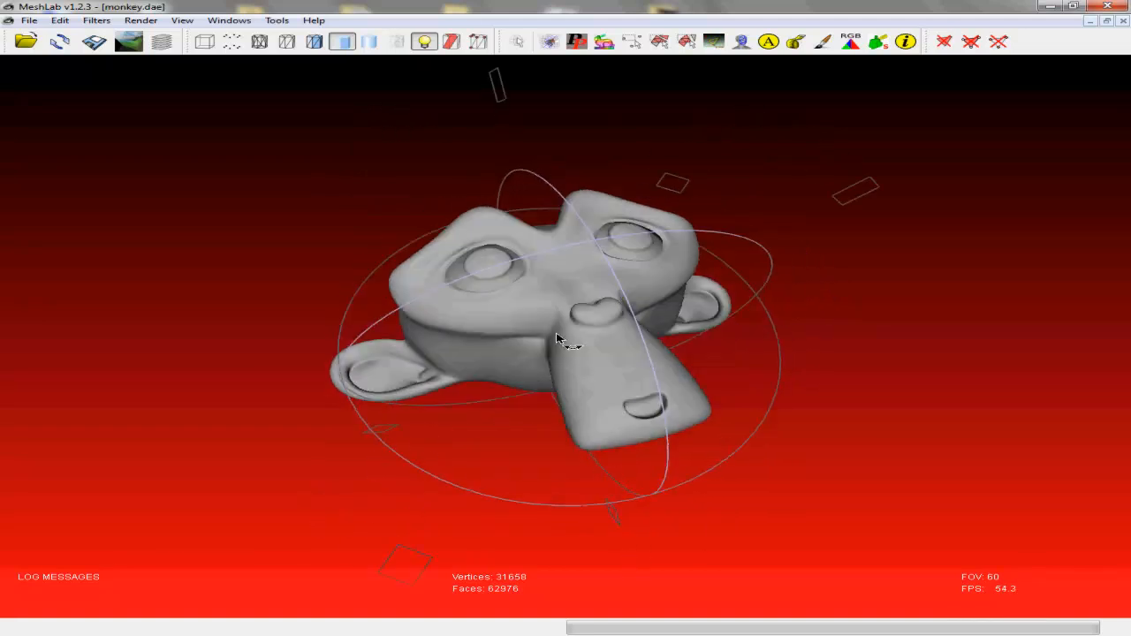
left_click_drag(557, 341, 387, 114)
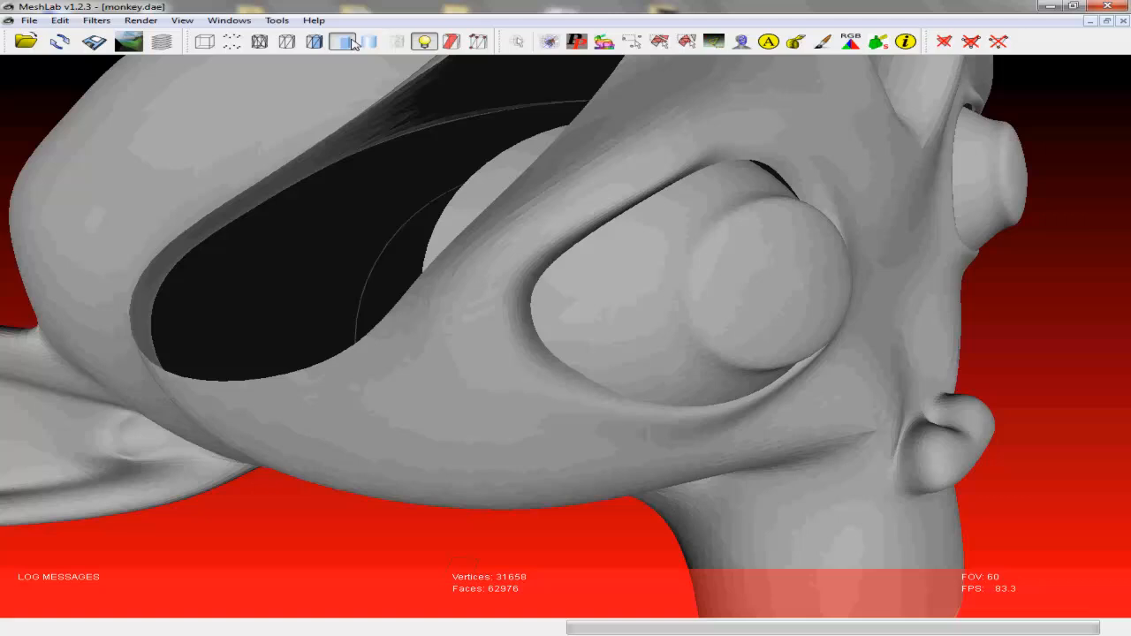
left_click(370, 42)
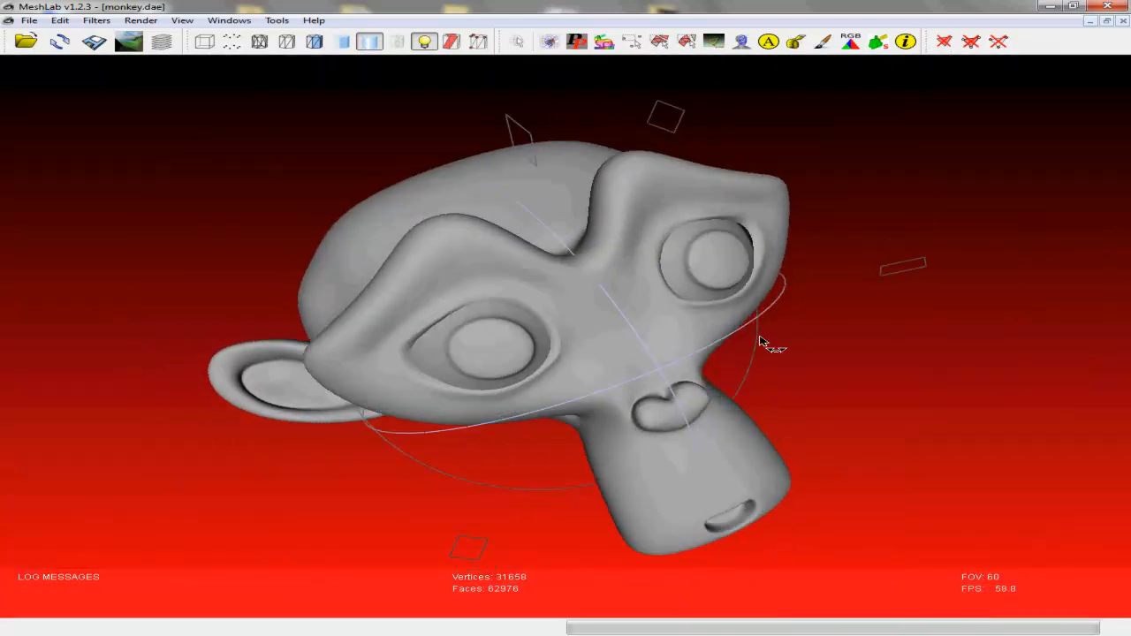
left_click_drag(760, 345, 636, 322)
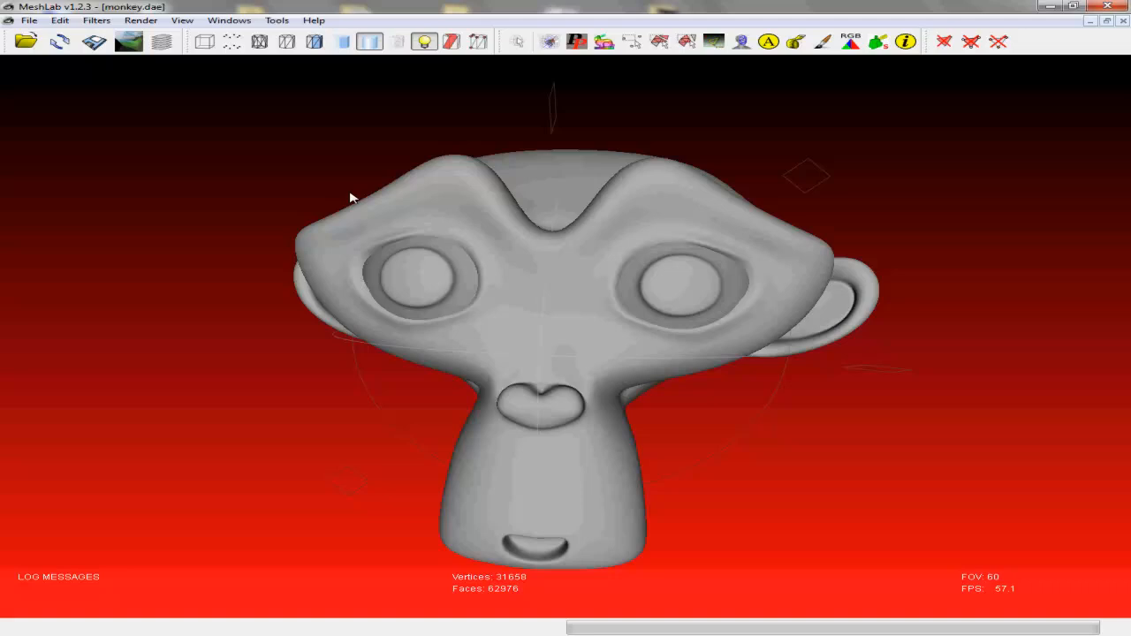
mouse_move(30, 20)
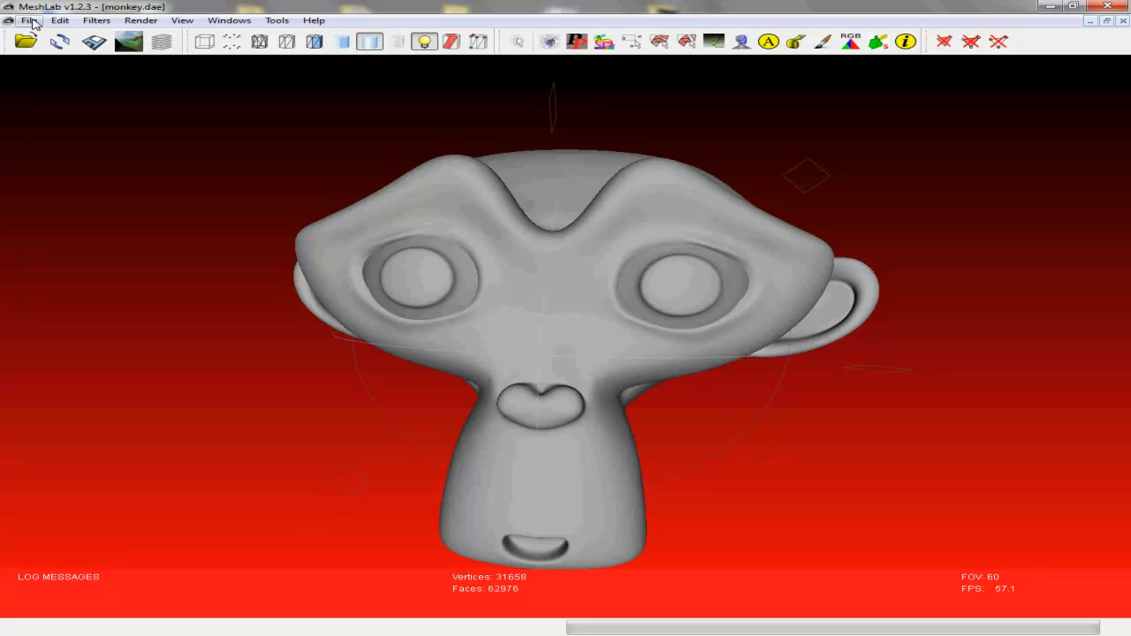
Open MeshLab's File menu.
left_click(29, 19)
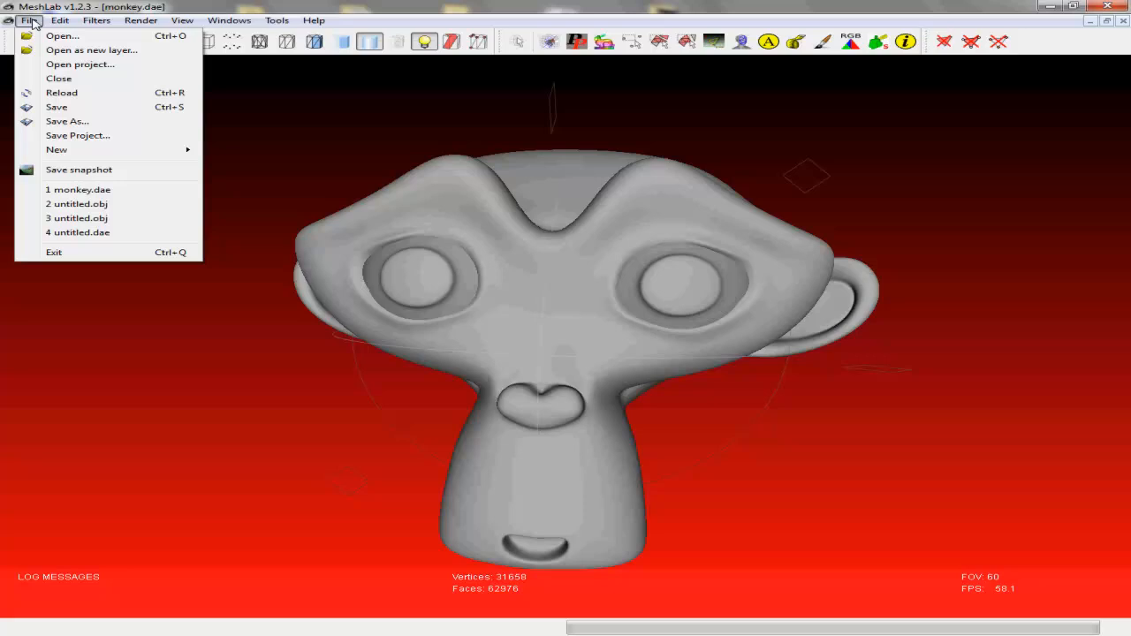
mouse_move(79, 169)
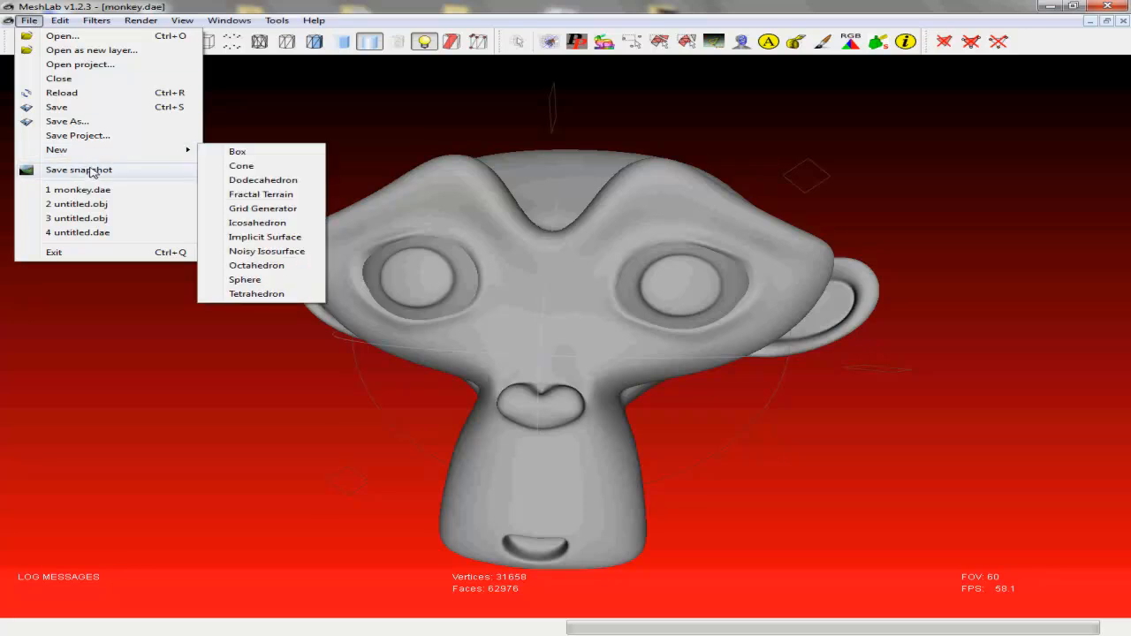
mouse_move(78, 170)
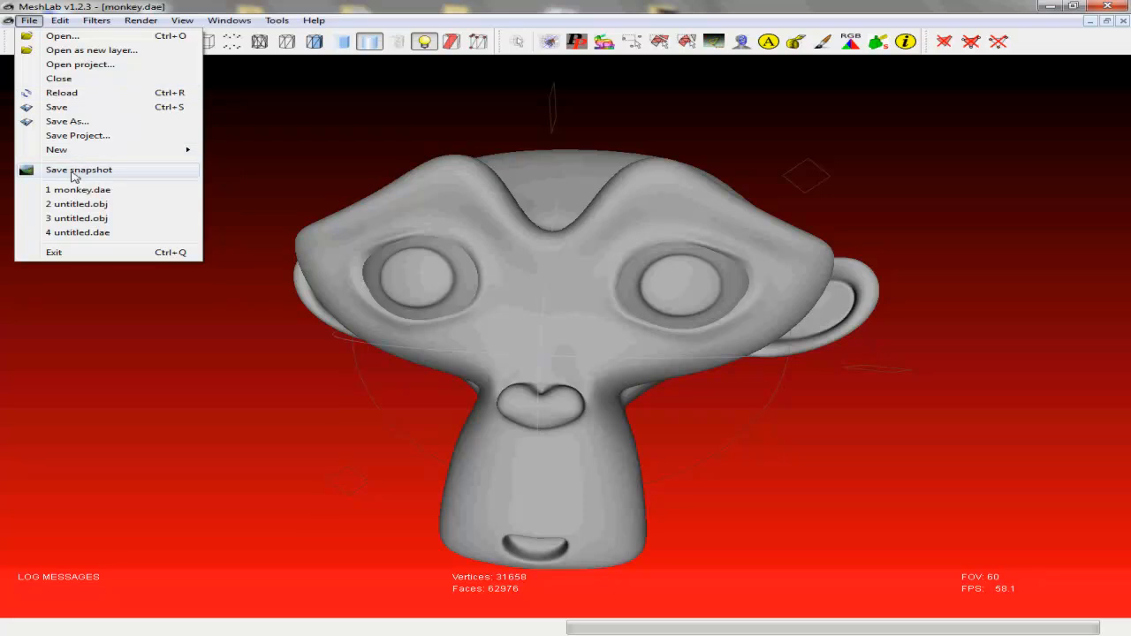
mouse_move(58, 106)
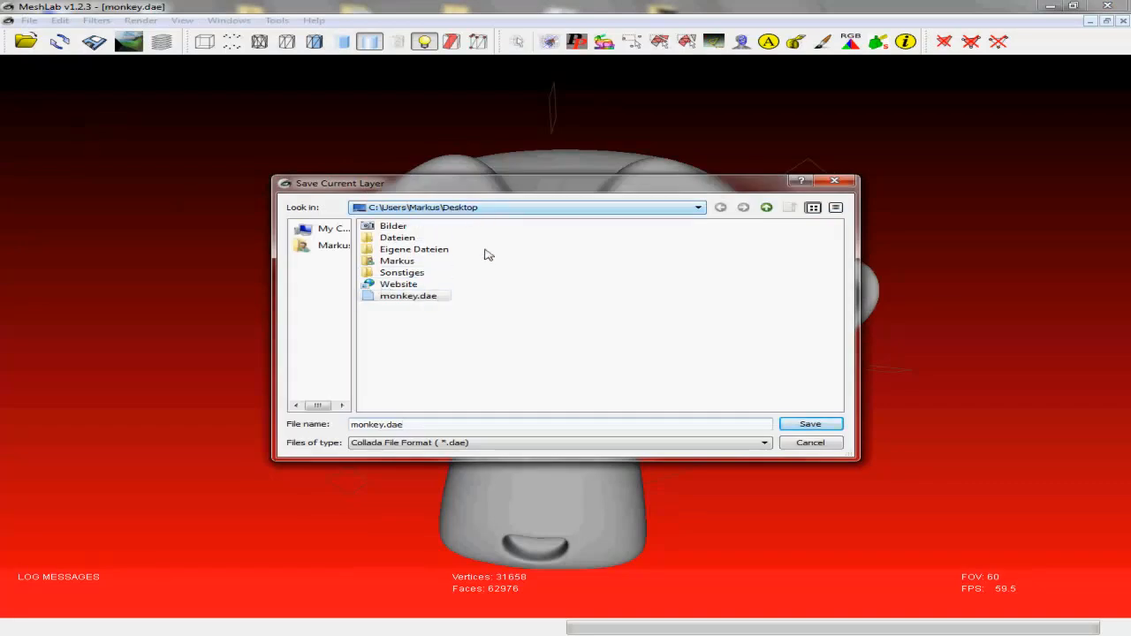
Save the mesh as monkey.u3d in U3D format, accepting the default export parameters.
left_click(763, 442)
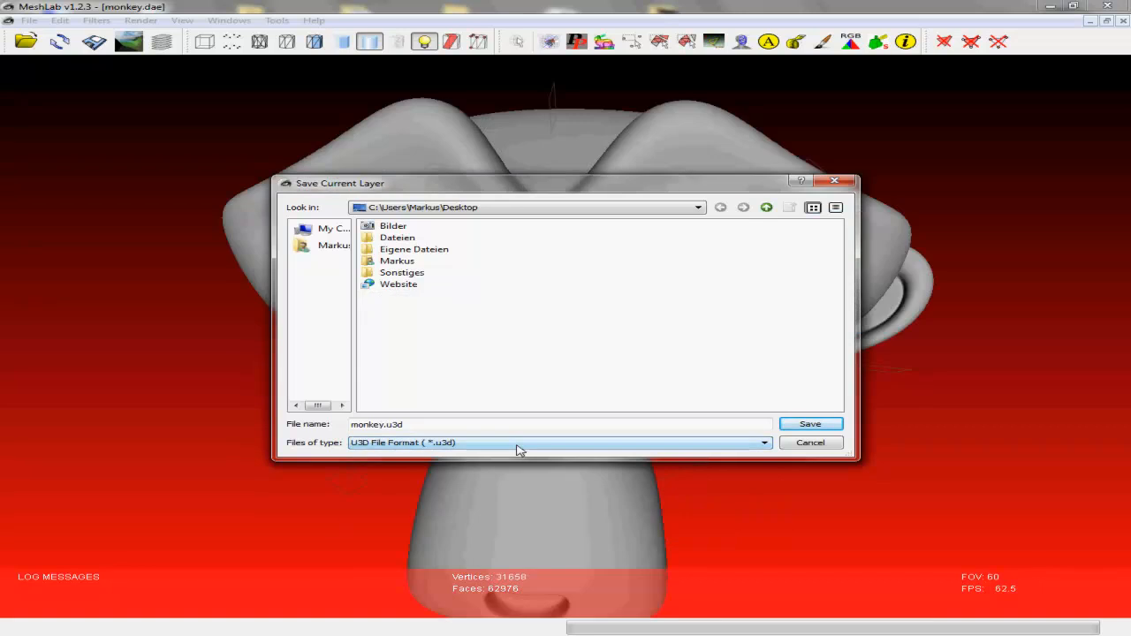
left_click(762, 442)
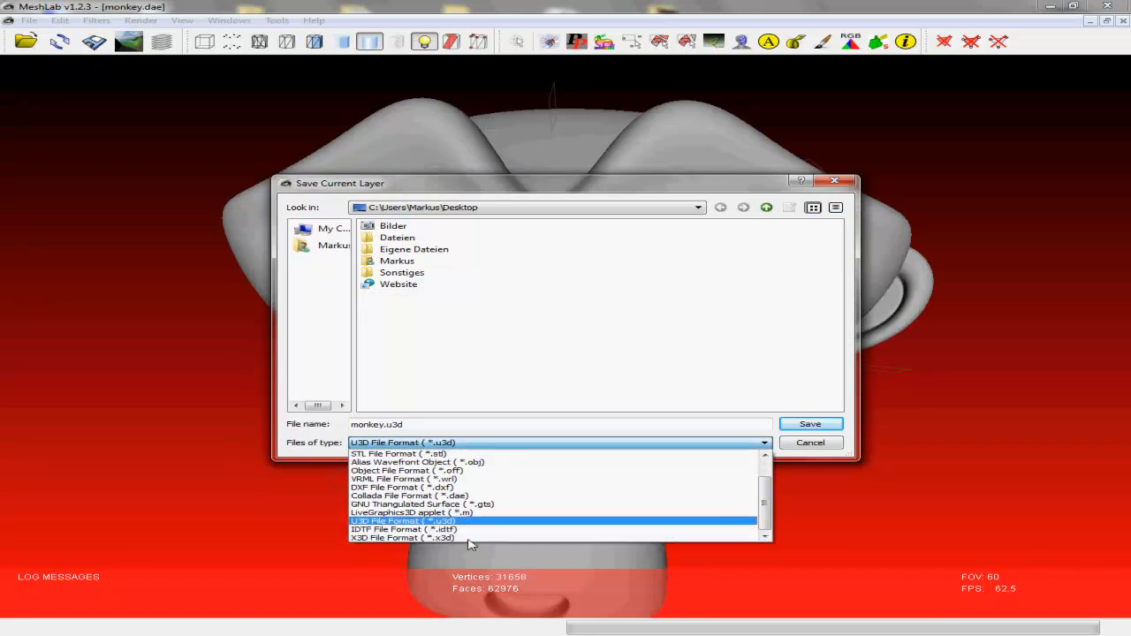
mouse_move(416, 526)
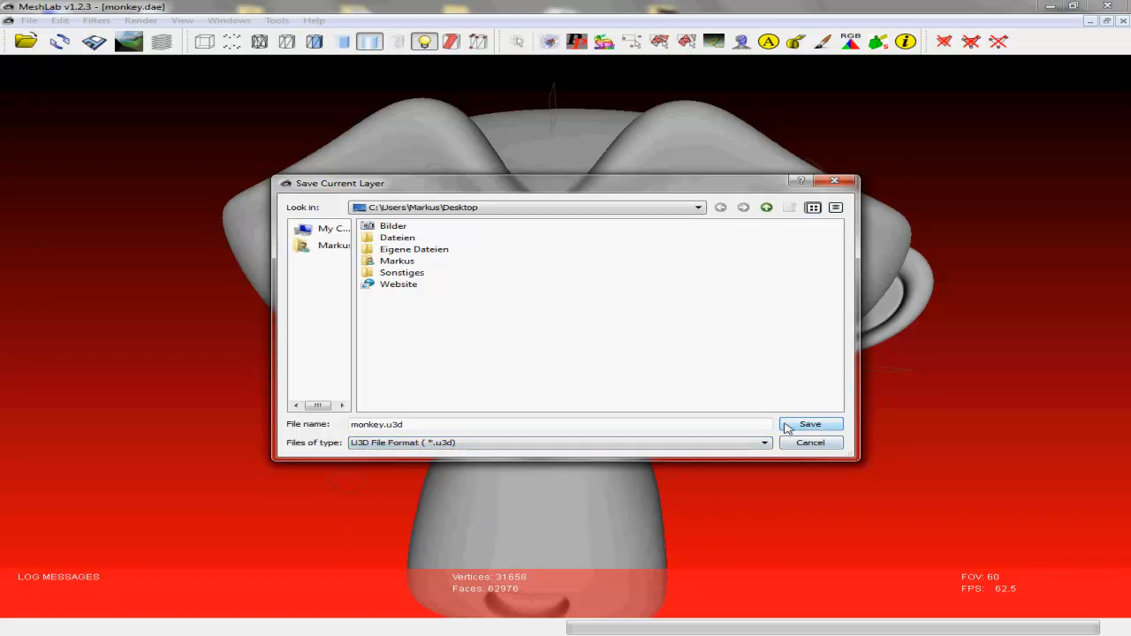
left_click(810, 425)
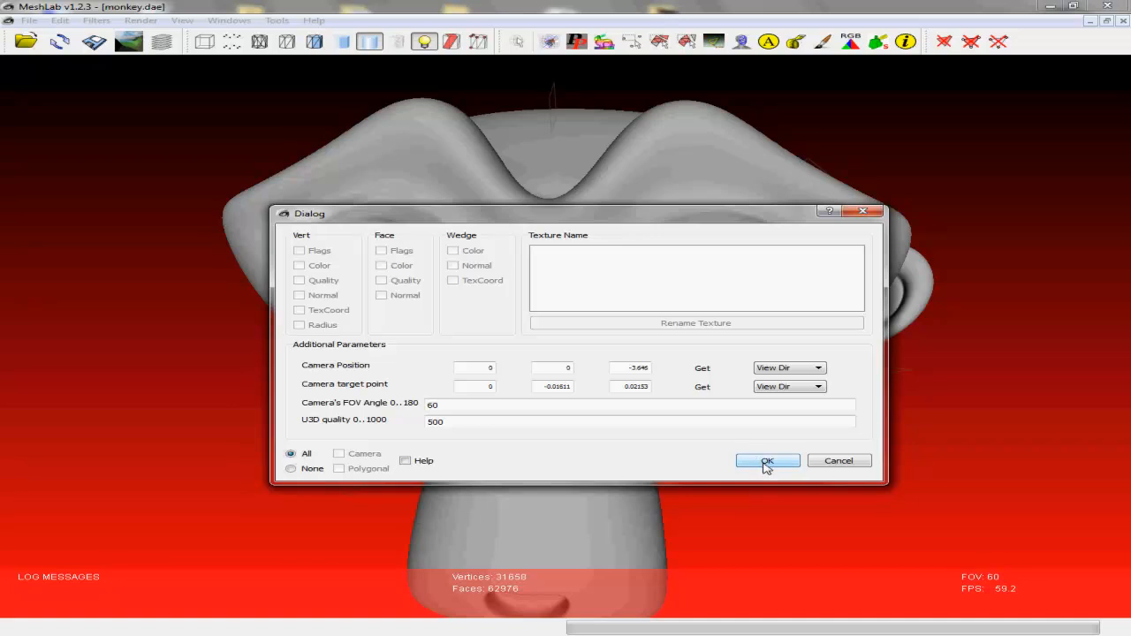
left_click(766, 461)
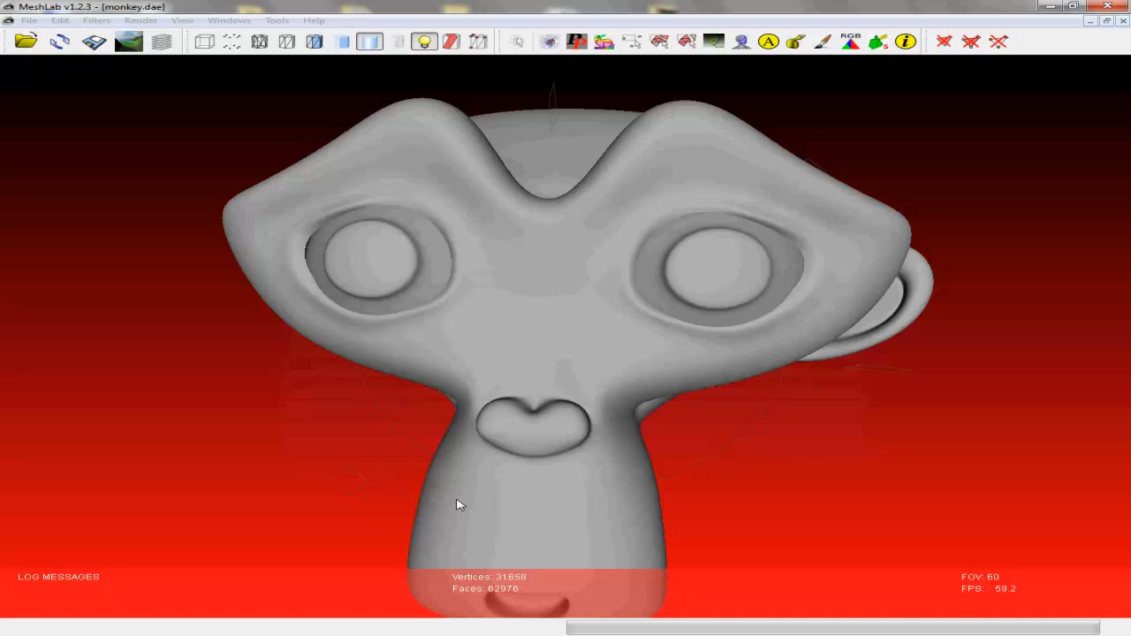
mouse_move(458, 517)
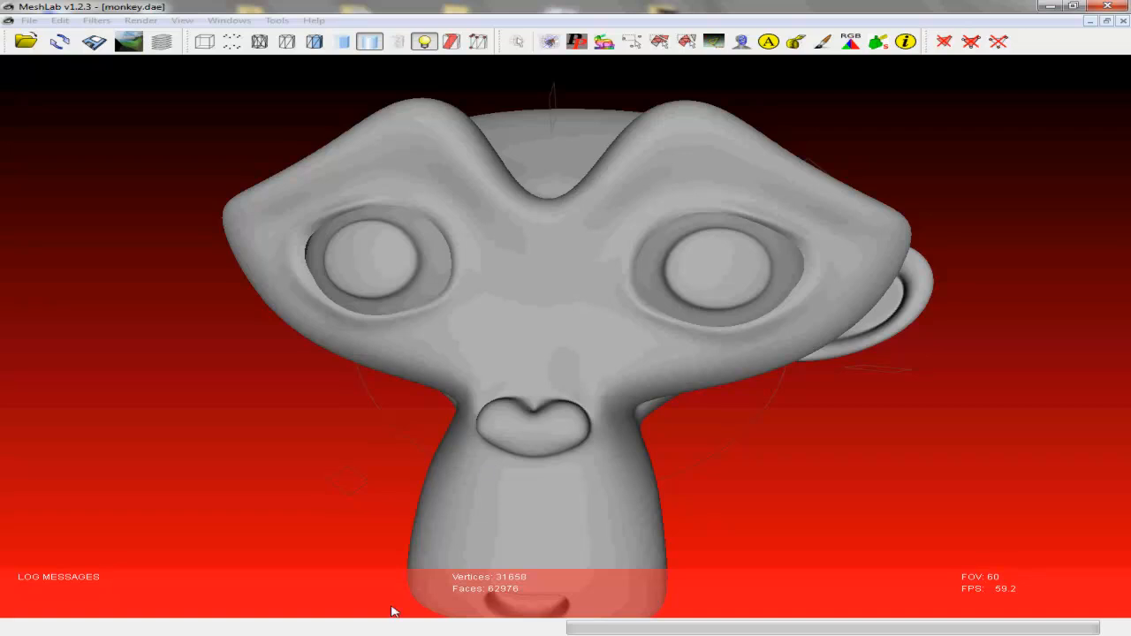
mouse_move(394, 610)
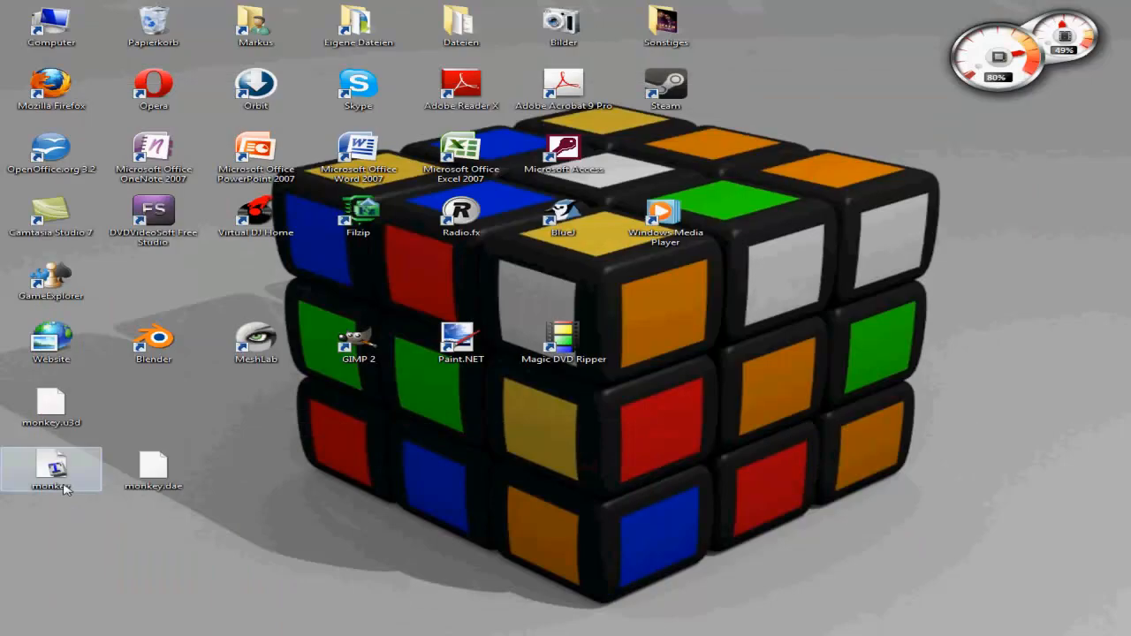
Move monkey.dae across the desktop and launch Microsoft Word 2007.
left_click_drag(153, 469, 358, 468)
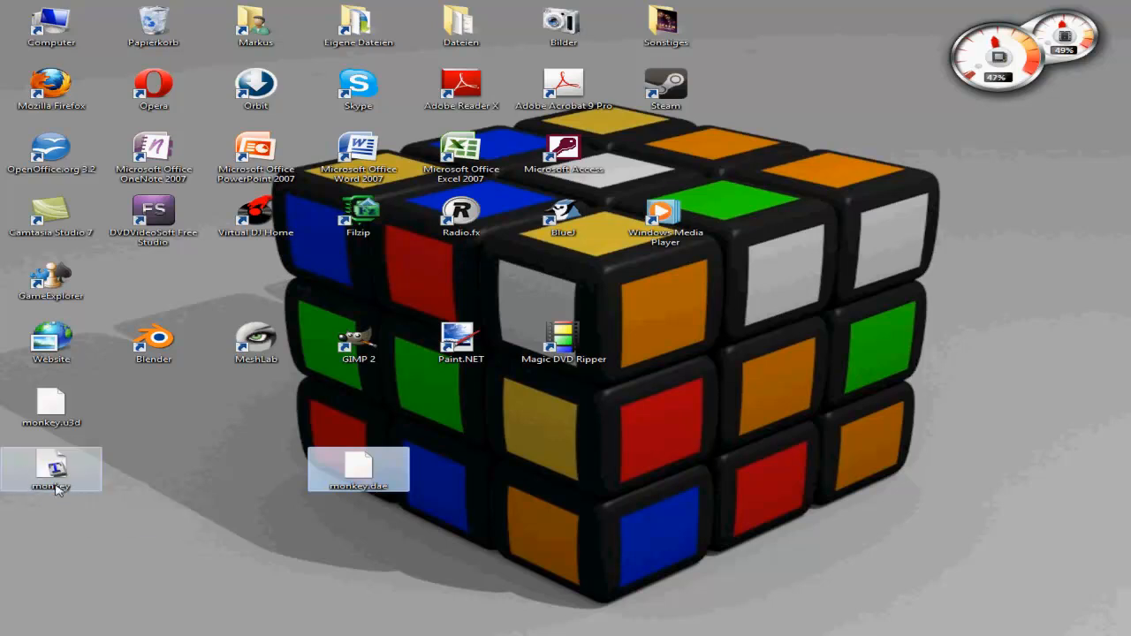
mouse_move(43, 473)
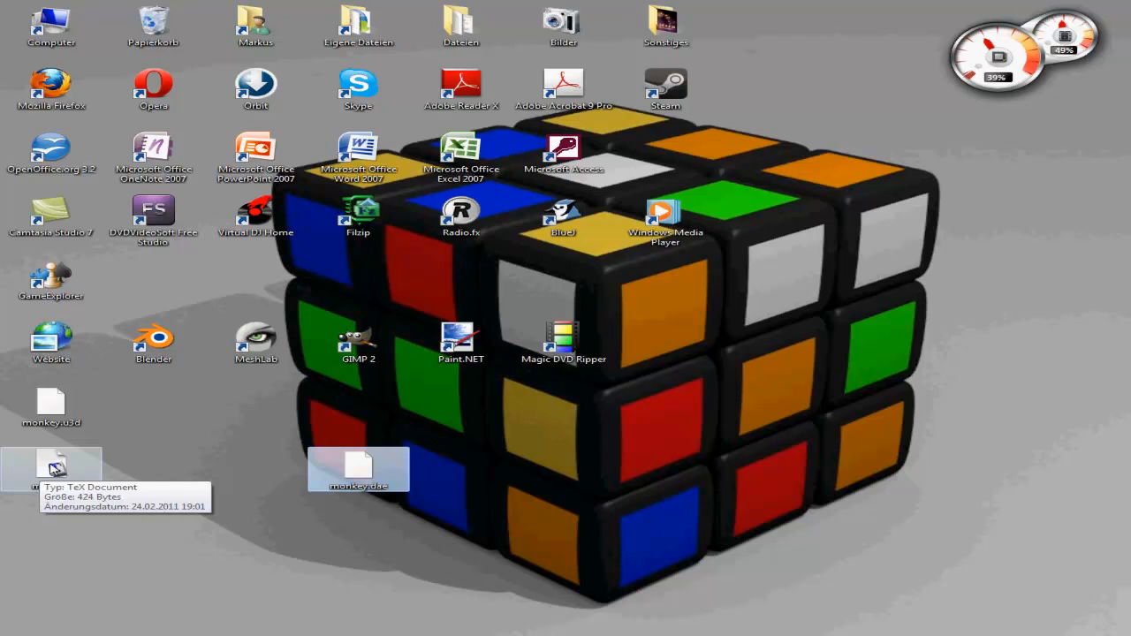
mouse_move(75, 427)
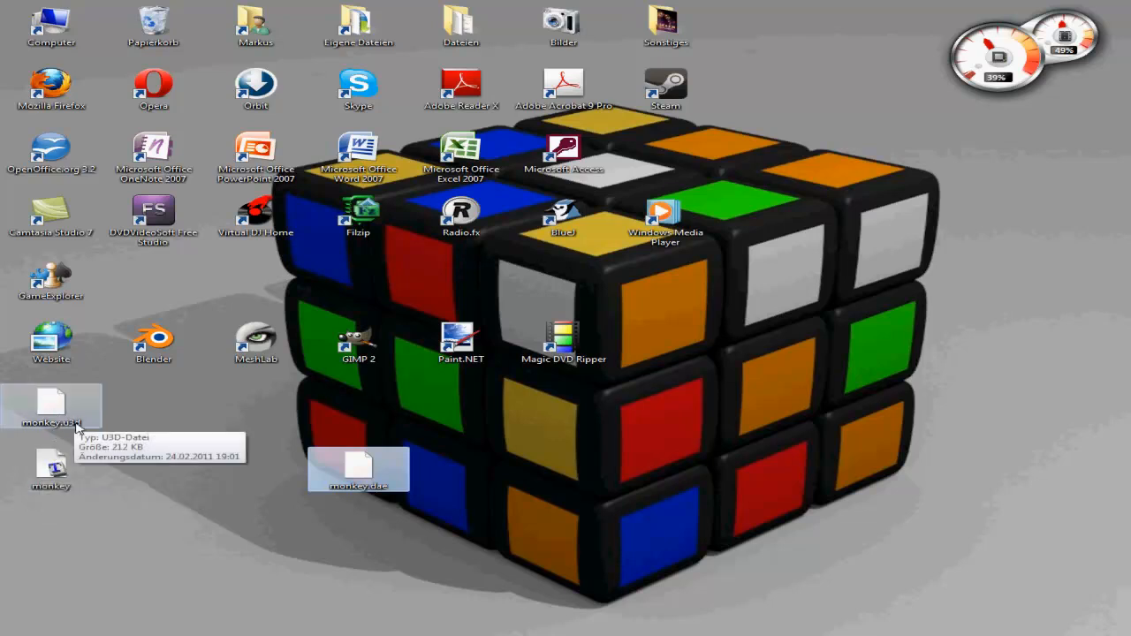
left_click_drag(358, 468, 769, 469)
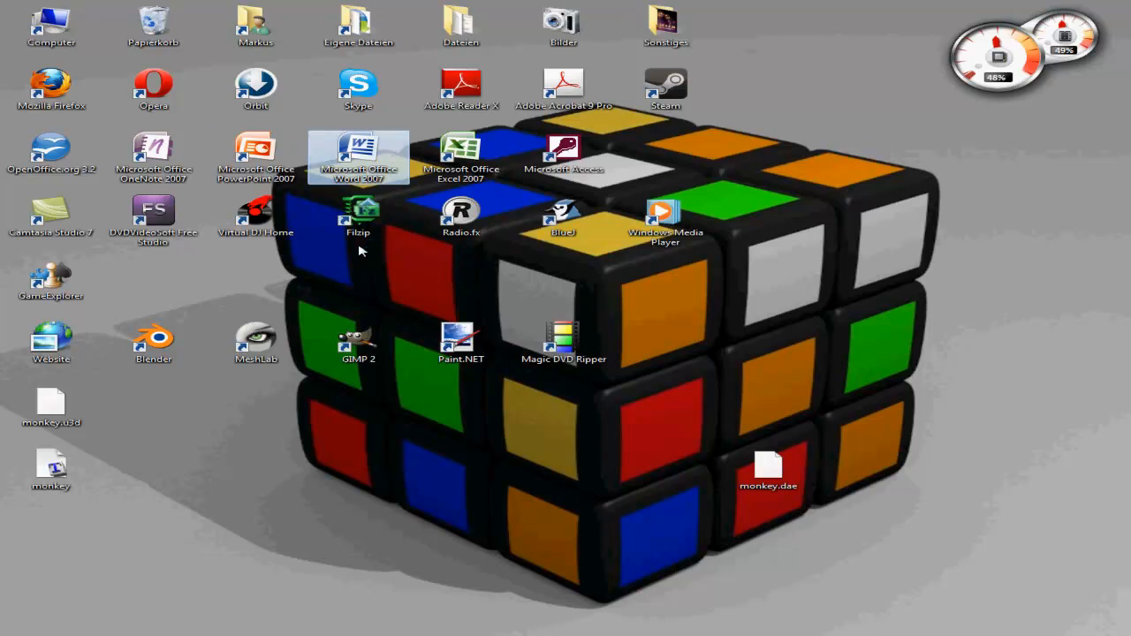
double_click(358, 155)
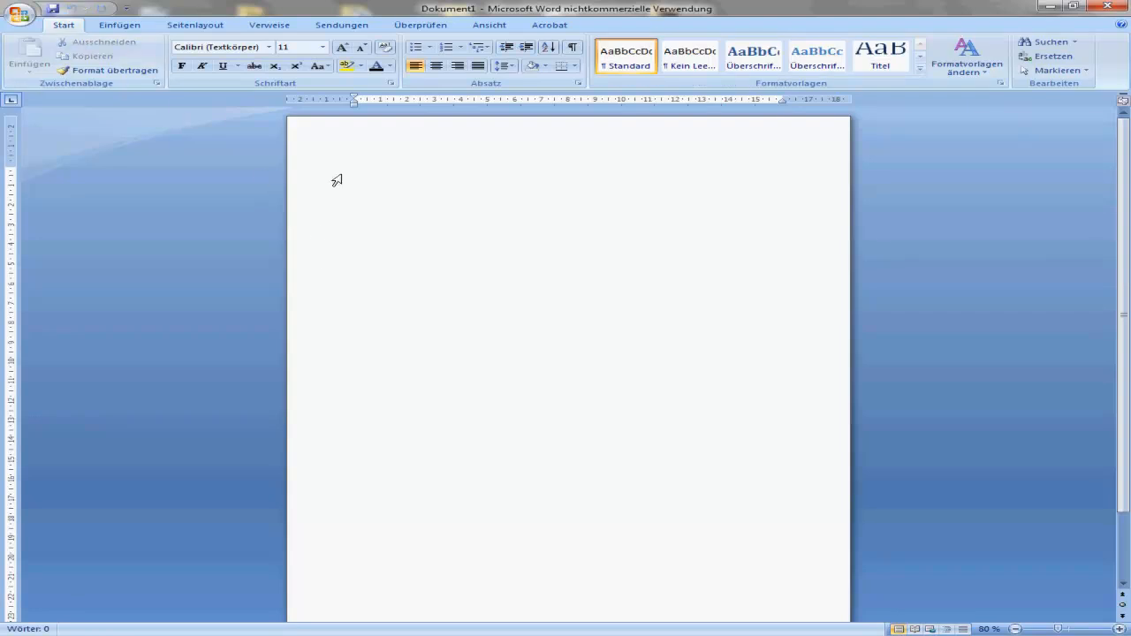
Type the title 'Monkey Test Tutorial'.
type("Monke")
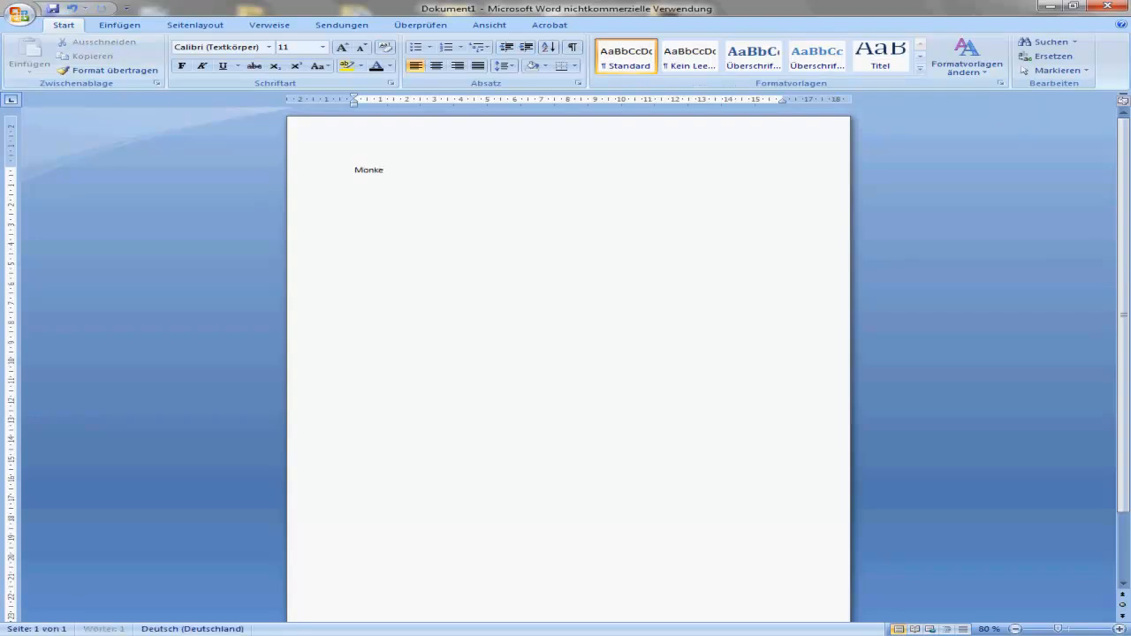
type("y Test")
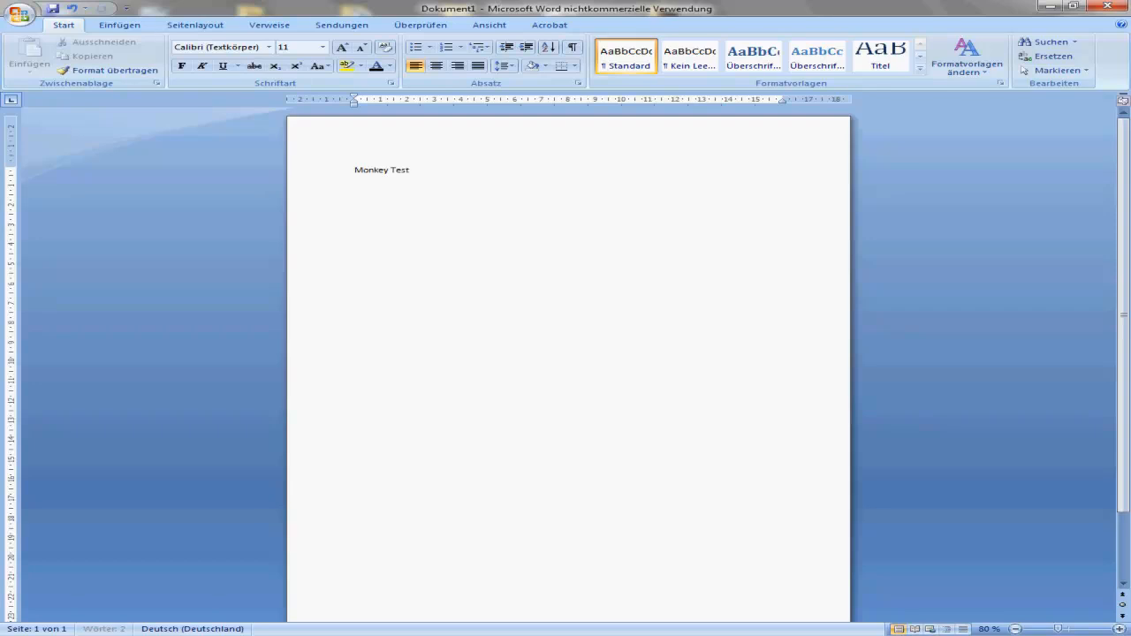
type("Tut")
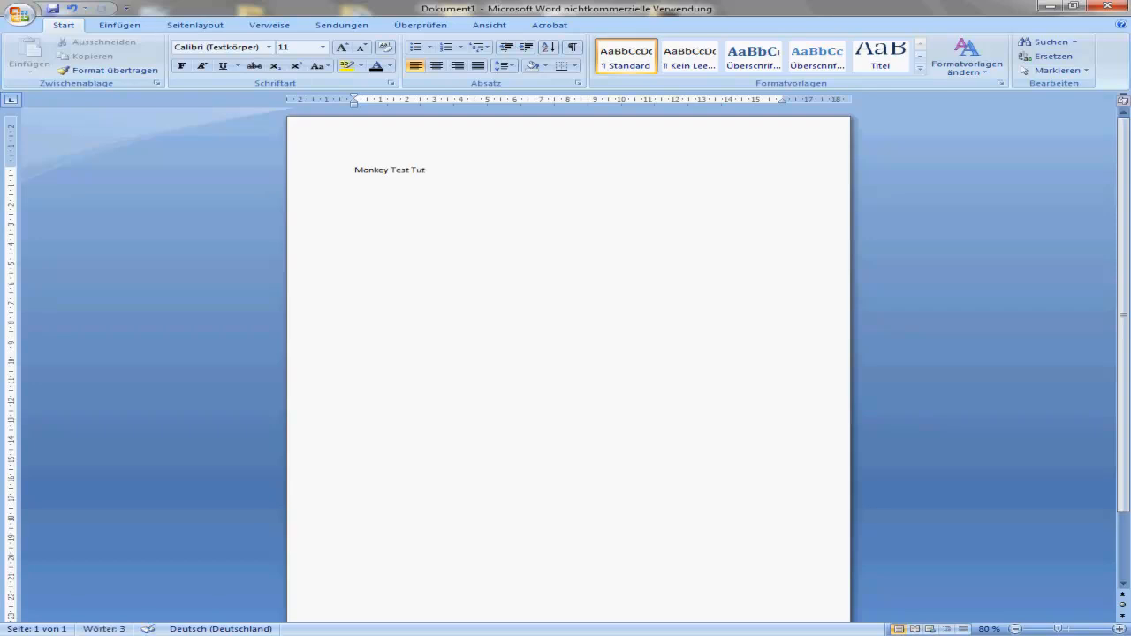
type("orial")
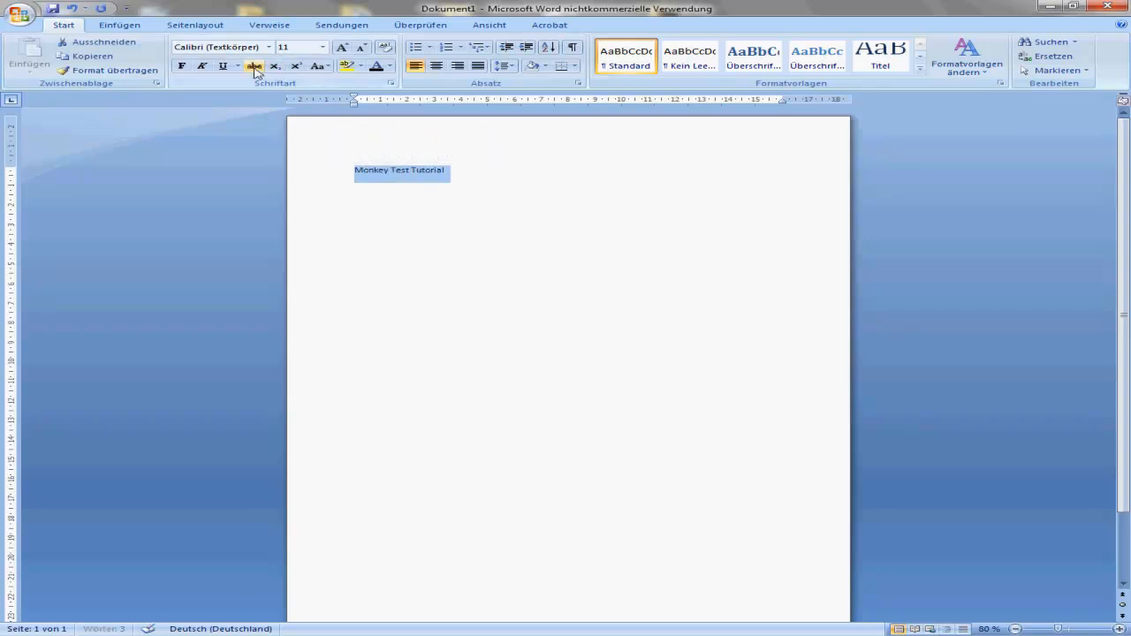
Make the title underlined, bold Bradley Hand ITC at size 72, with a new line below.
left_click(321, 47)
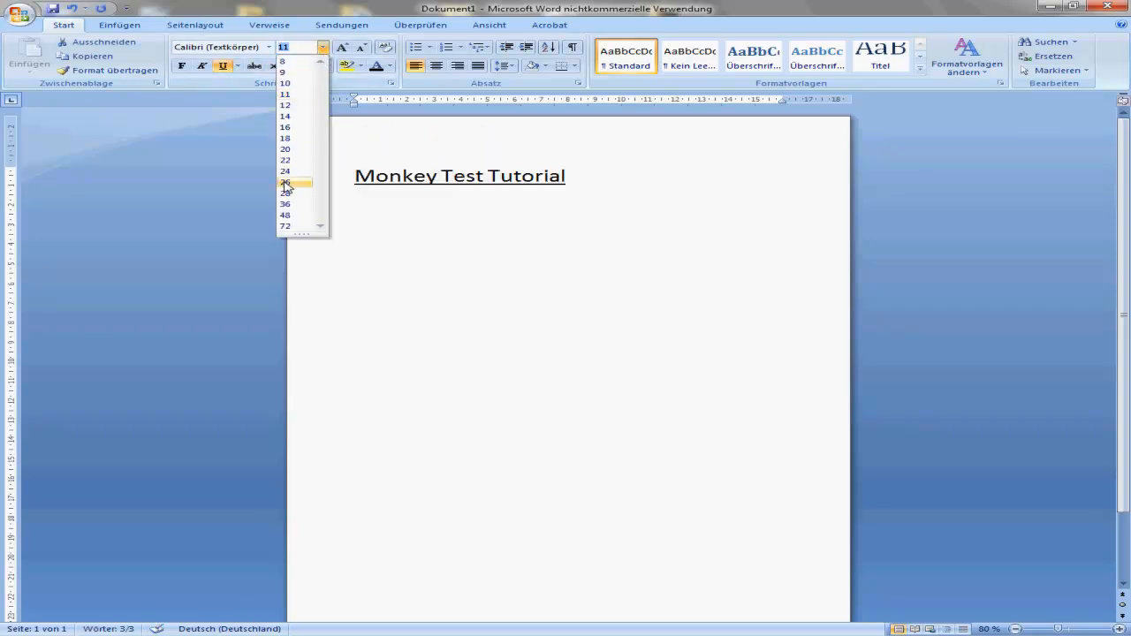
left_click(220, 46)
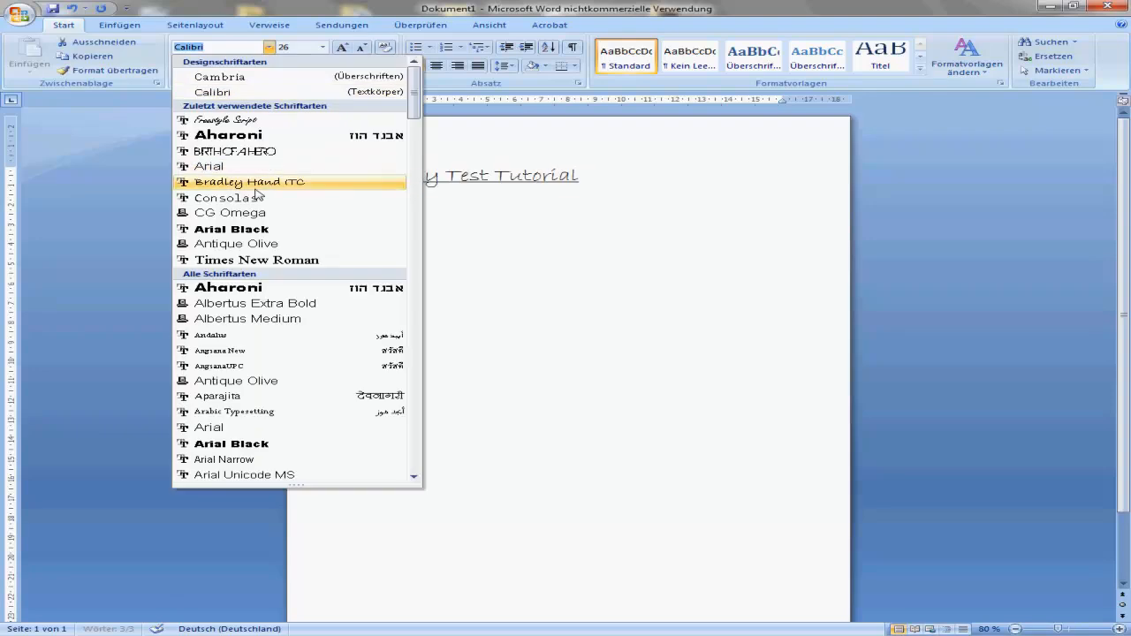
left_click(249, 182)
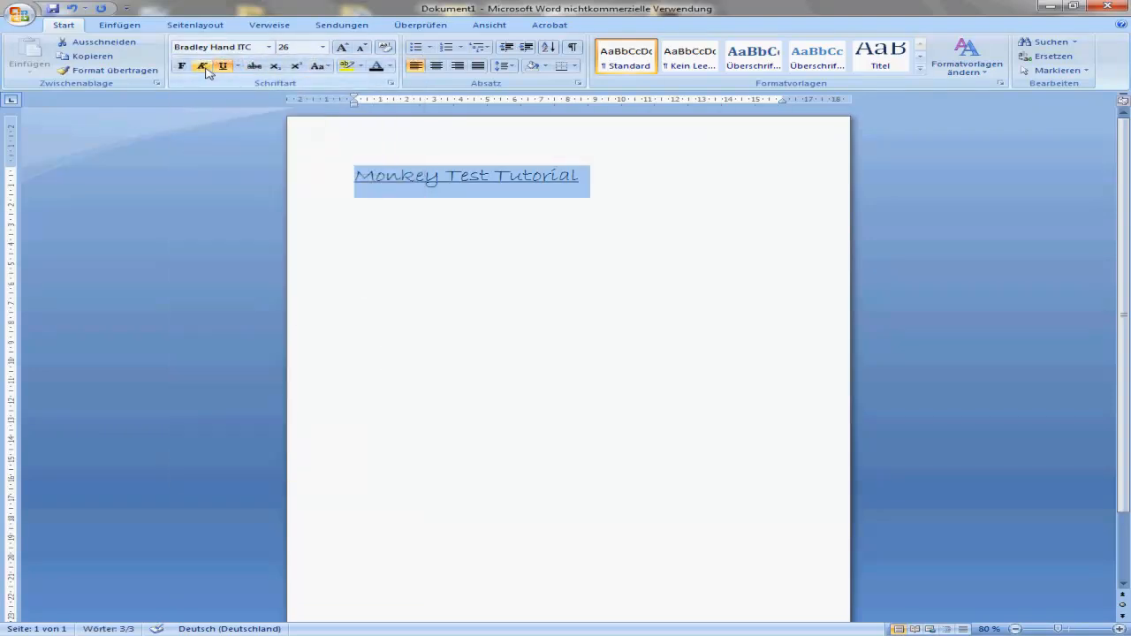
left_click(321, 47)
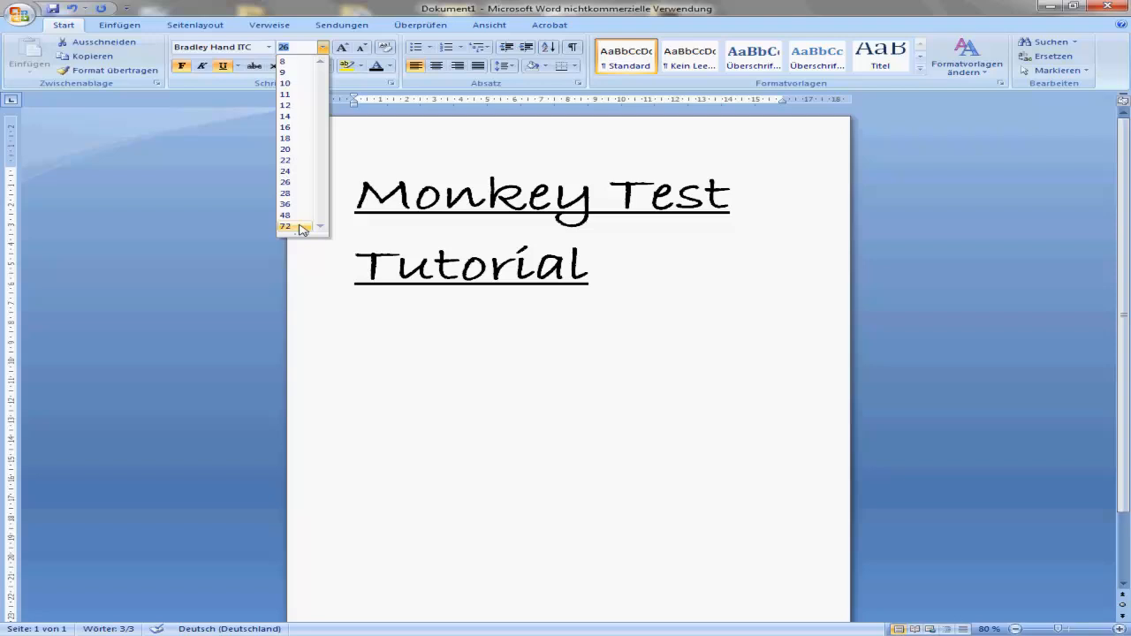
left_click(283, 227)
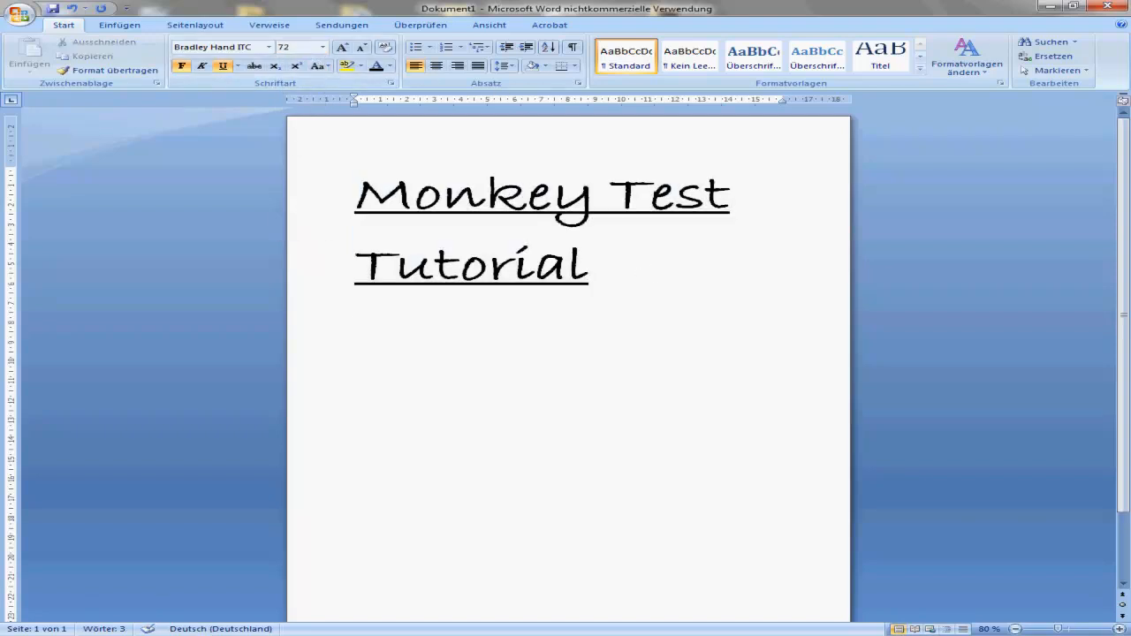
left_click(354, 348)
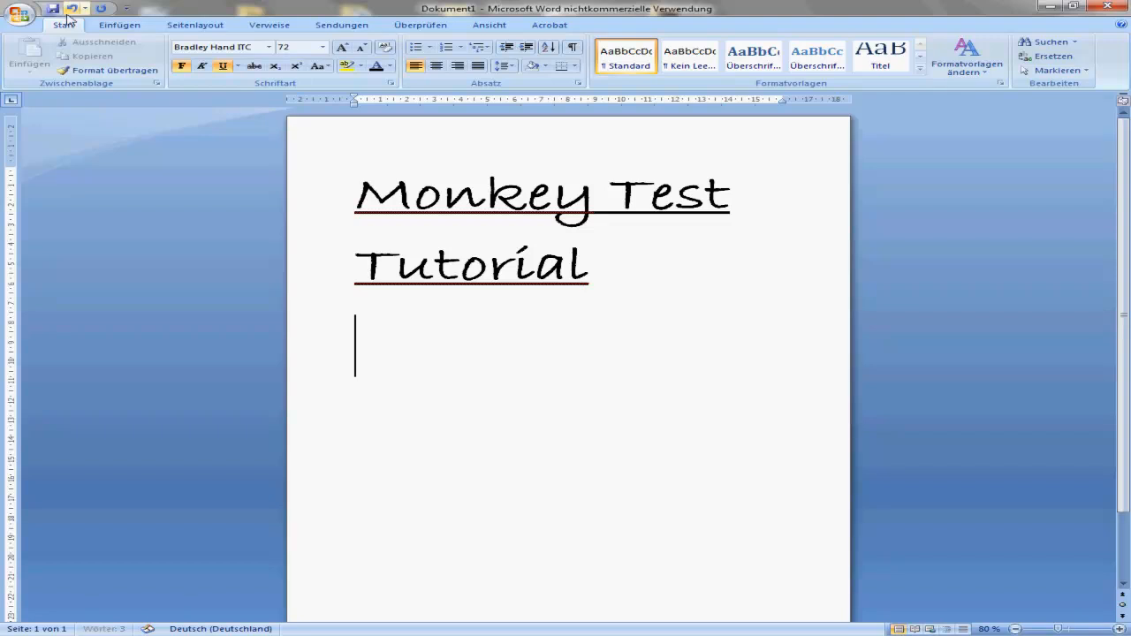
Save 'Monkey Test Tutorial' to the desktop as a Word document, then as an Adobe PDF.
left_click(19, 16)
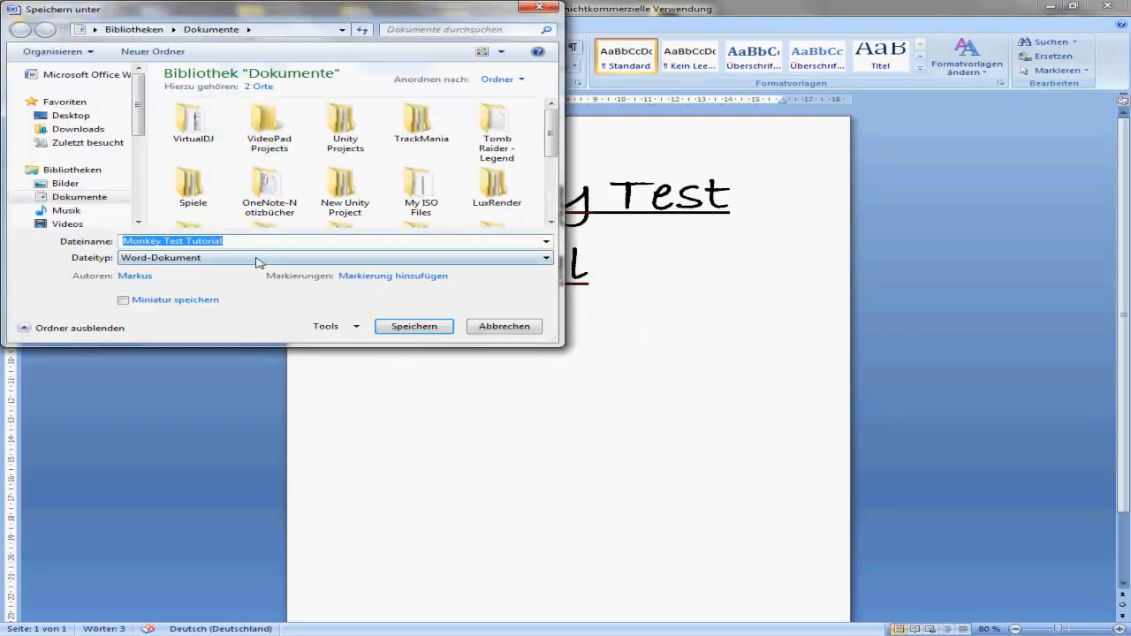
left_click(545, 257)
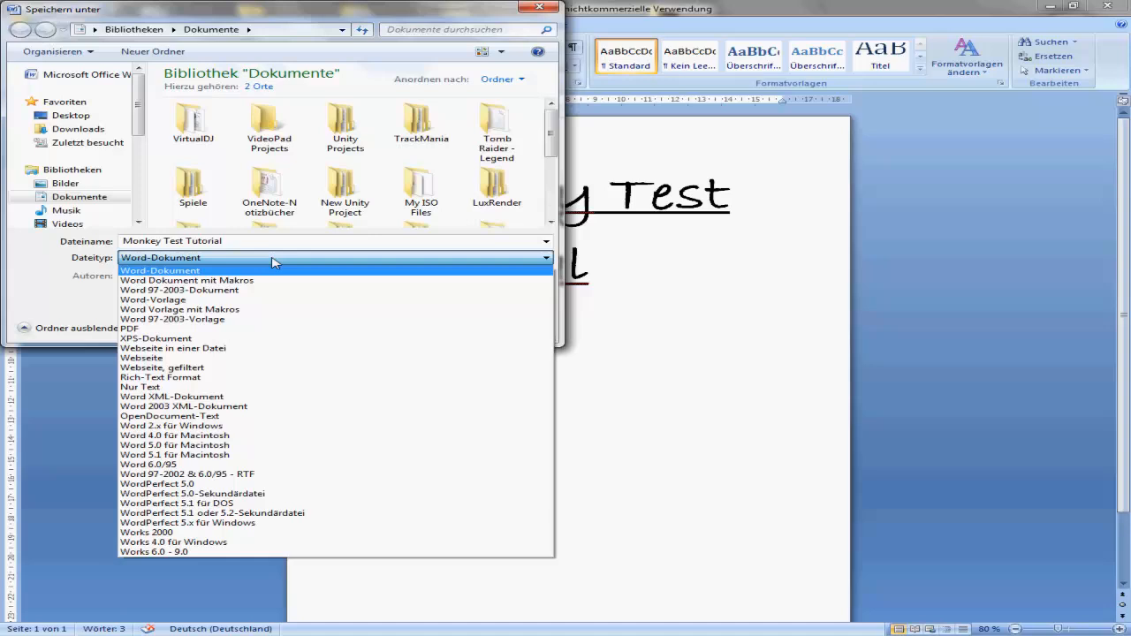
left_click(129, 328)
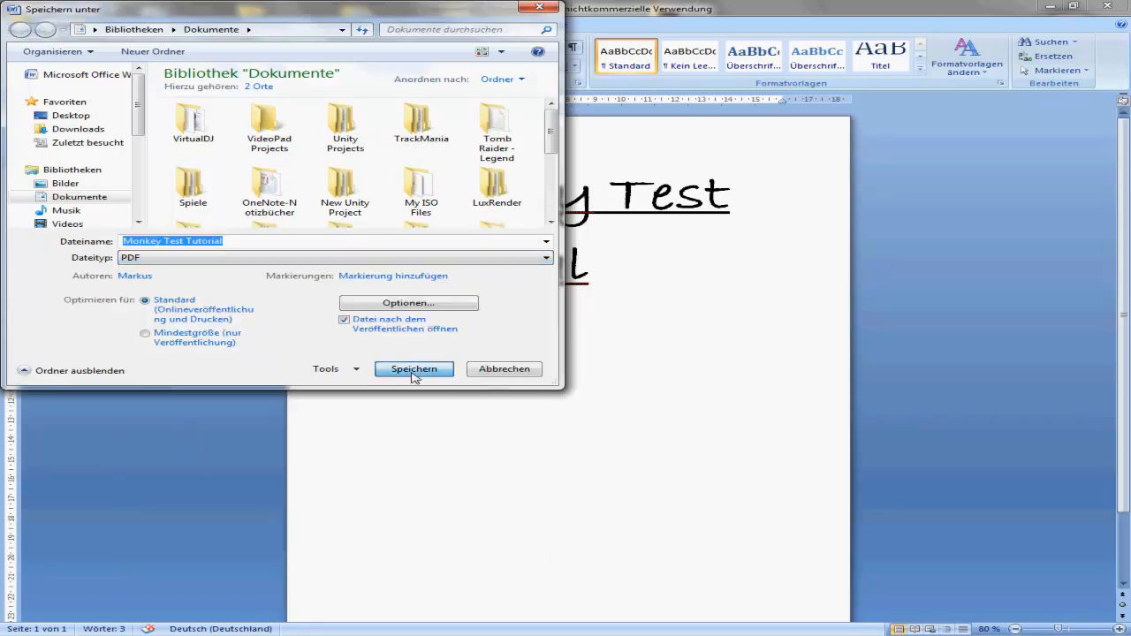
left_click(413, 368)
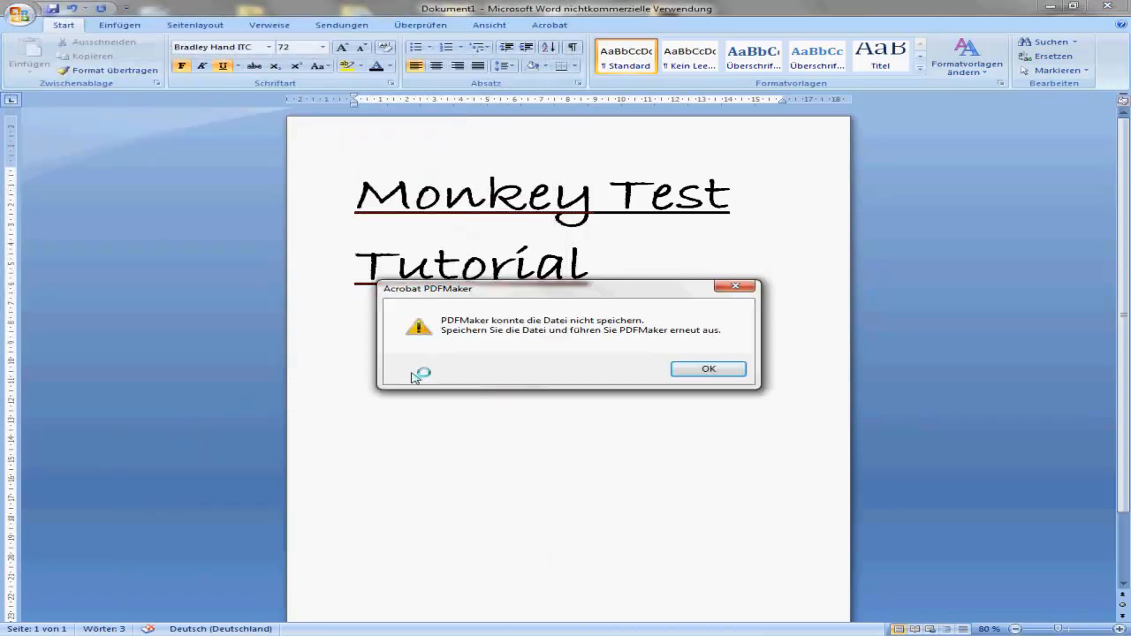
left_click(709, 369)
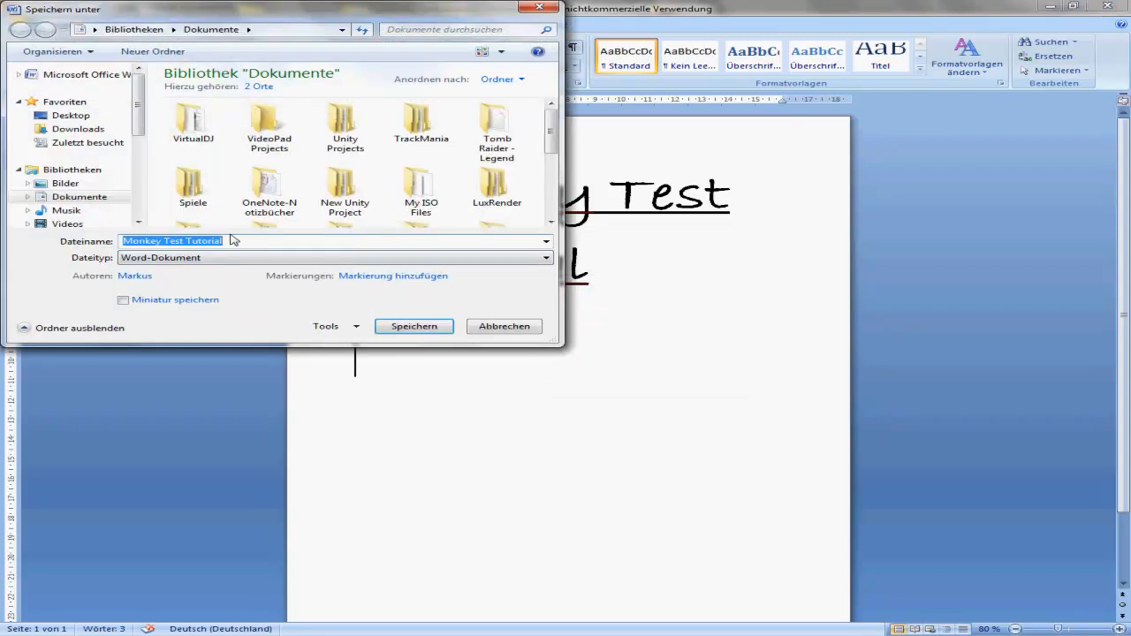
left_click(71, 115)
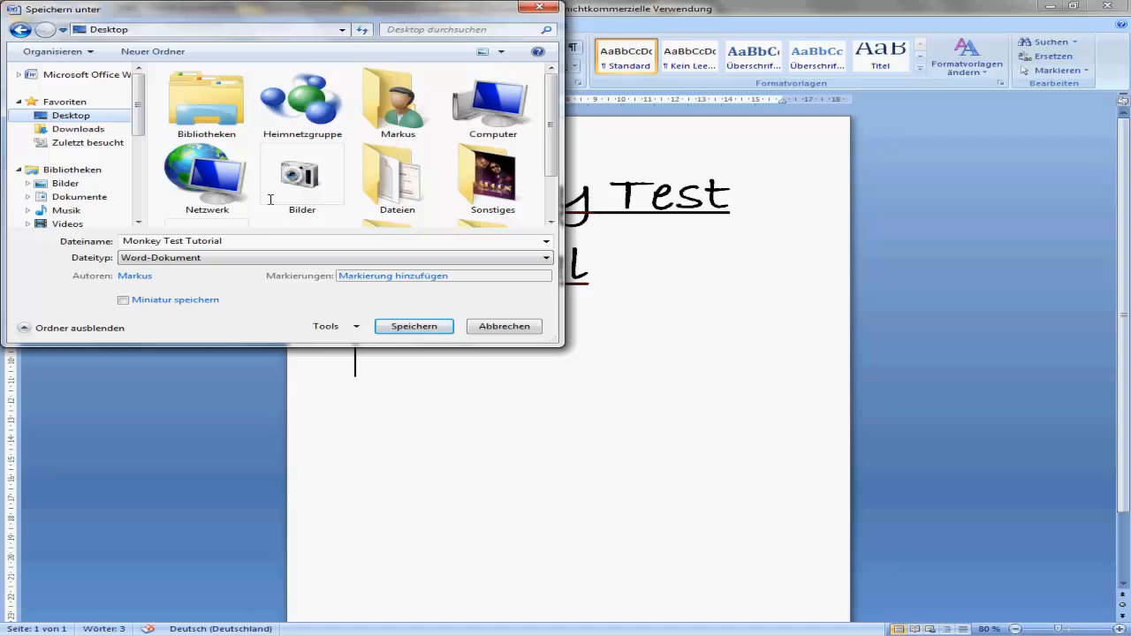
left_click(414, 326)
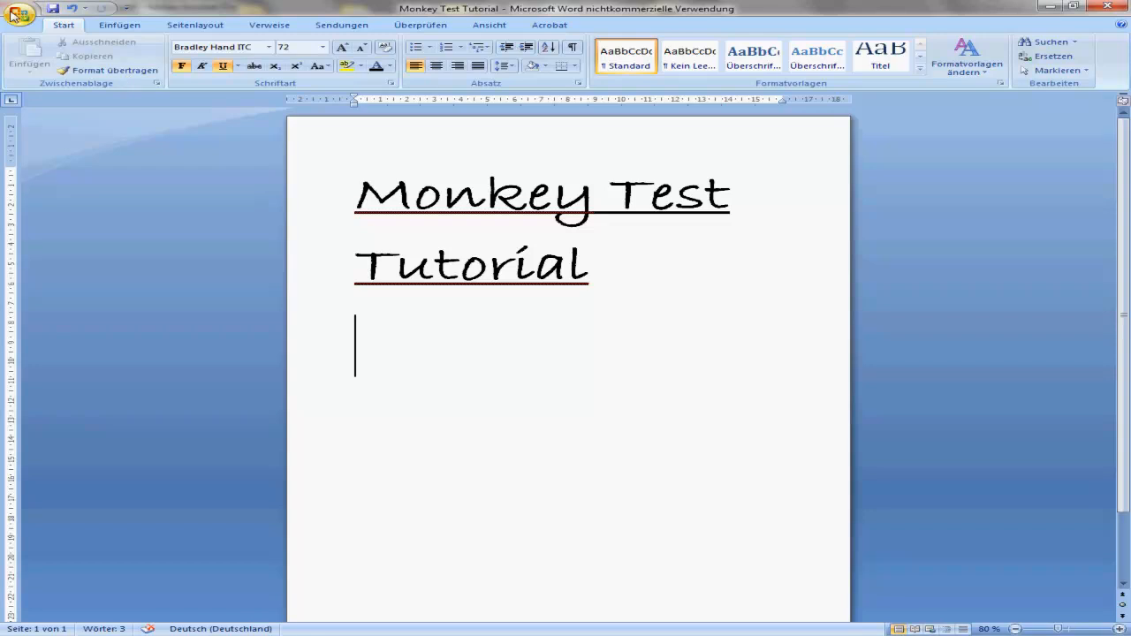
left_click(19, 16)
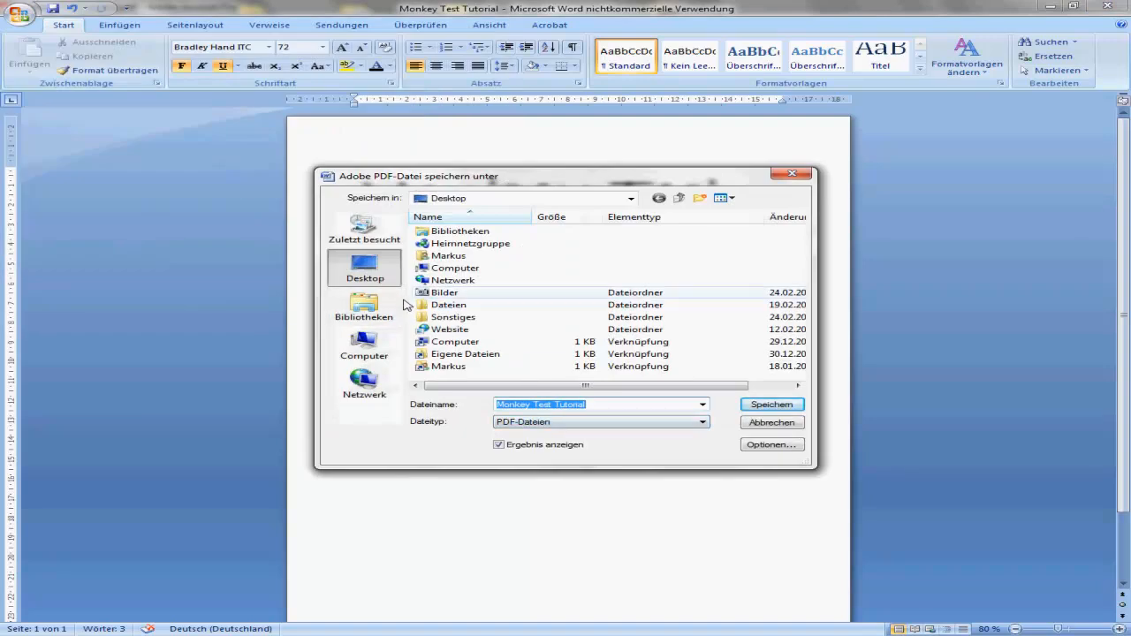
left_click(772, 404)
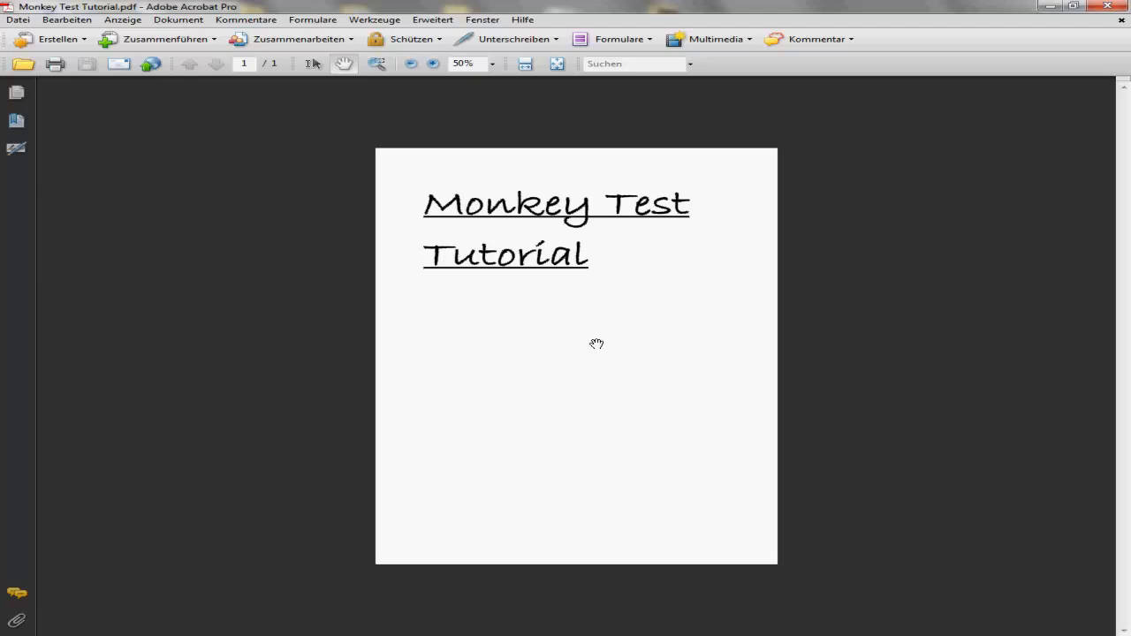
mouse_move(1041, 9)
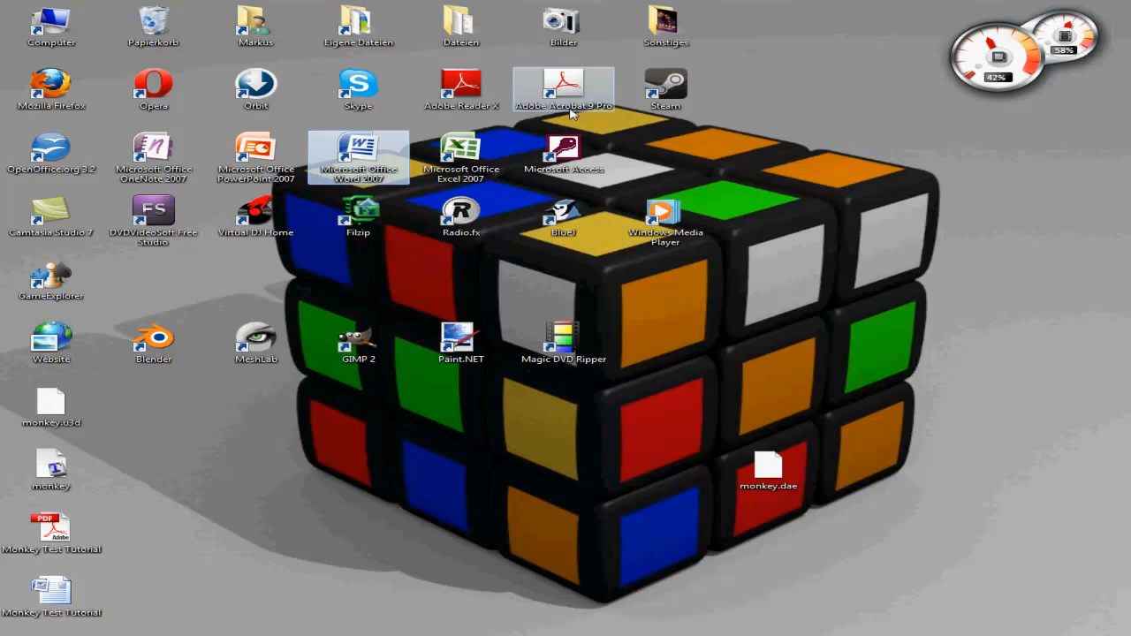
mouse_move(577, 110)
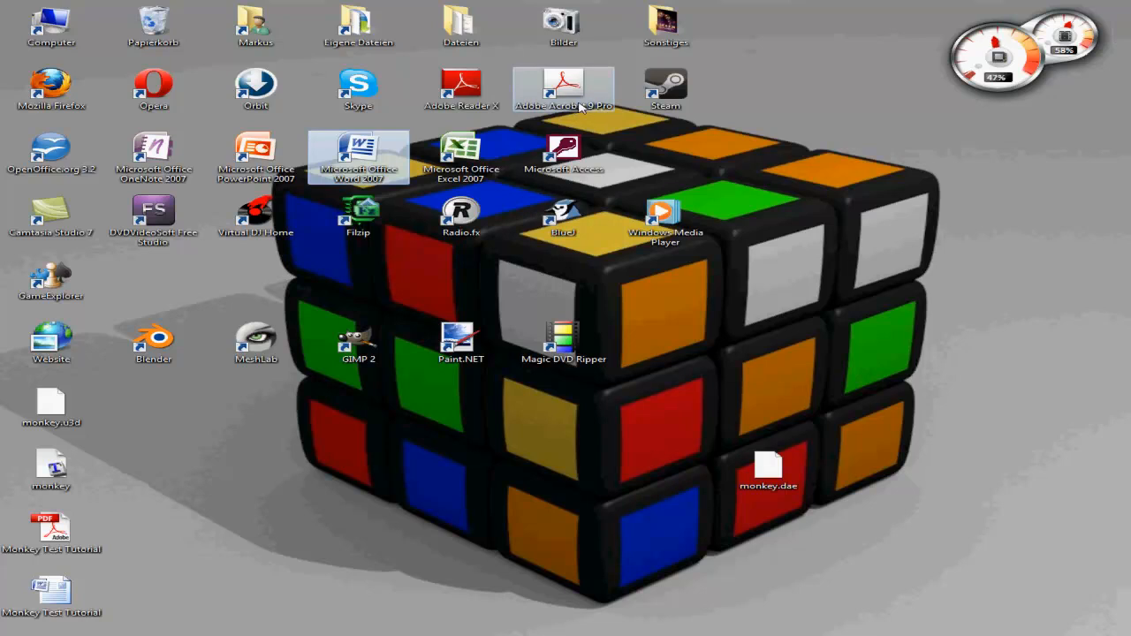
mouse_move(517, 451)
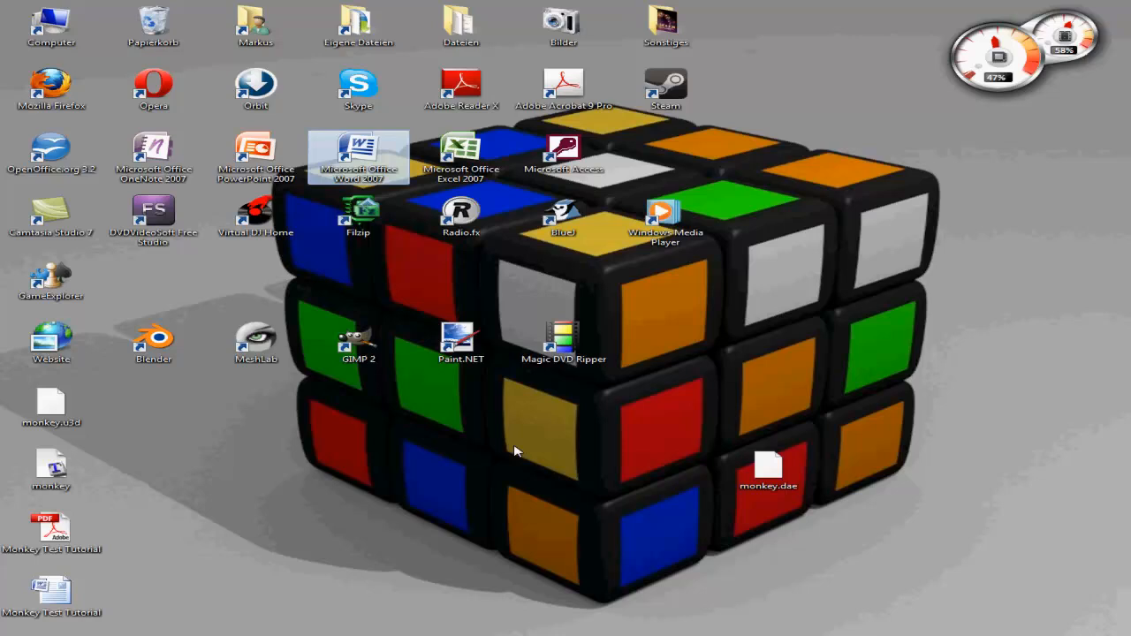
mouse_move(566, 606)
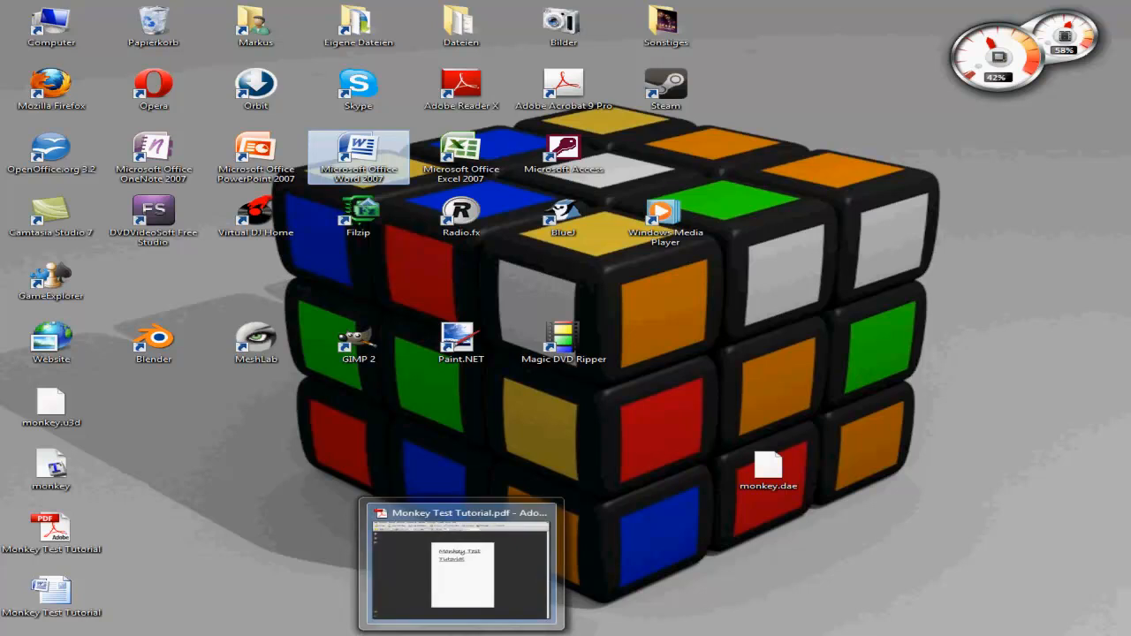
Bring back the Monkey Test Tutorial PDF window and resize it to the right half.
left_click(462, 566)
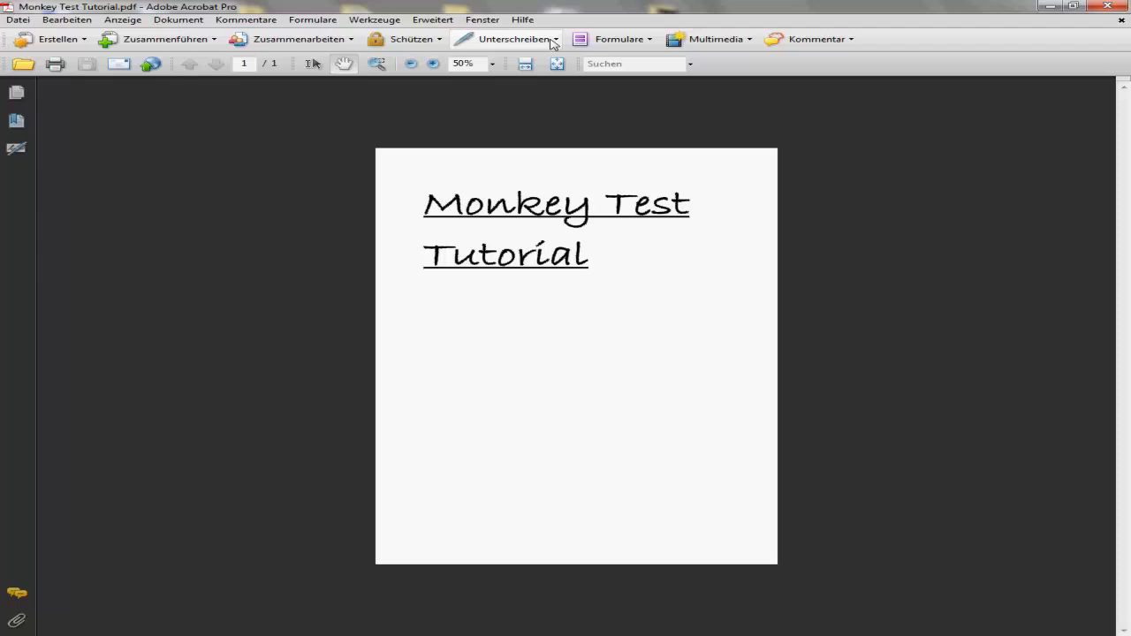
mouse_move(345, 44)
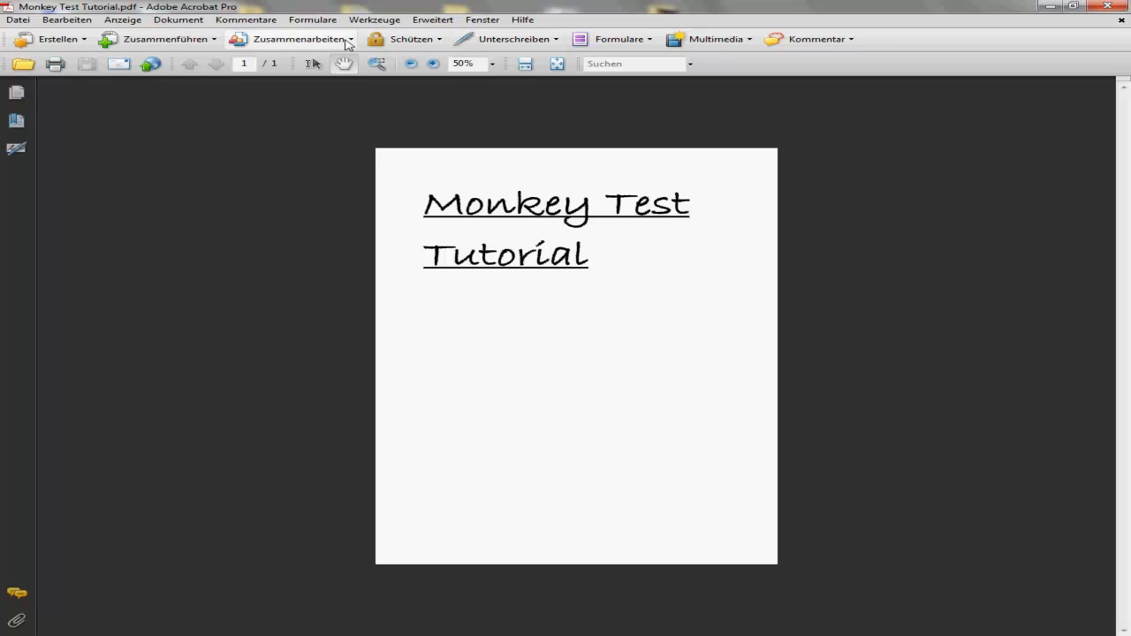
mouse_move(291, 39)
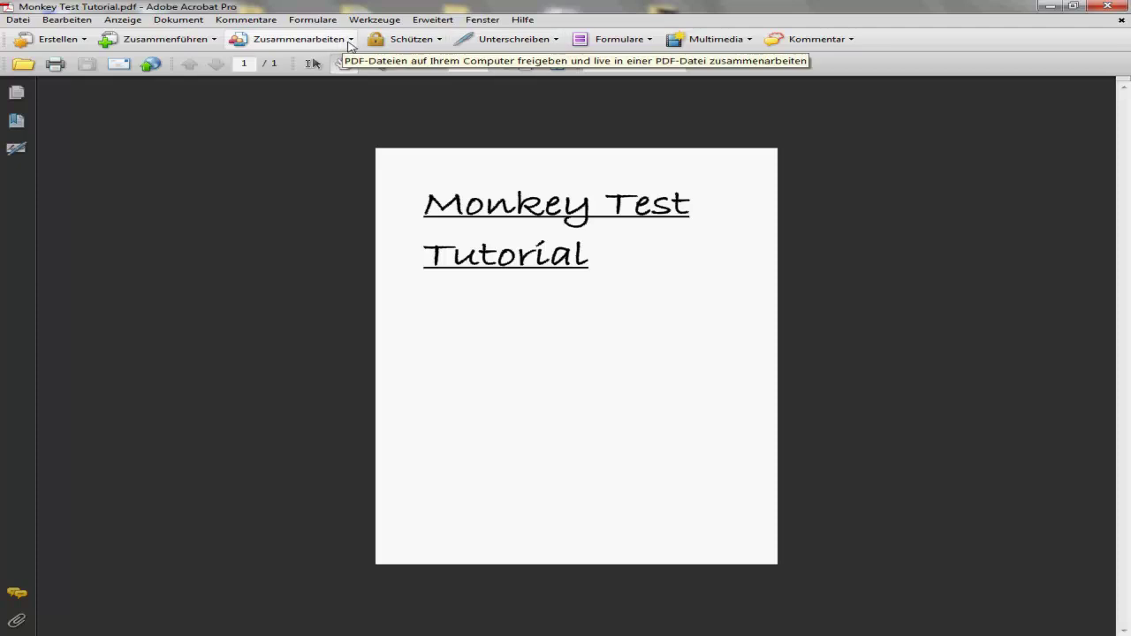
left_click(18, 20)
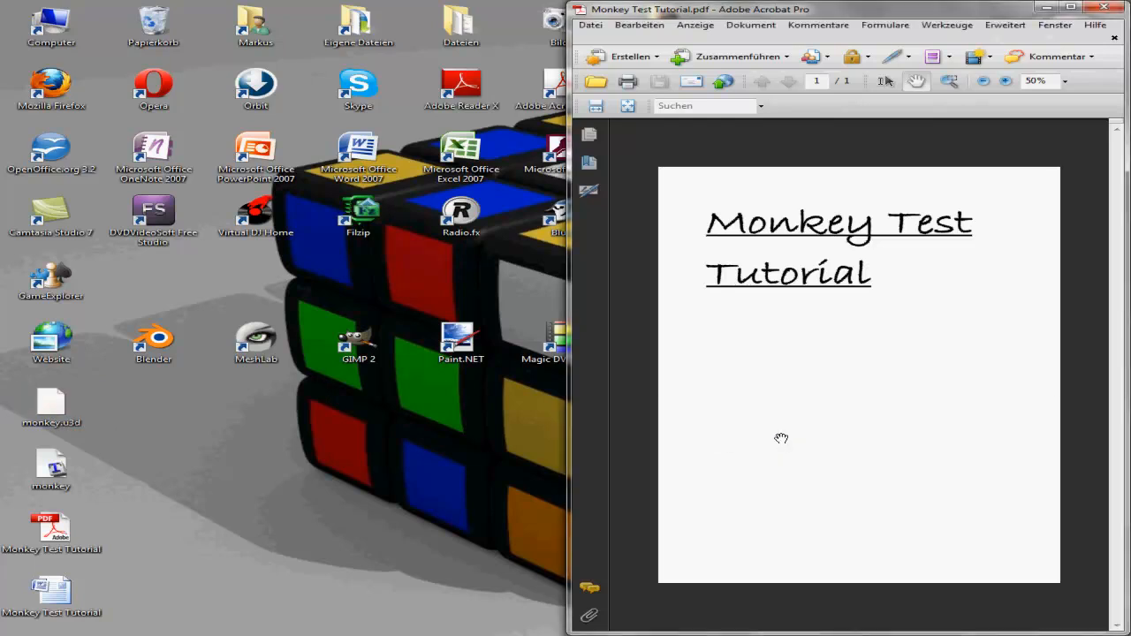
mouse_move(1023, 385)
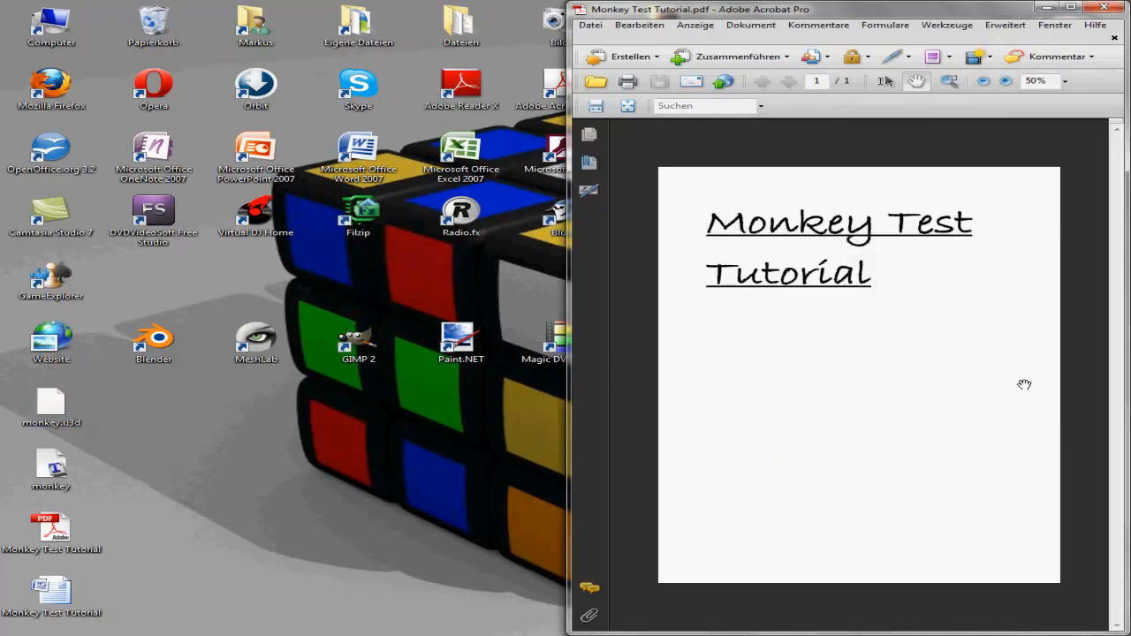
mouse_move(638, 328)
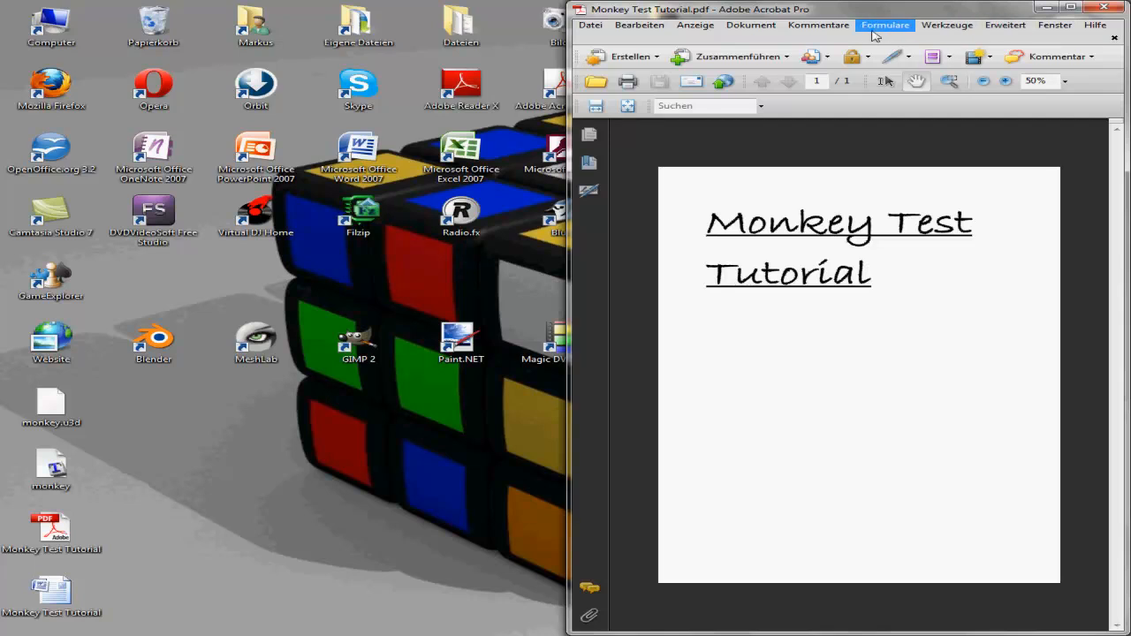
Embed monkey.u3d in a 3D box below the title, activate it, and close Acrobat.
left_click(947, 25)
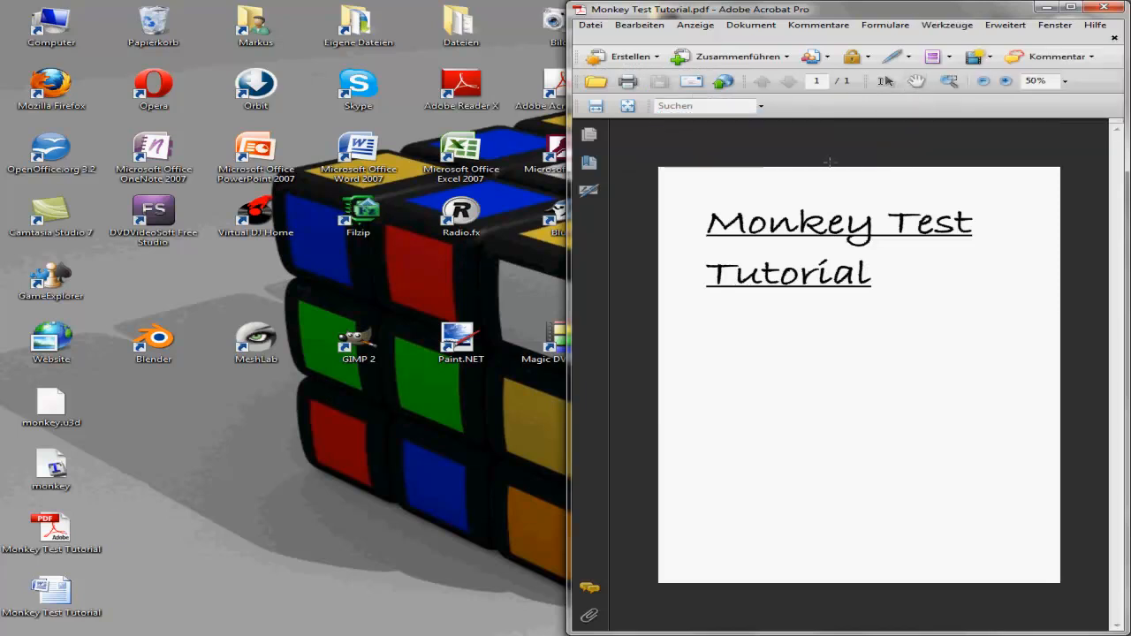
left_click_drag(694, 305, 996, 455)
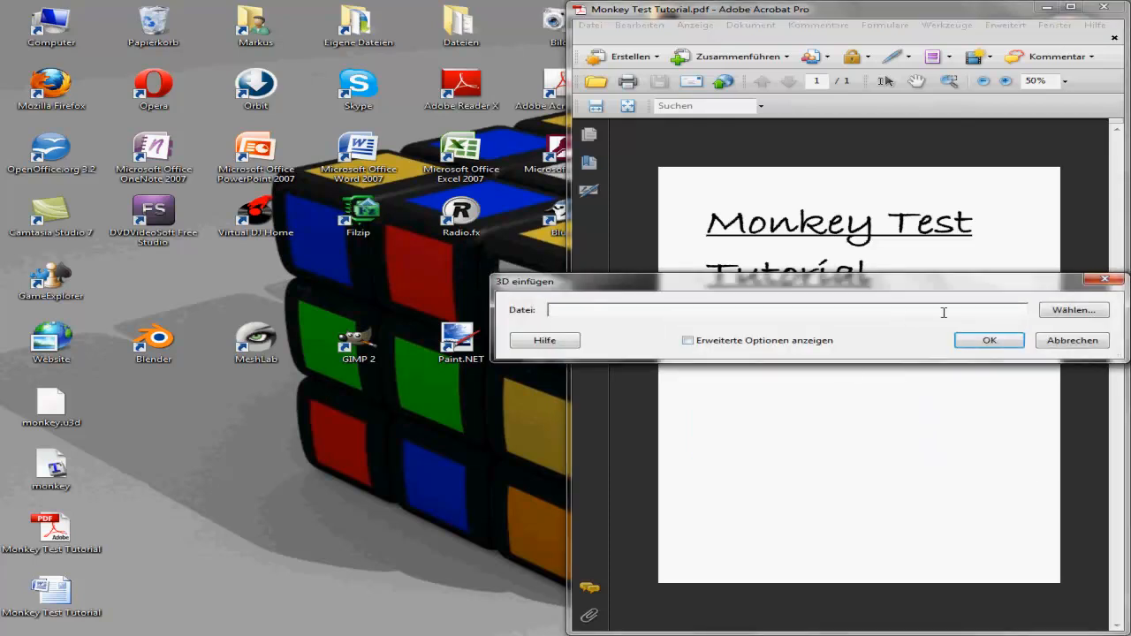
left_click(1074, 310)
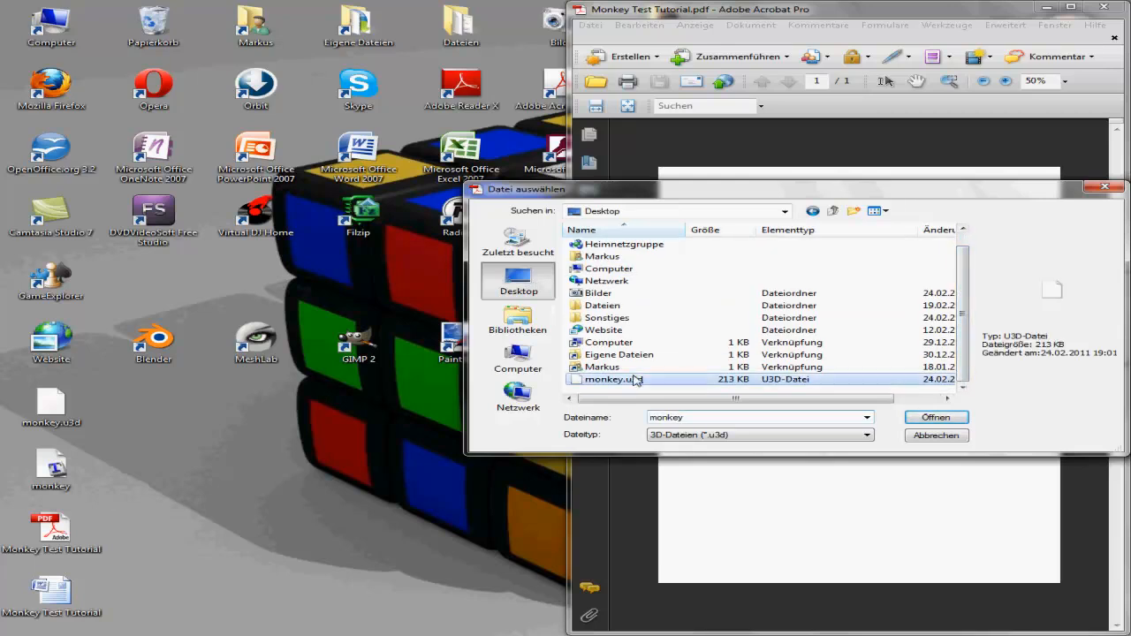
left_click(935, 417)
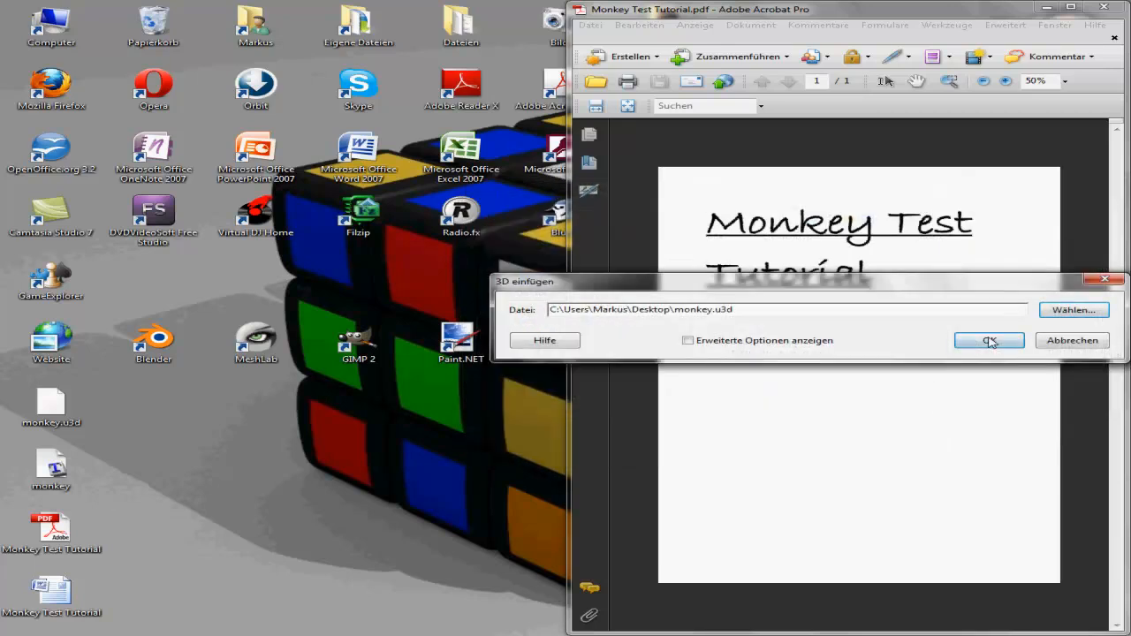
left_click(988, 340)
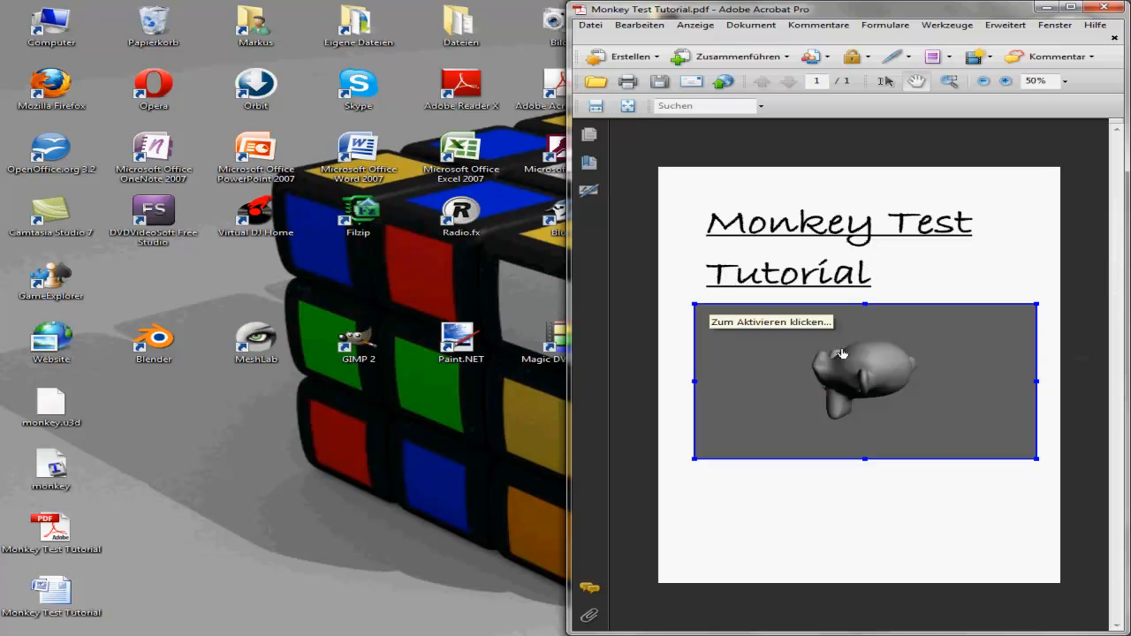
mouse_move(838, 375)
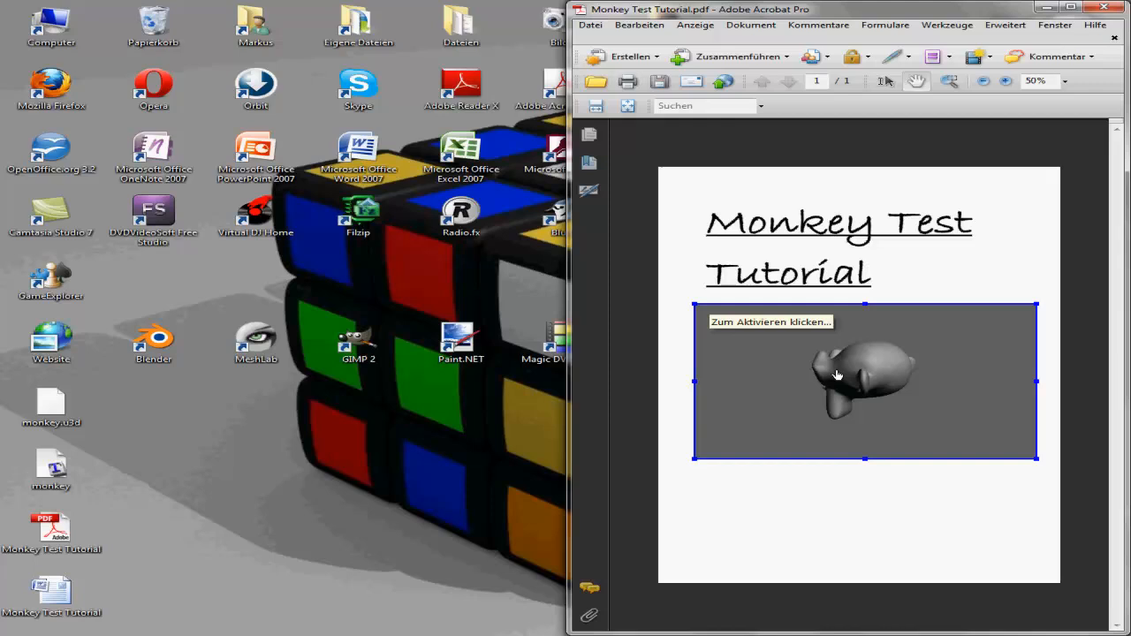
left_click(865, 380)
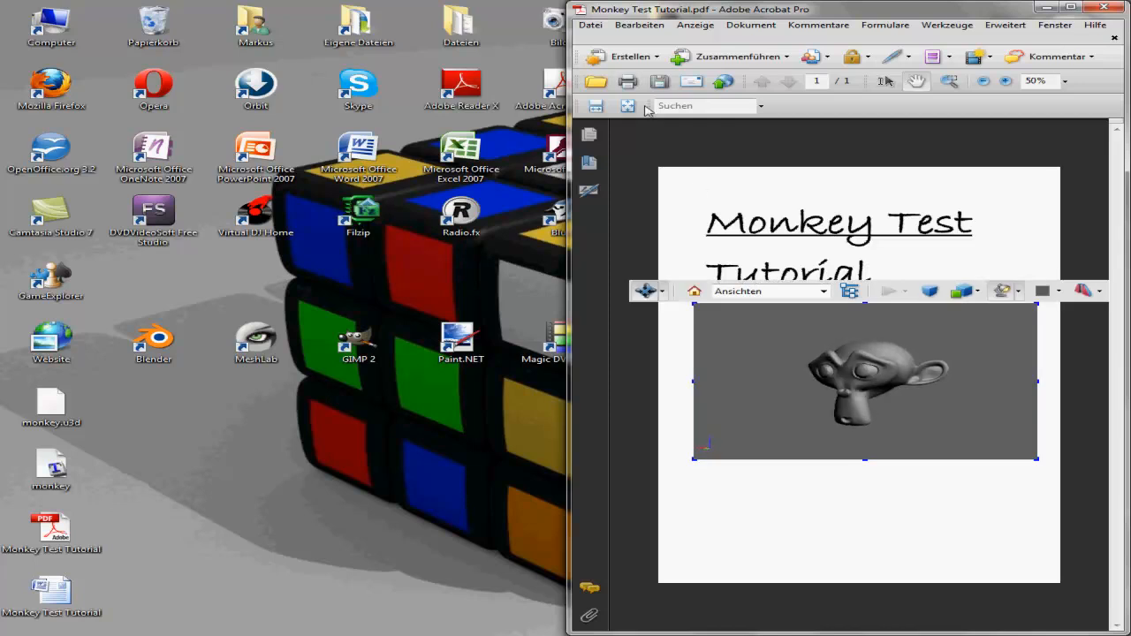
mouse_move(660, 81)
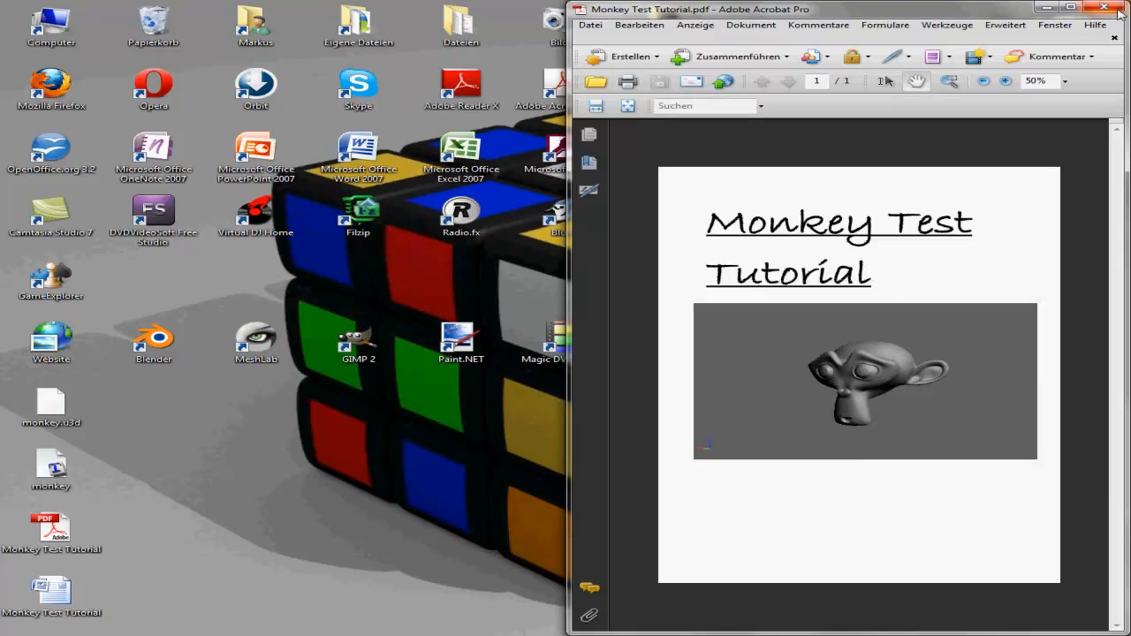
left_click(1121, 8)
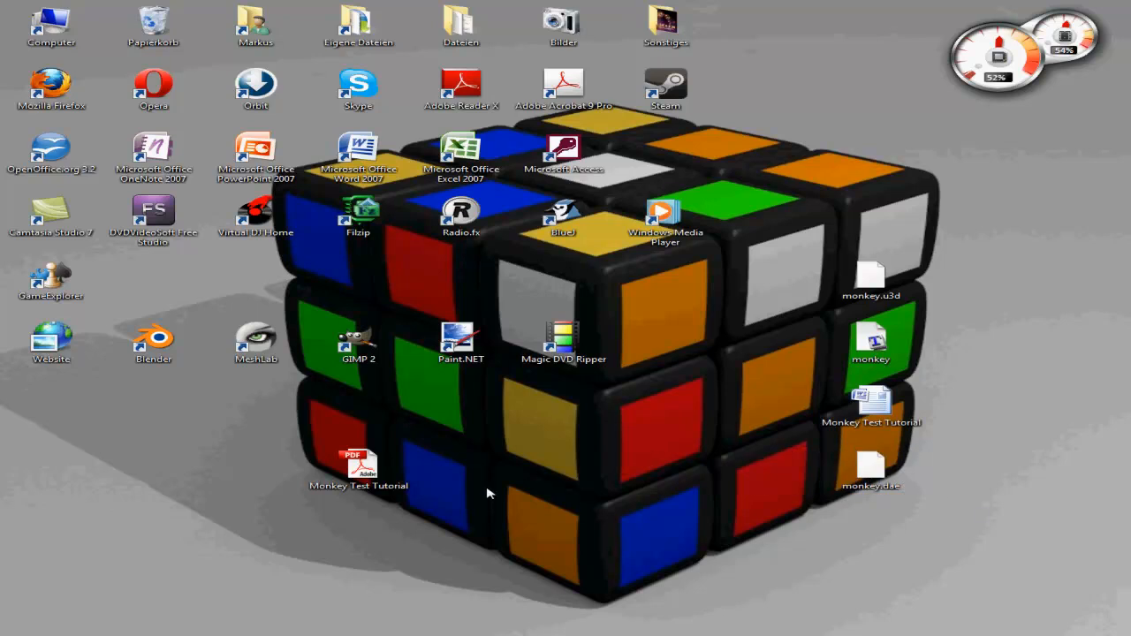
Open Kopie 1.pdf from the Kolosseum folder and tilt the Colosseum to view from above.
left_click_drag(358, 464, 460, 468)
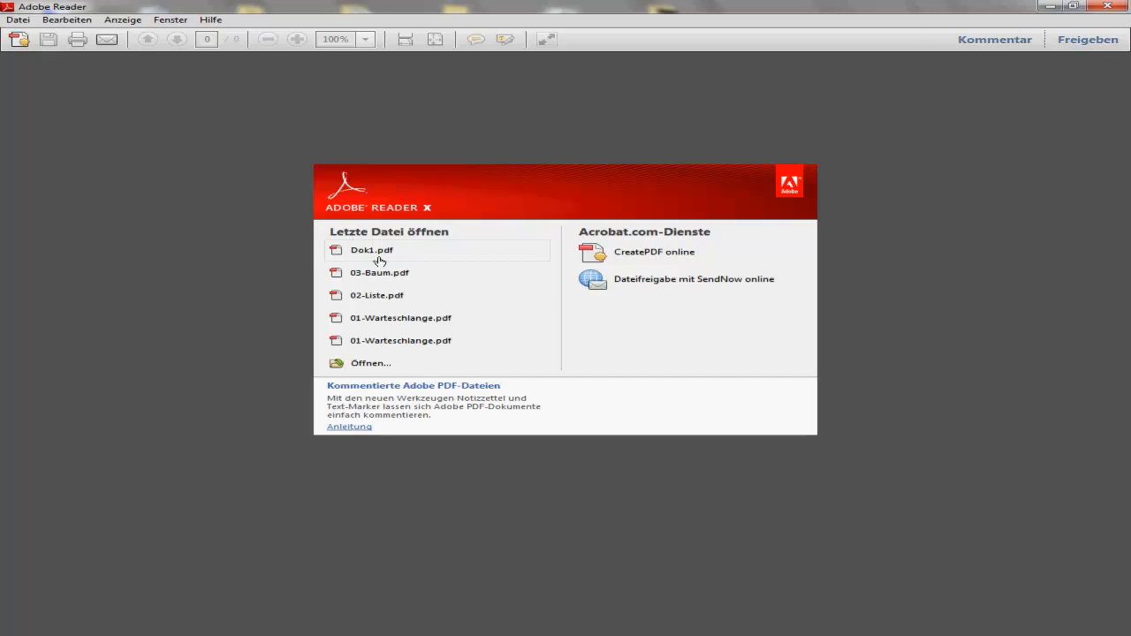
left_click(18, 19)
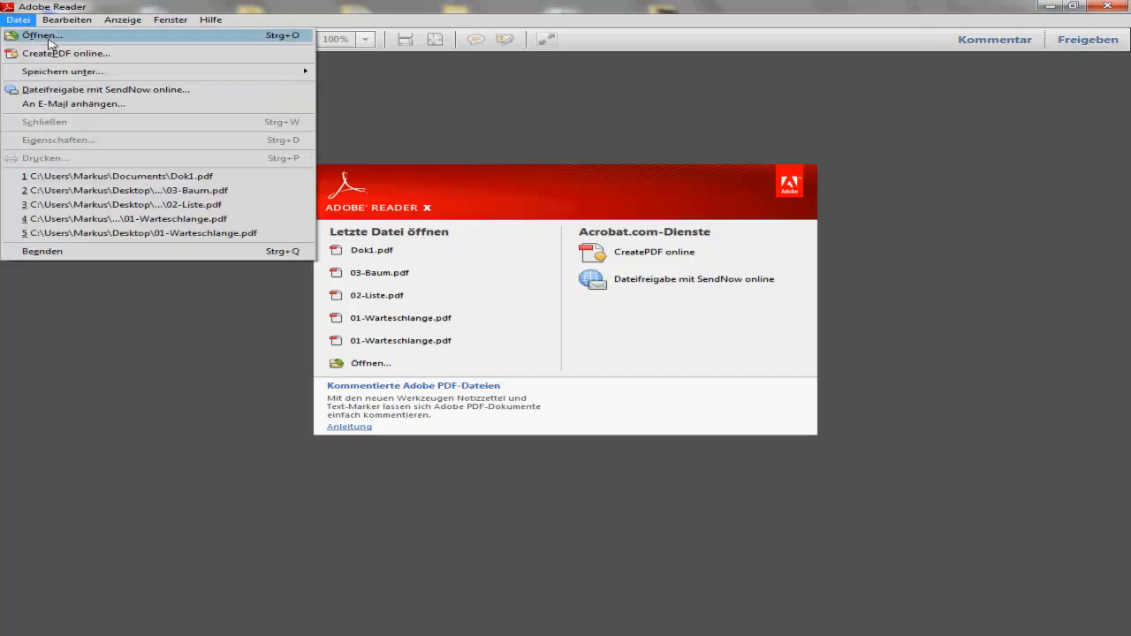
left_click(42, 35)
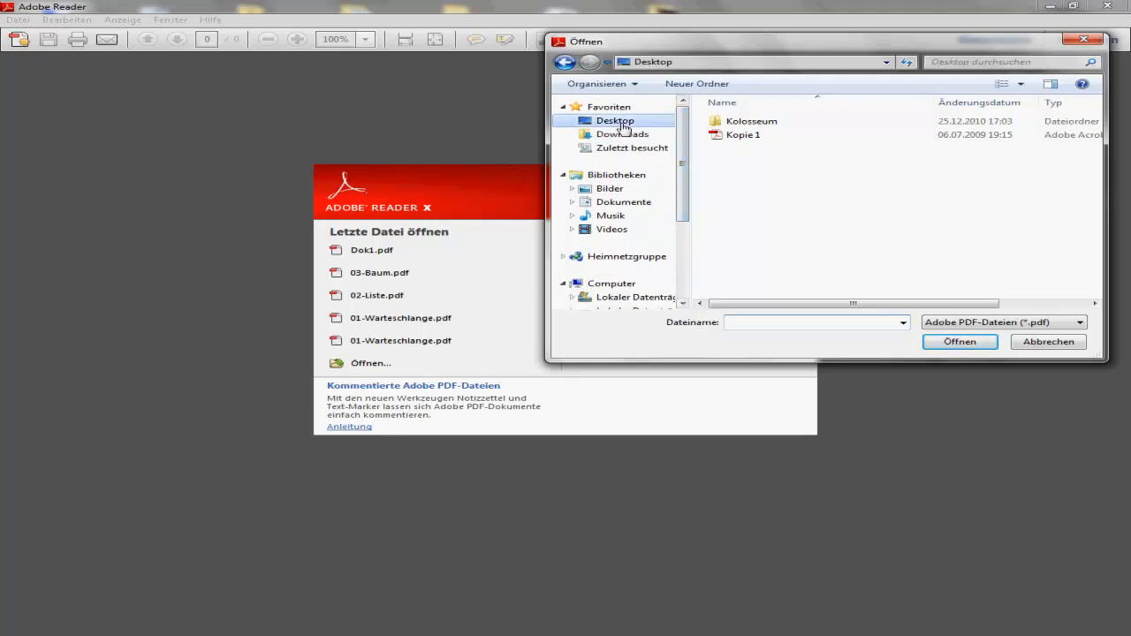
left_click(1003, 84)
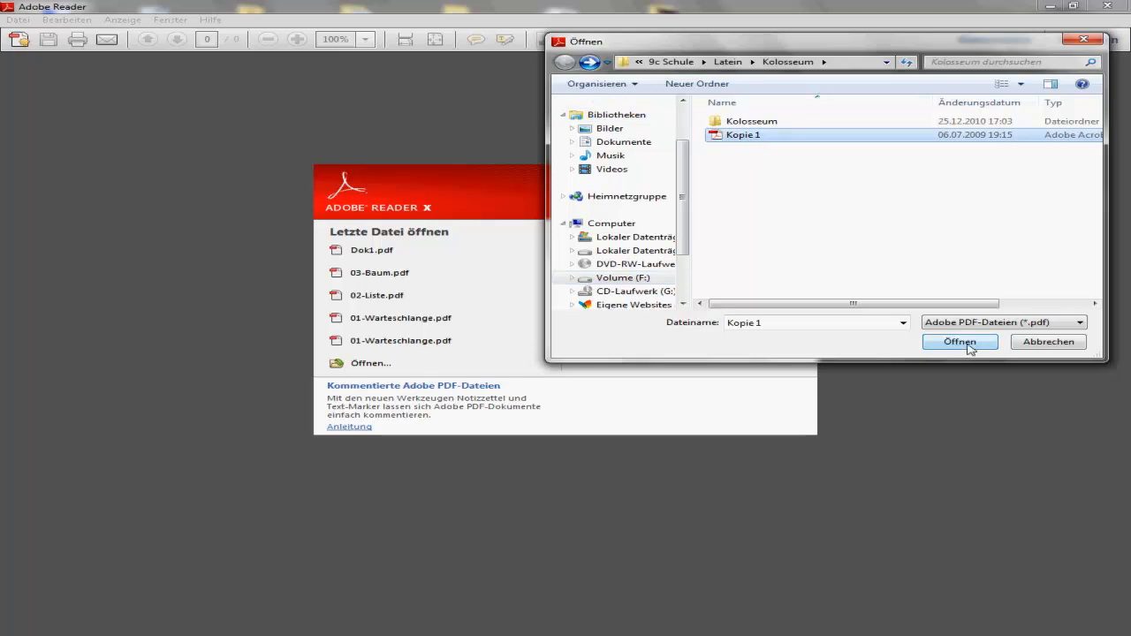
left_click(960, 342)
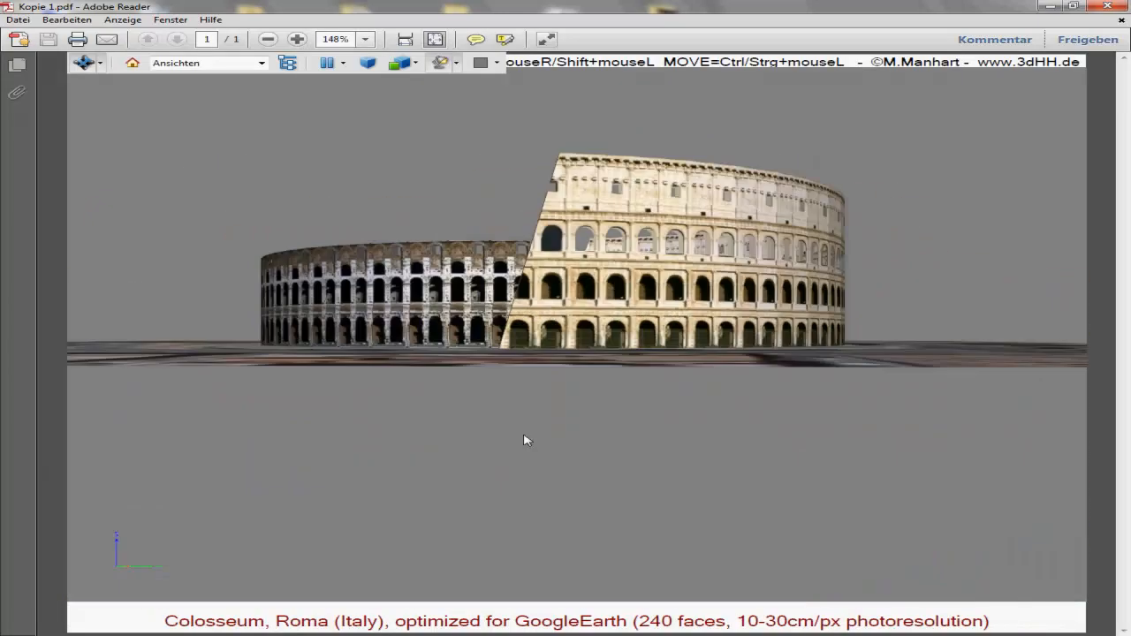
left_click_drag(524, 440, 1049, 306)
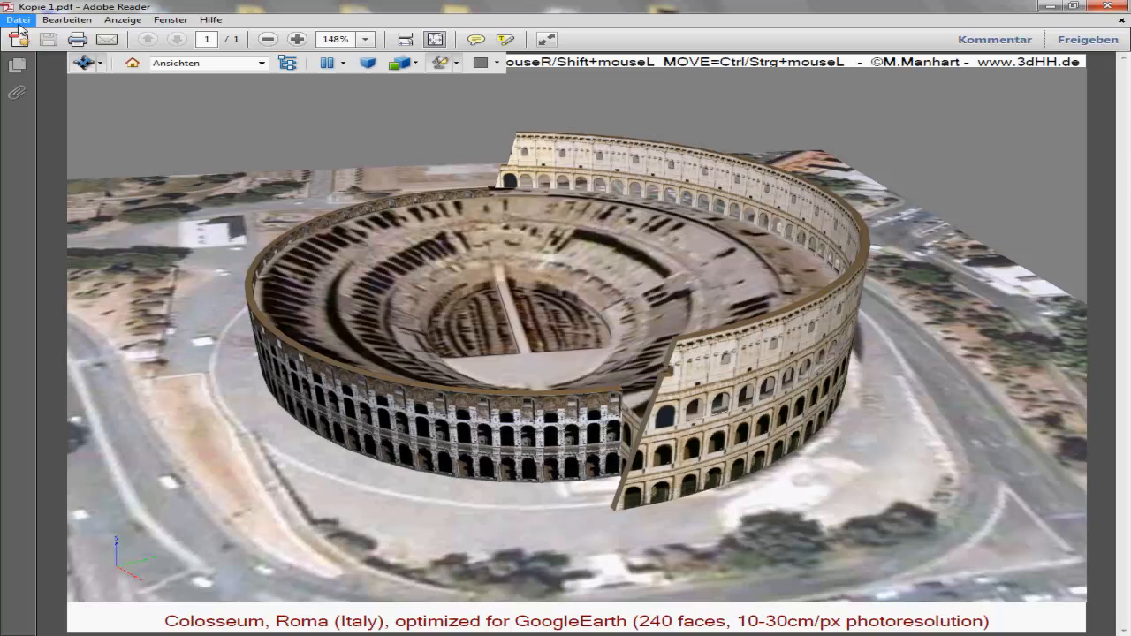
Open Monkey Test Tutorial.pdf from the desktop and activate its 3D monkey model.
left_click(17, 20)
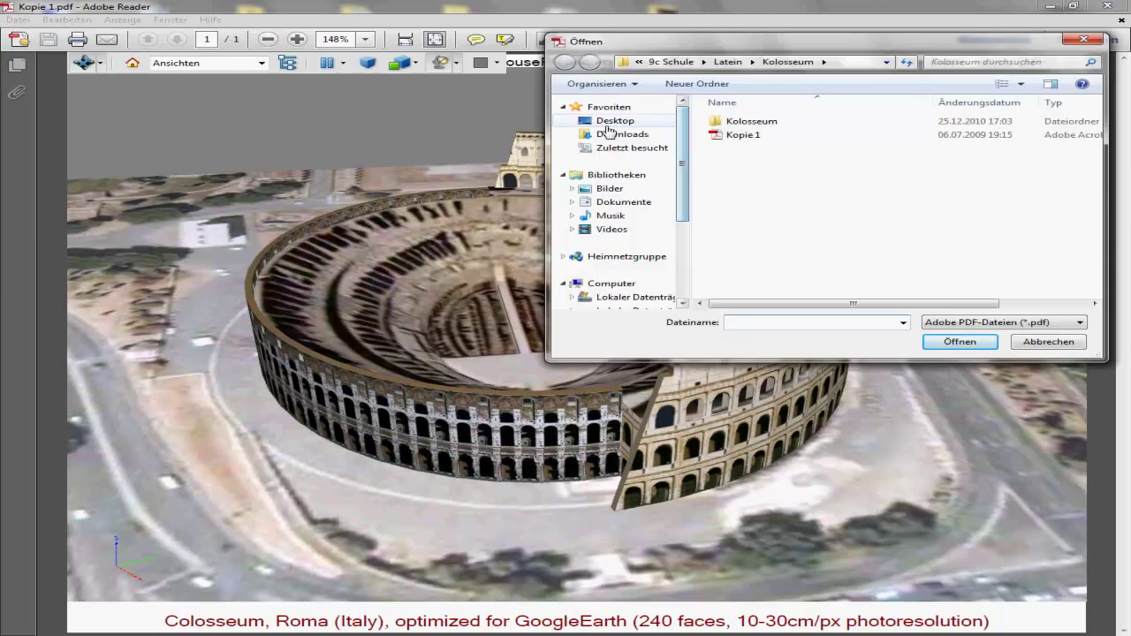
left_click(615, 120)
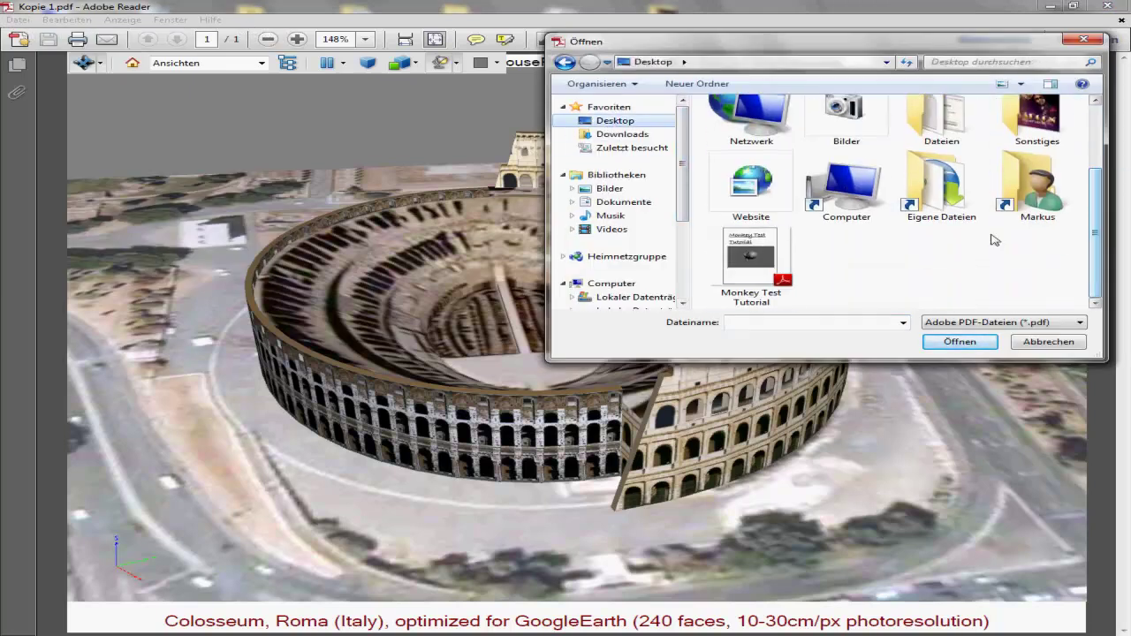
double_click(751, 257)
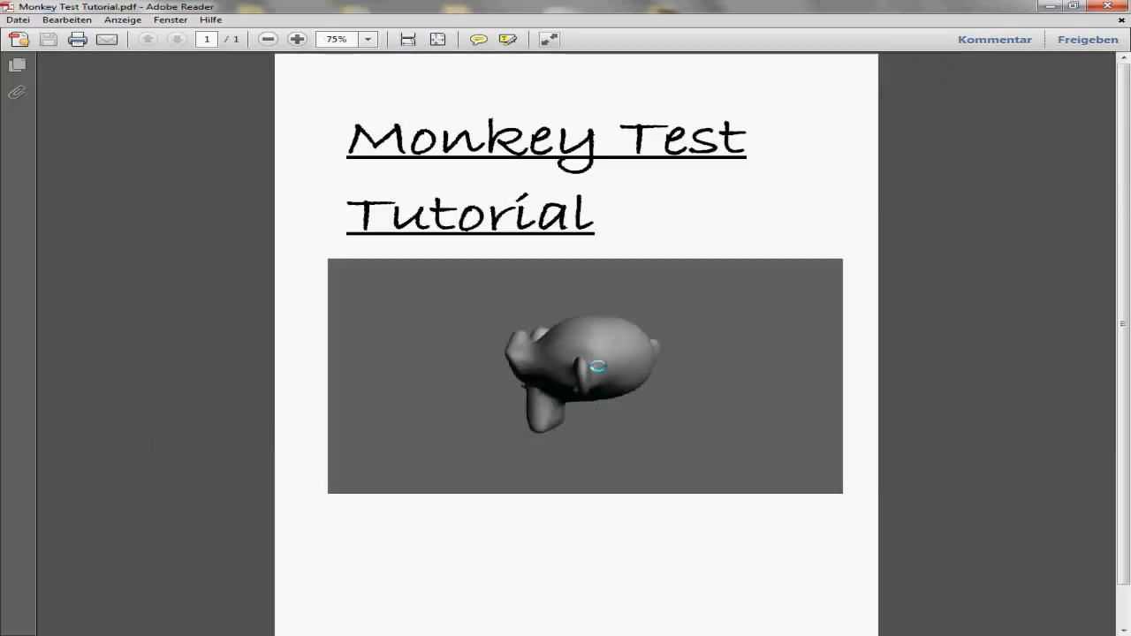
left_click(592, 380)
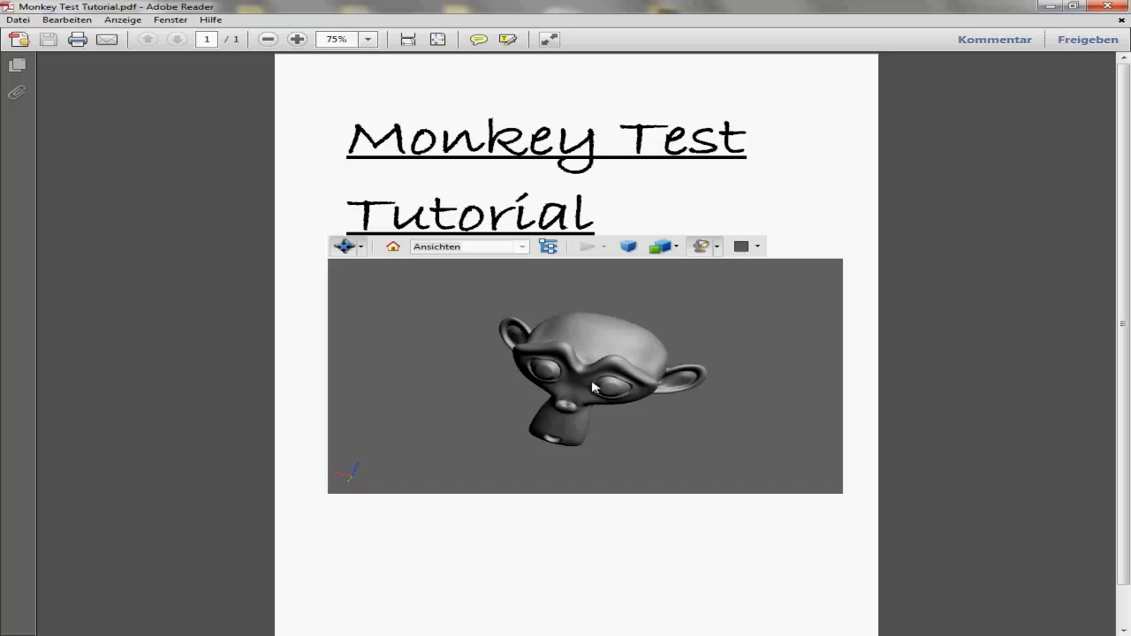
Orbit and zoom the monkey head from several angles, closing the model tree panel.
left_click_drag(592, 387, 514, 406)
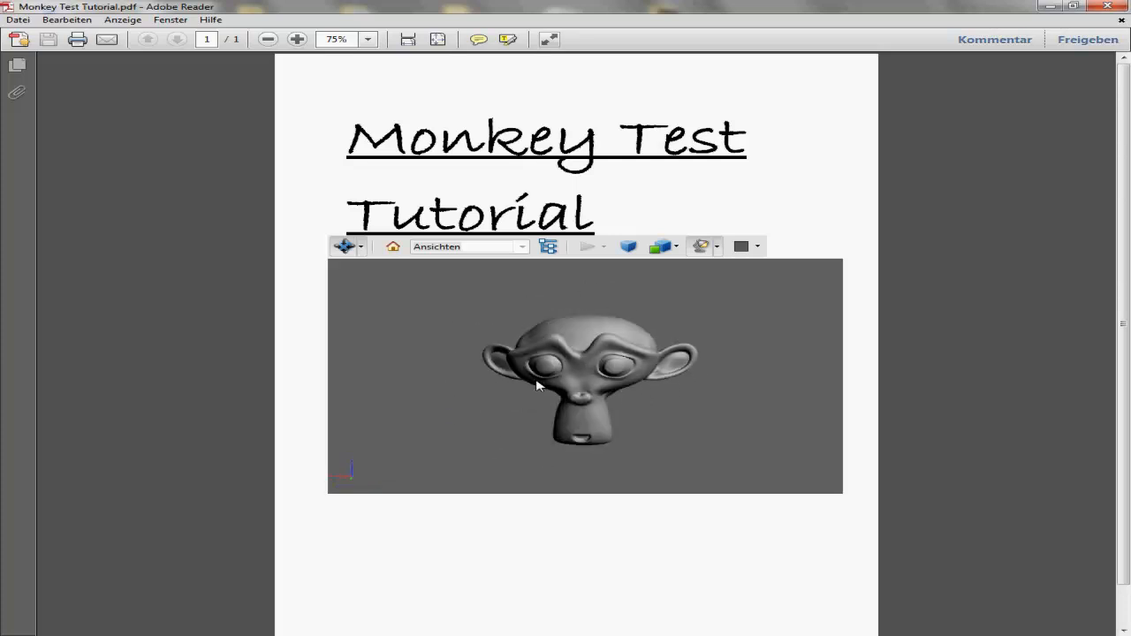
left_click_drag(583, 372, 539, 384)
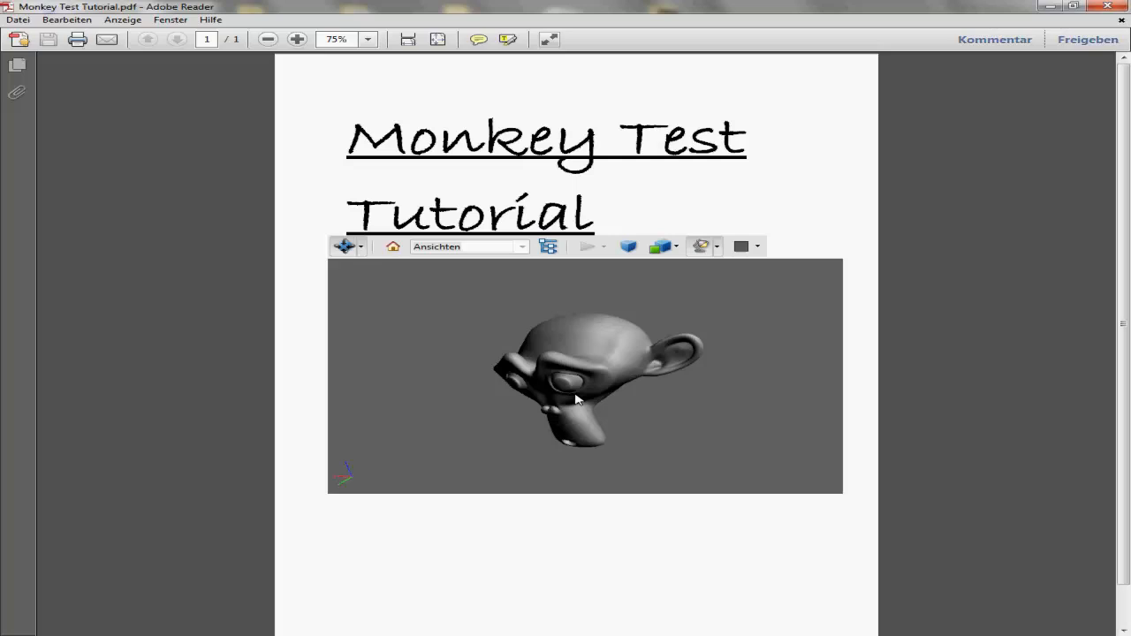
left_click_drag(574, 399, 571, 384)
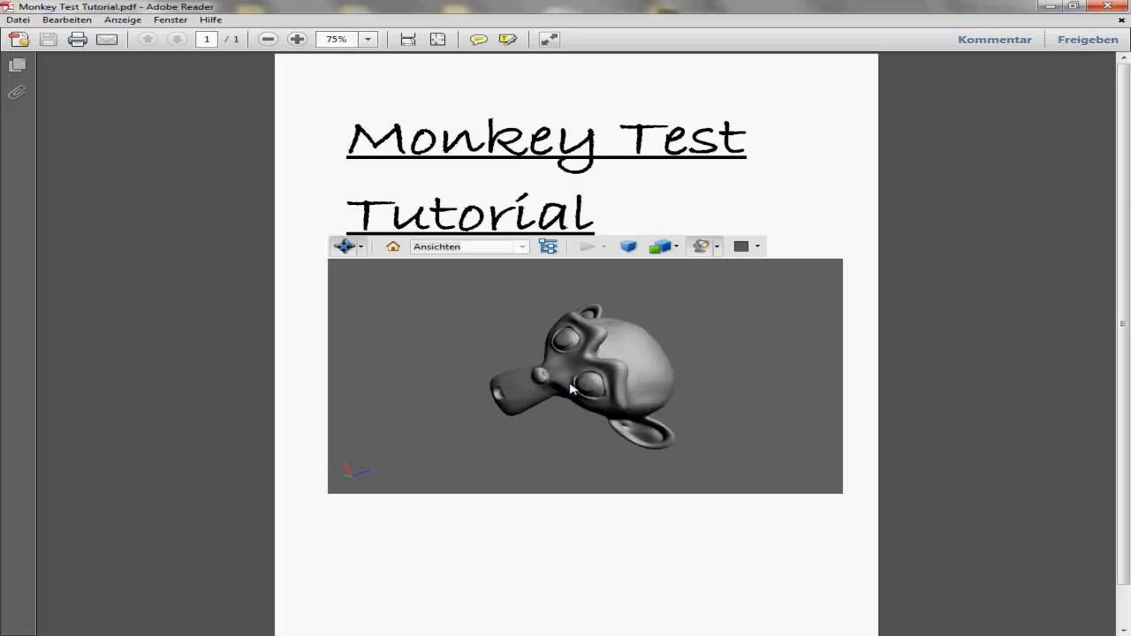
left_click_drag(570, 389, 526, 327)
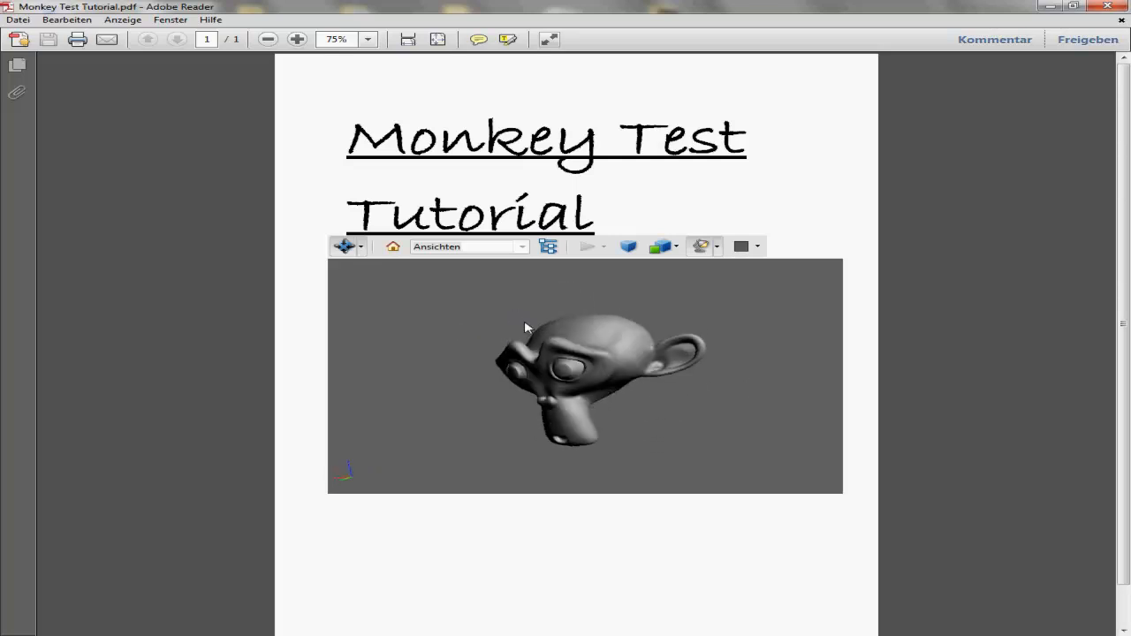
left_click_drag(525, 328, 657, 389)
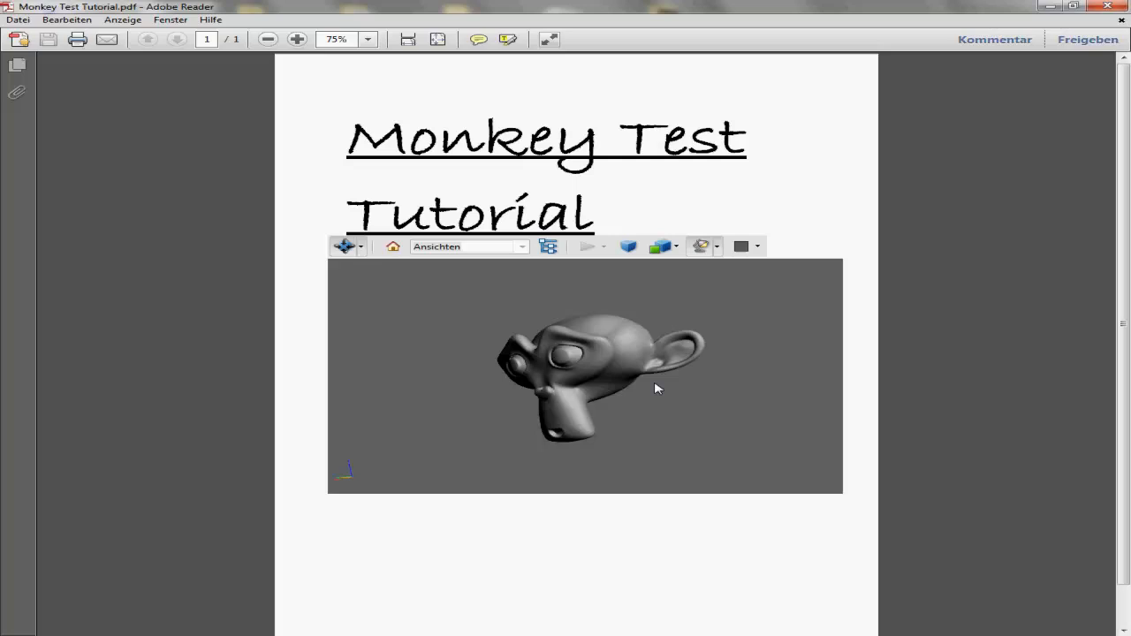
left_click_drag(657, 389, 593, 362)
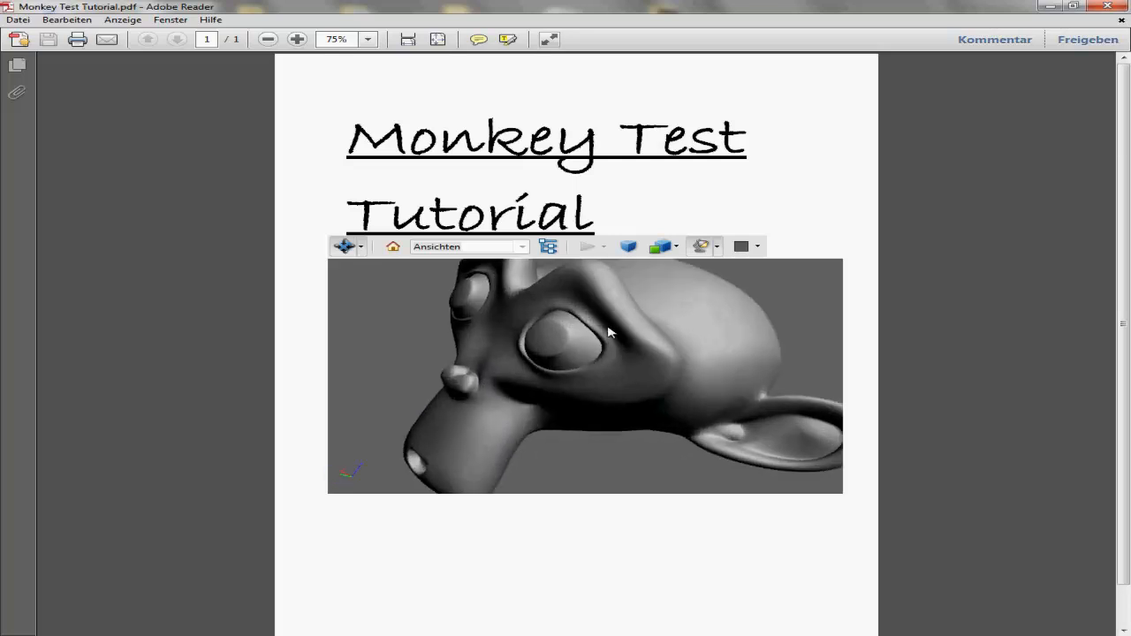
left_click_drag(610, 332, 541, 323)
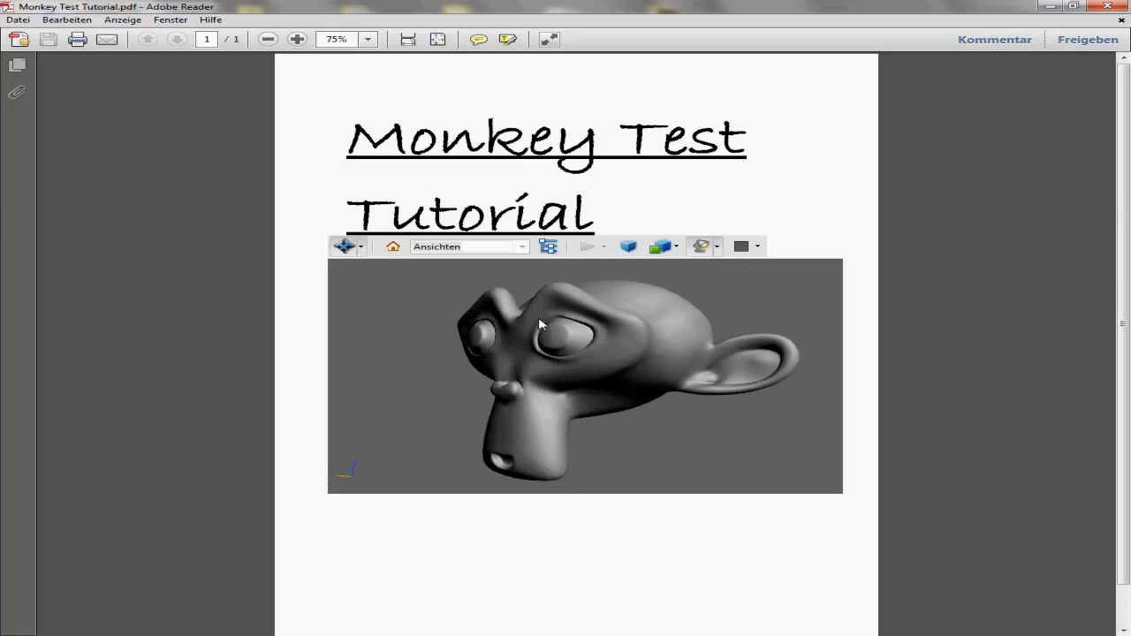
left_click_drag(541, 325, 548, 366)
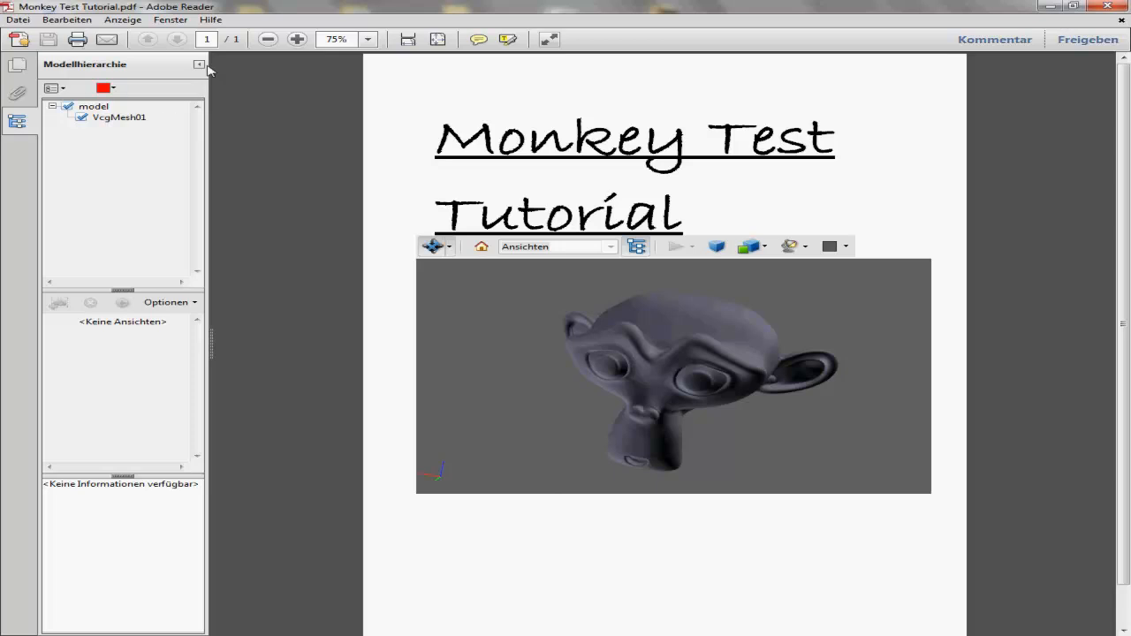
left_click(200, 63)
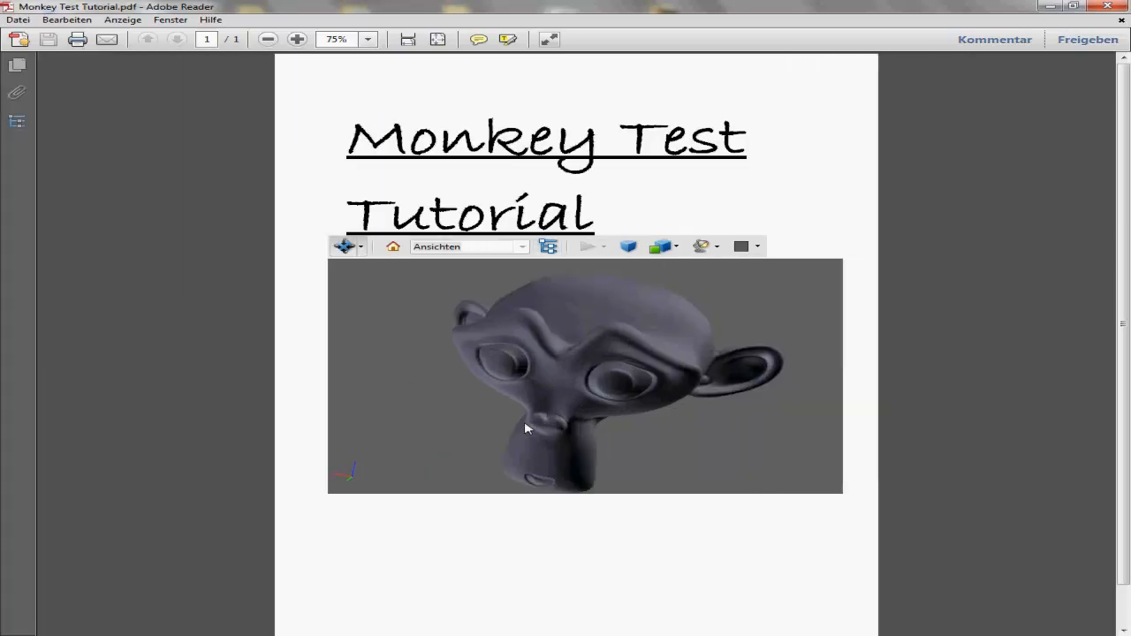
left_click_drag(526, 428, 630, 392)
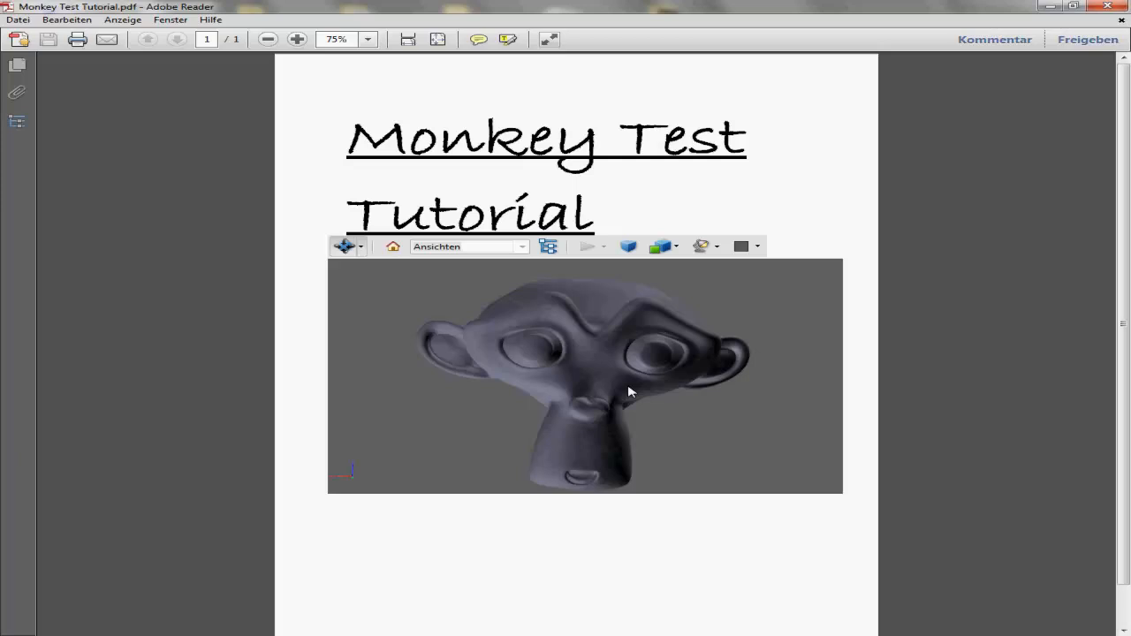
left_click_drag(632, 391, 619, 370)
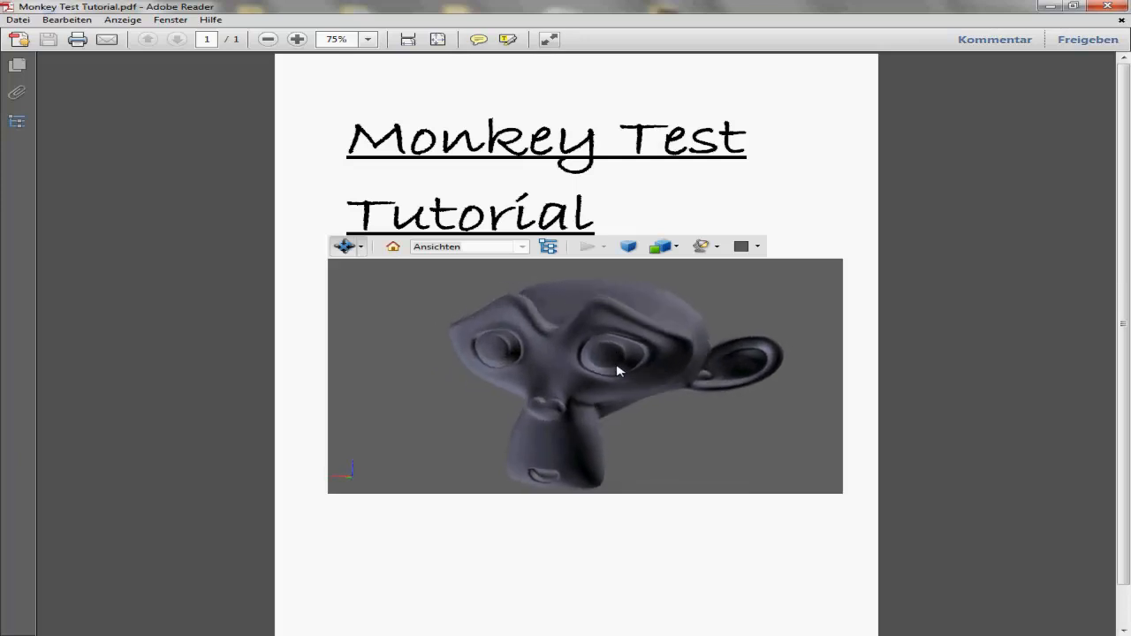